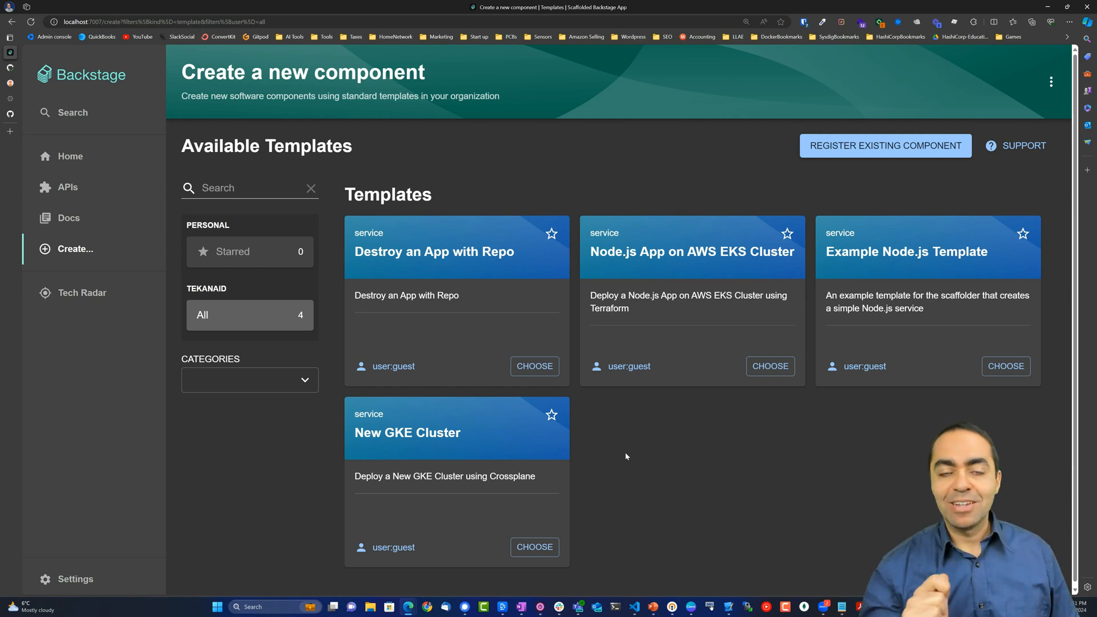
{"action": "mouse_move", "coordinate": [539, 514]}
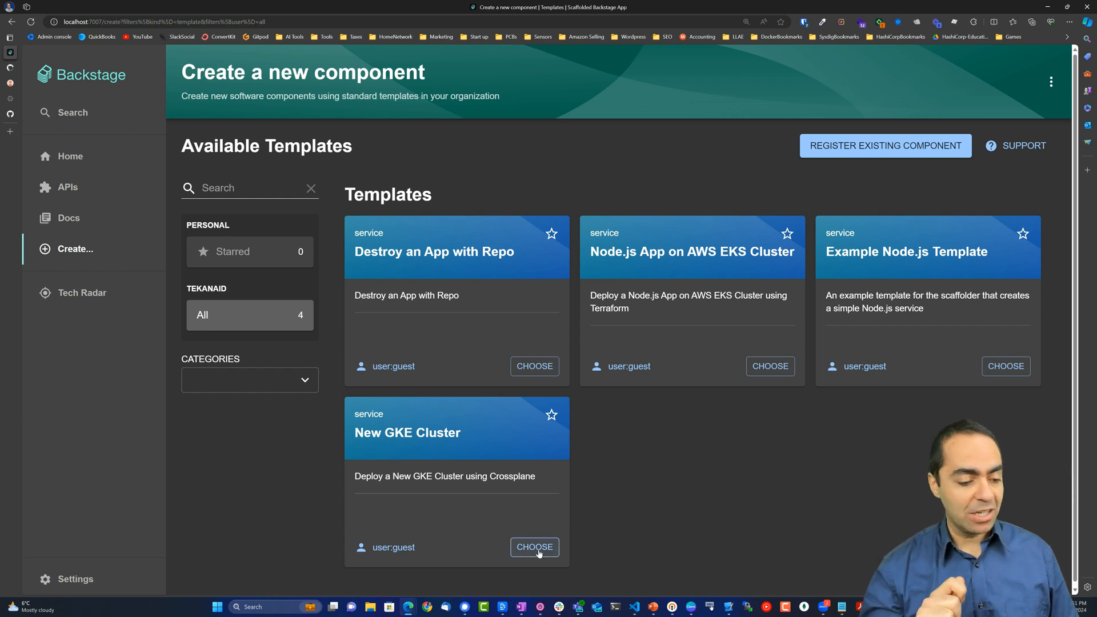
Start the New GKE Cluster template and fill in the gke-sam repository location.
{"action": "left_click", "coordinate": [534, 547]}
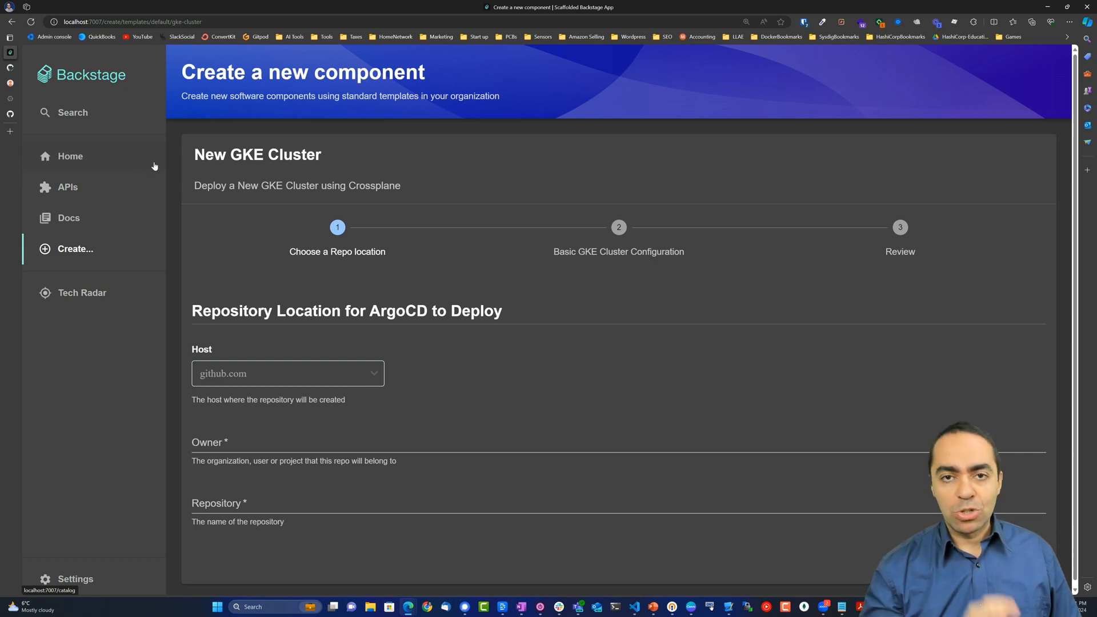
{"action": "mouse_move", "coordinate": [213, 198]}
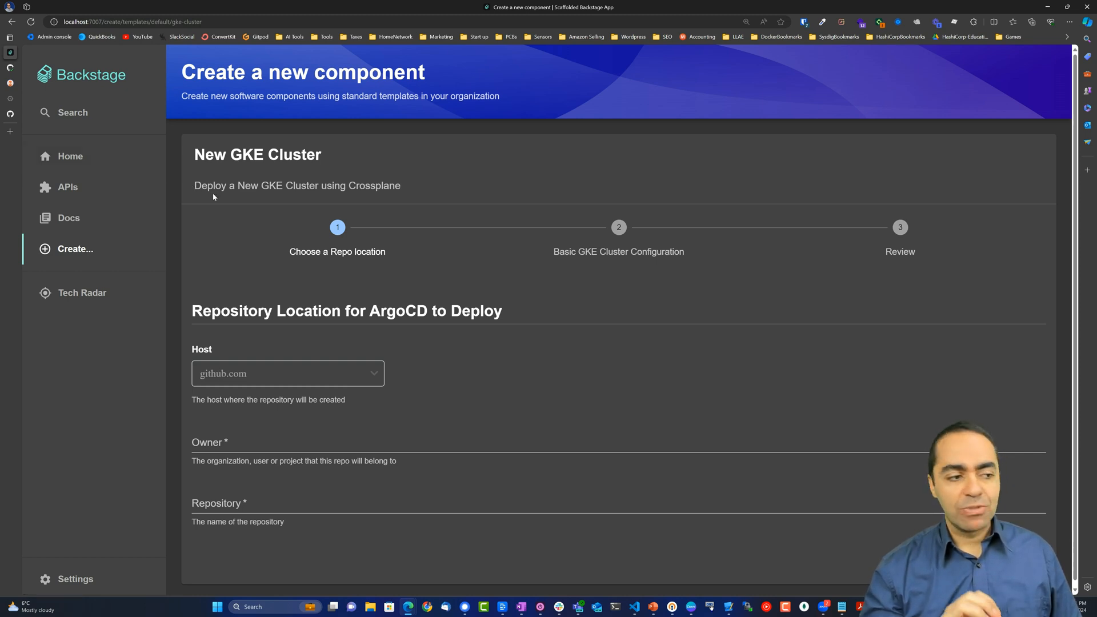
{"action": "mouse_move", "coordinate": [234, 199]}
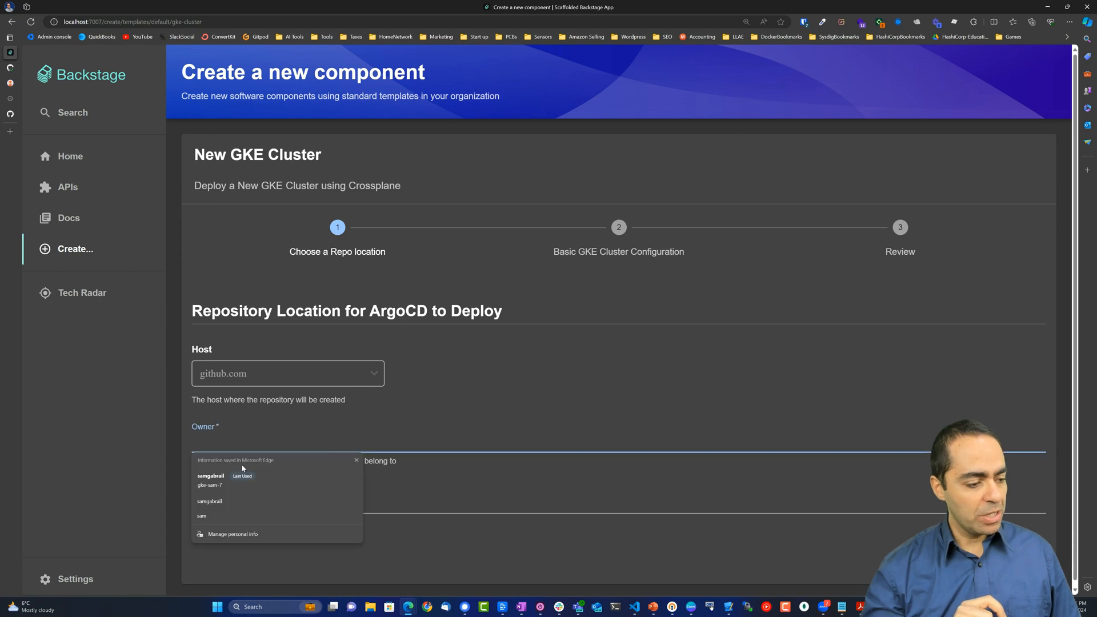
{"action": "type", "text": "gke-sam-"}
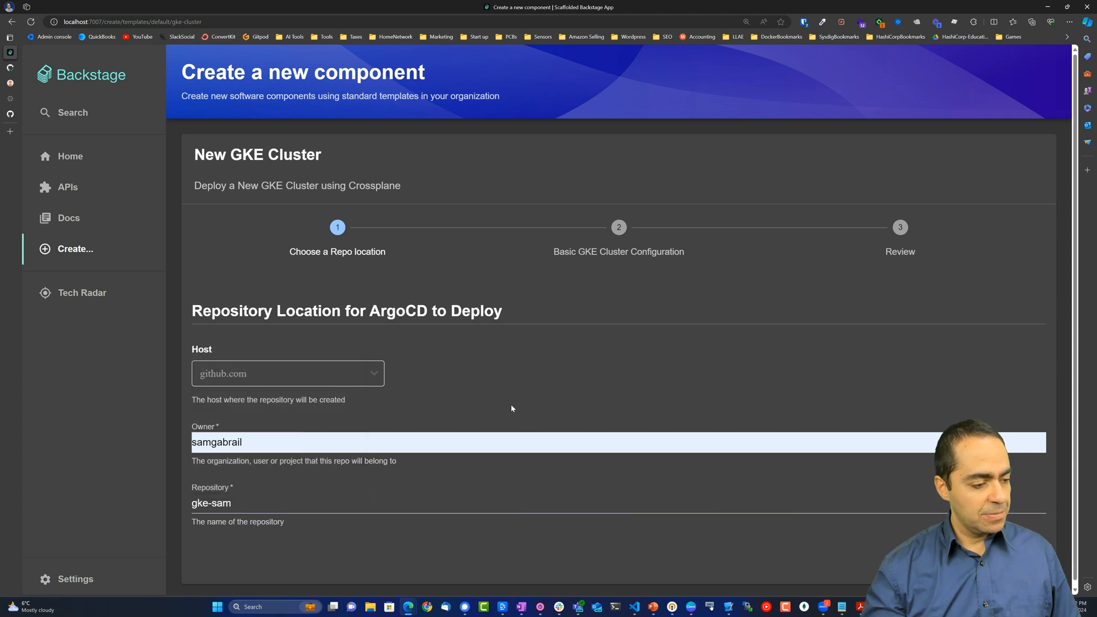
{"action": "mouse_move", "coordinate": [281, 469]}
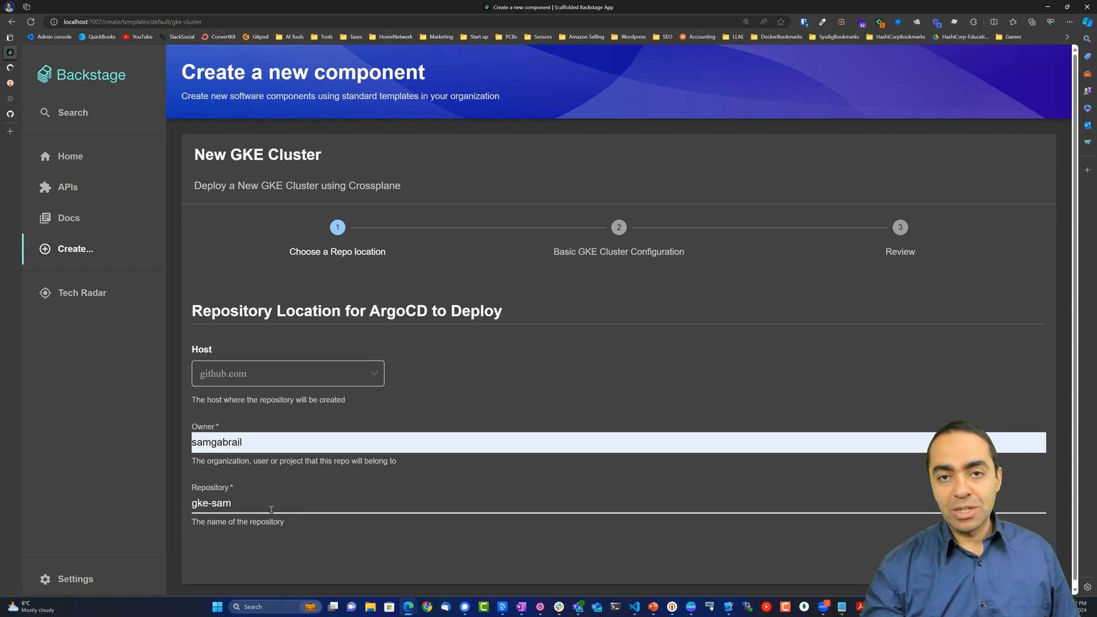
{"action": "mouse_move", "coordinate": [828, 542]}
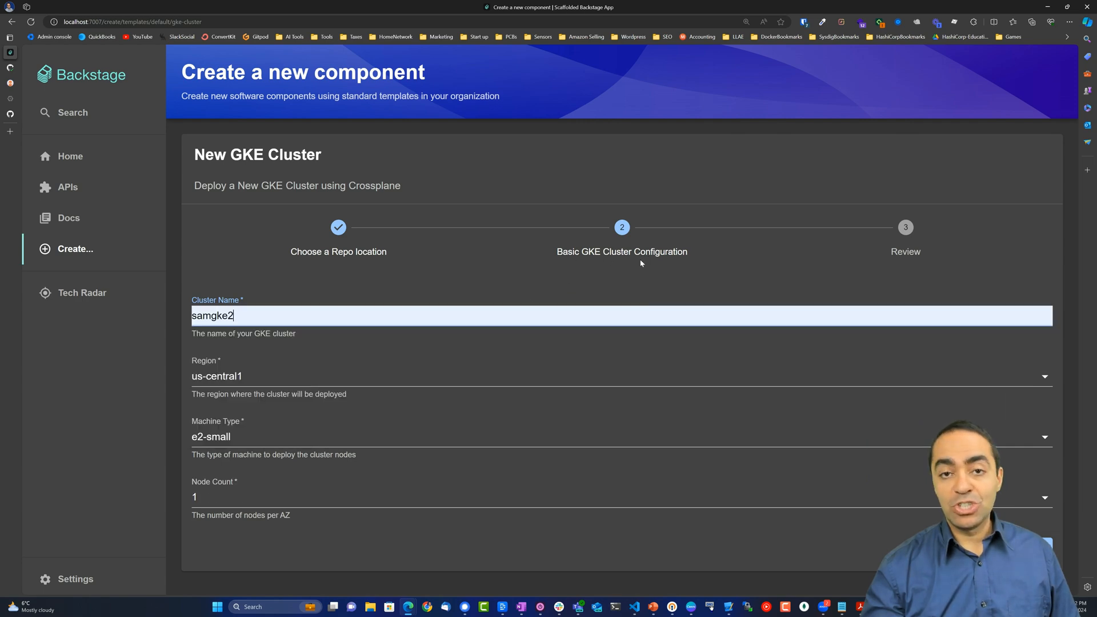
Name the cluster samgke with region us-central1 and machine type e2-small.
{"action": "key", "text": "Backspace"}
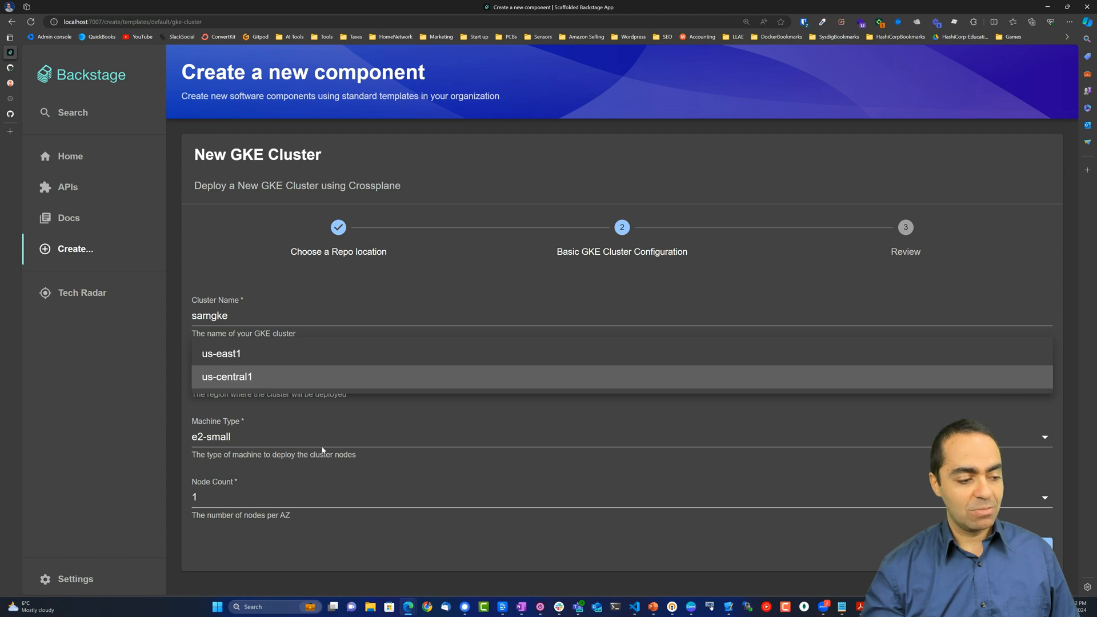
{"action": "left_click", "coordinate": [227, 377]}
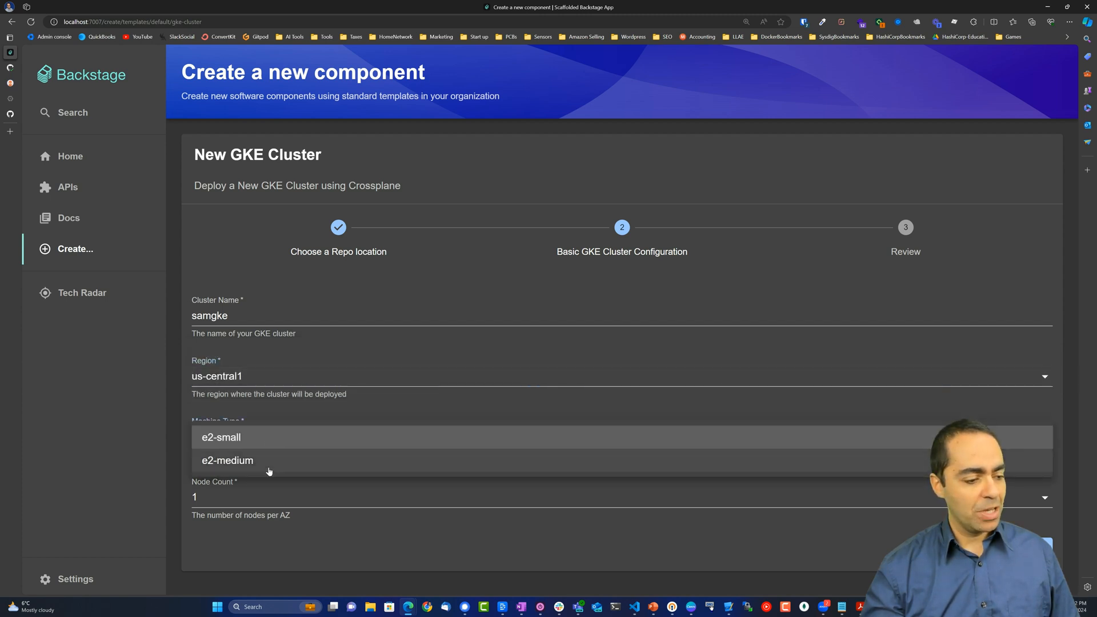
{"action": "left_click", "coordinate": [221, 437]}
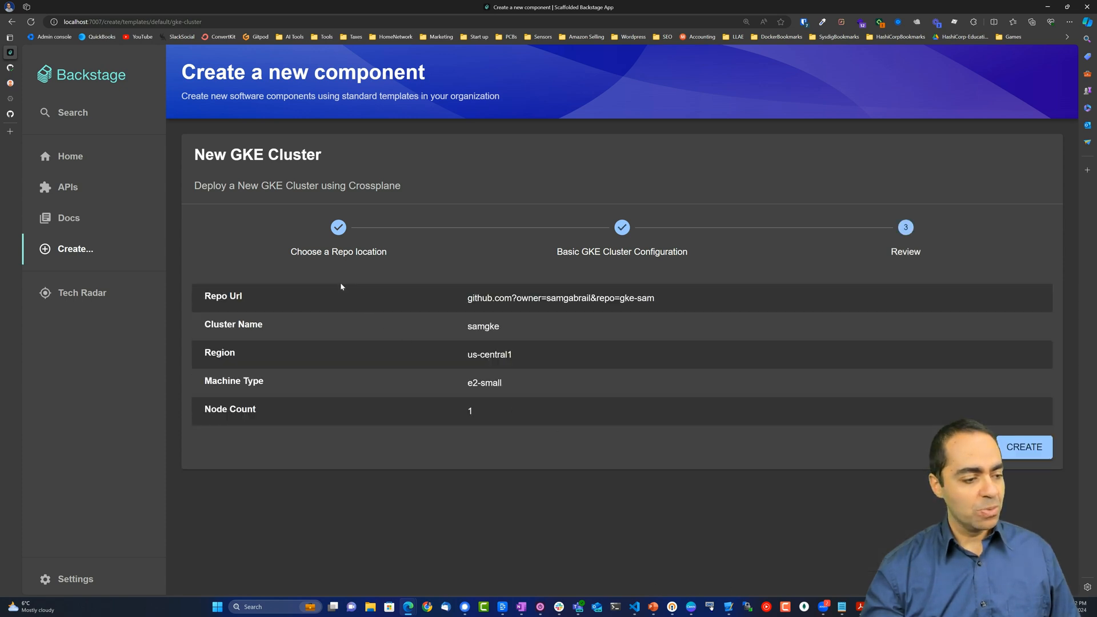
Create the gke-cluster run from the review step and let its tasks complete.
{"action": "left_click", "coordinate": [1023, 447]}
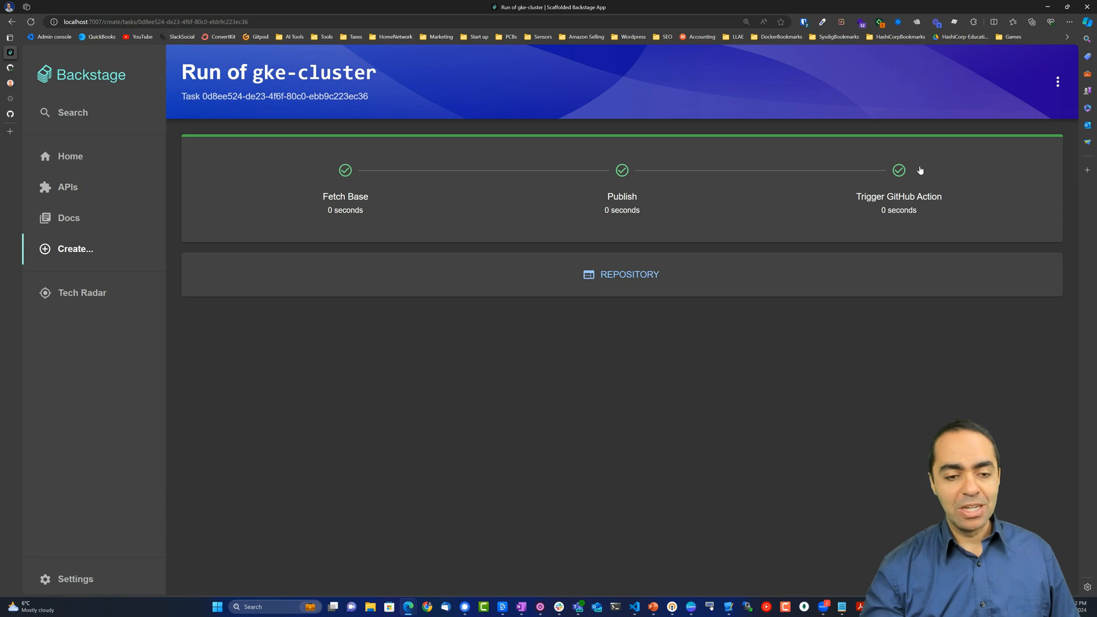
{"action": "mouse_move", "coordinate": [908, 220]}
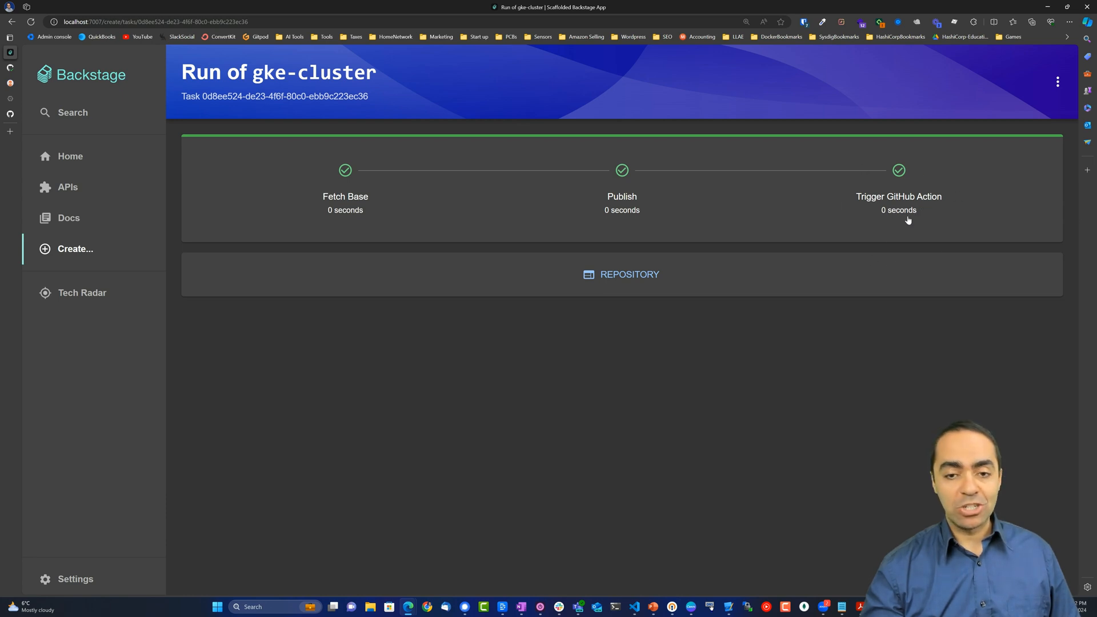
{"action": "mouse_move", "coordinate": [620, 274]}
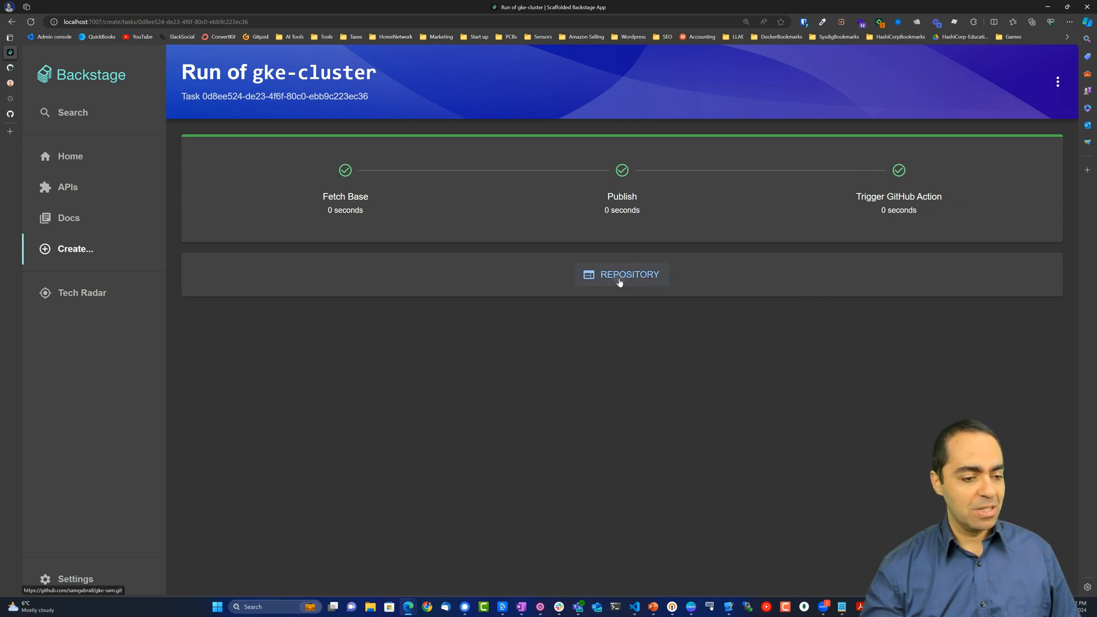
Open the new gke-sam repository on GitHub and view XR_claim.yaml.
{"action": "left_click", "coordinate": [622, 274]}
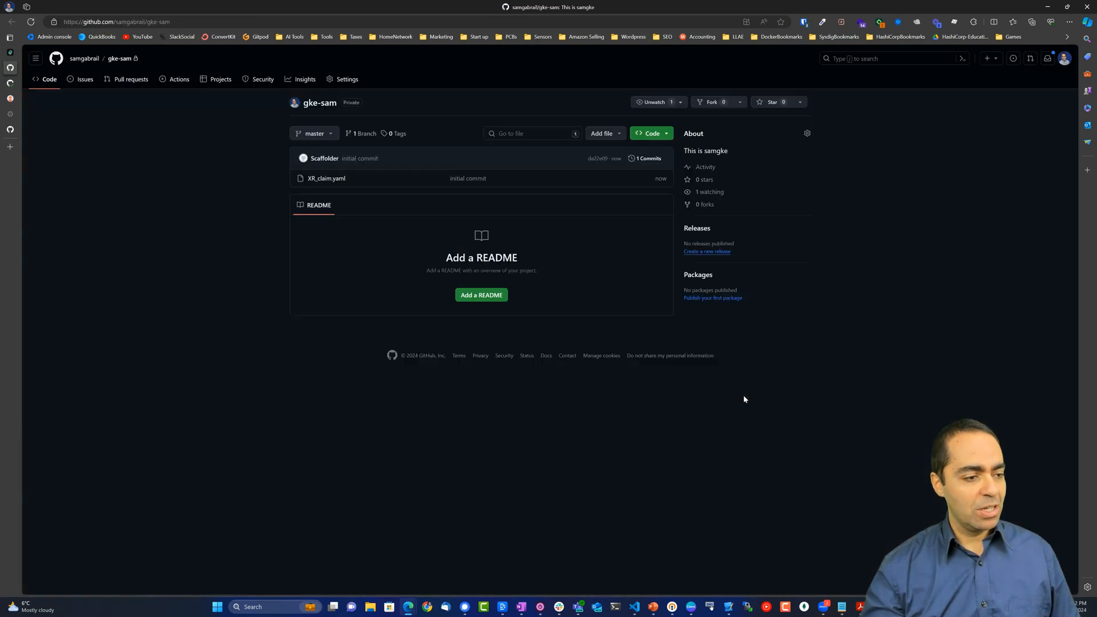
{"action": "mouse_move", "coordinate": [326, 179]}
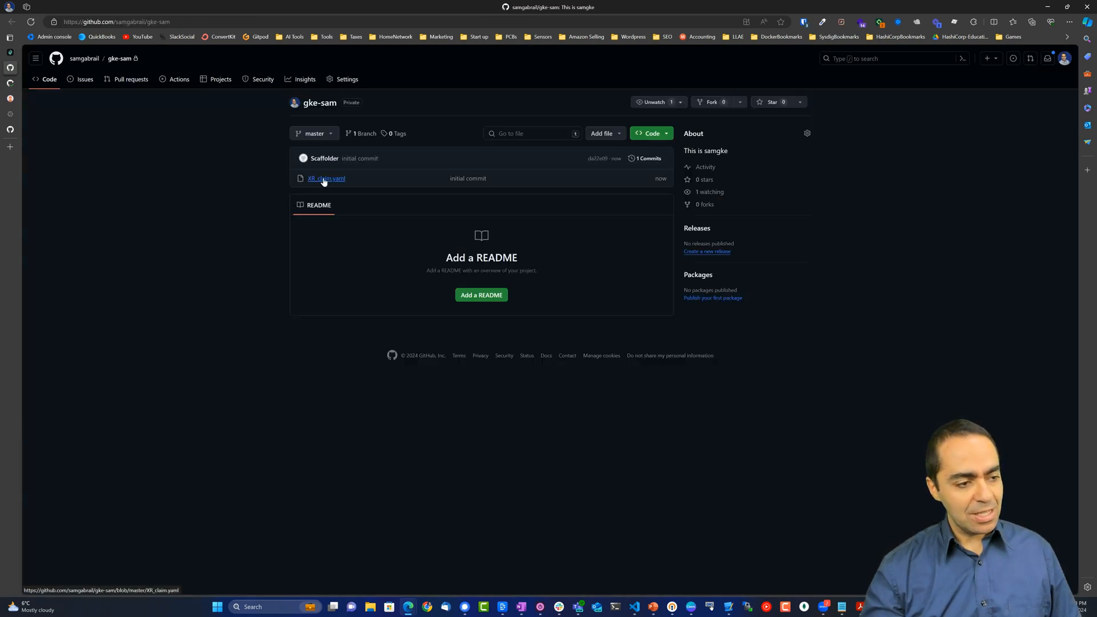
{"action": "mouse_move", "coordinate": [356, 200]}
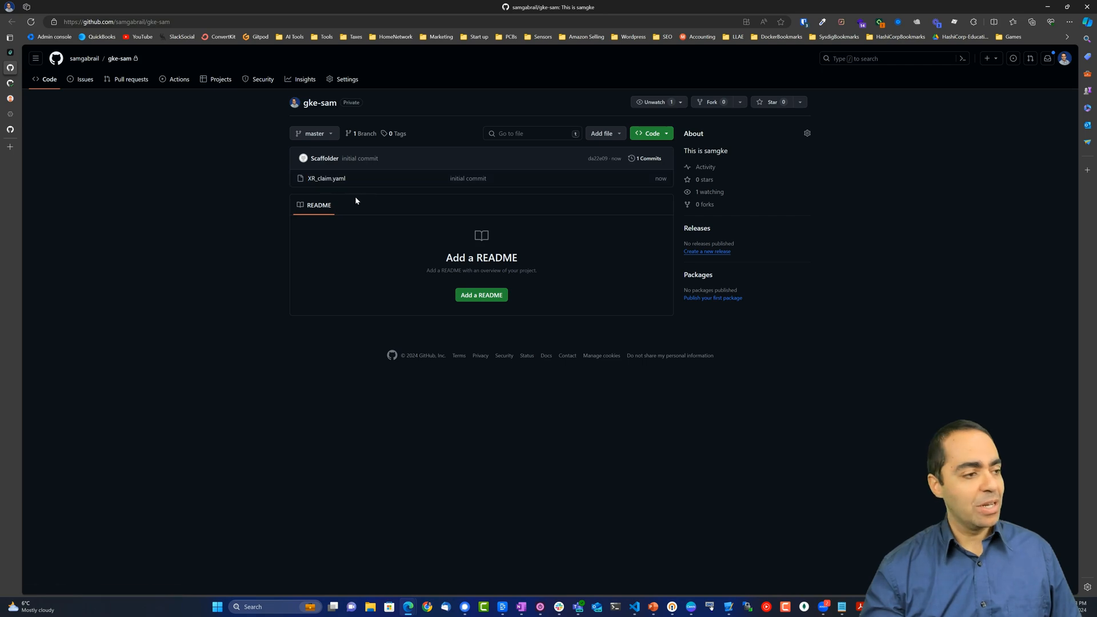
{"action": "mouse_move", "coordinate": [201, 177]}
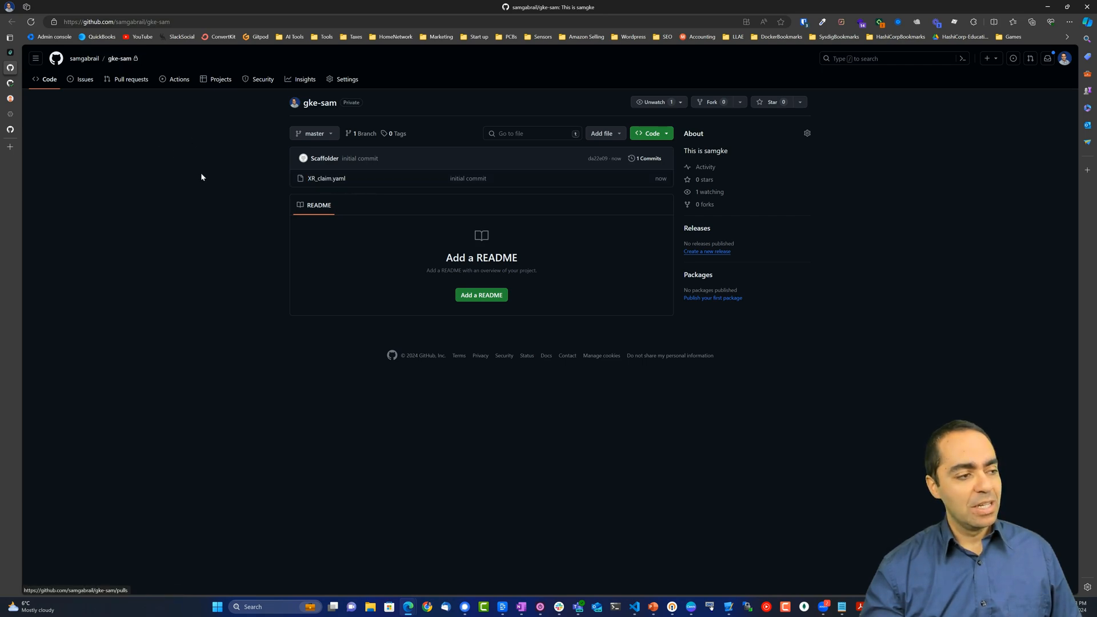
{"action": "mouse_move", "coordinate": [239, 304]}
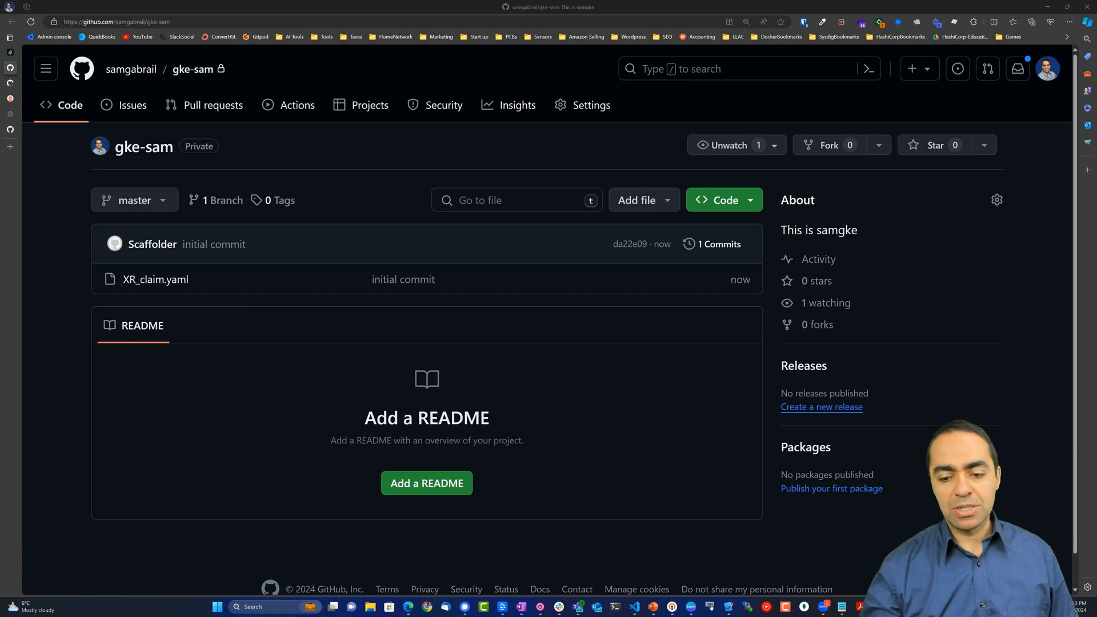
{"action": "mouse_move", "coordinate": [155, 279]}
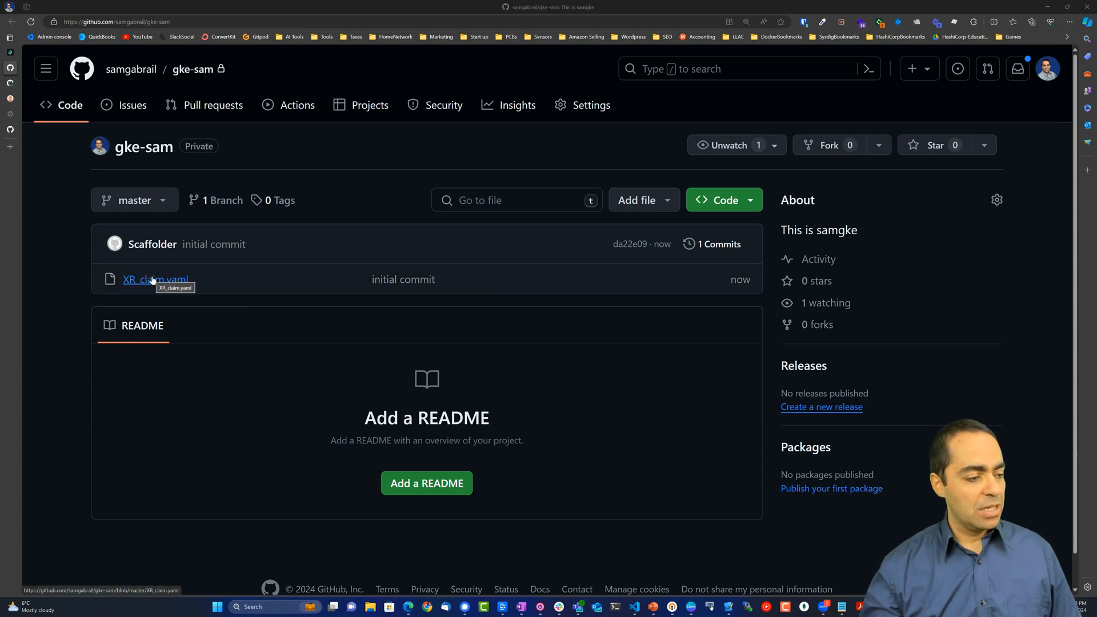
{"action": "left_click", "coordinate": [155, 279]}
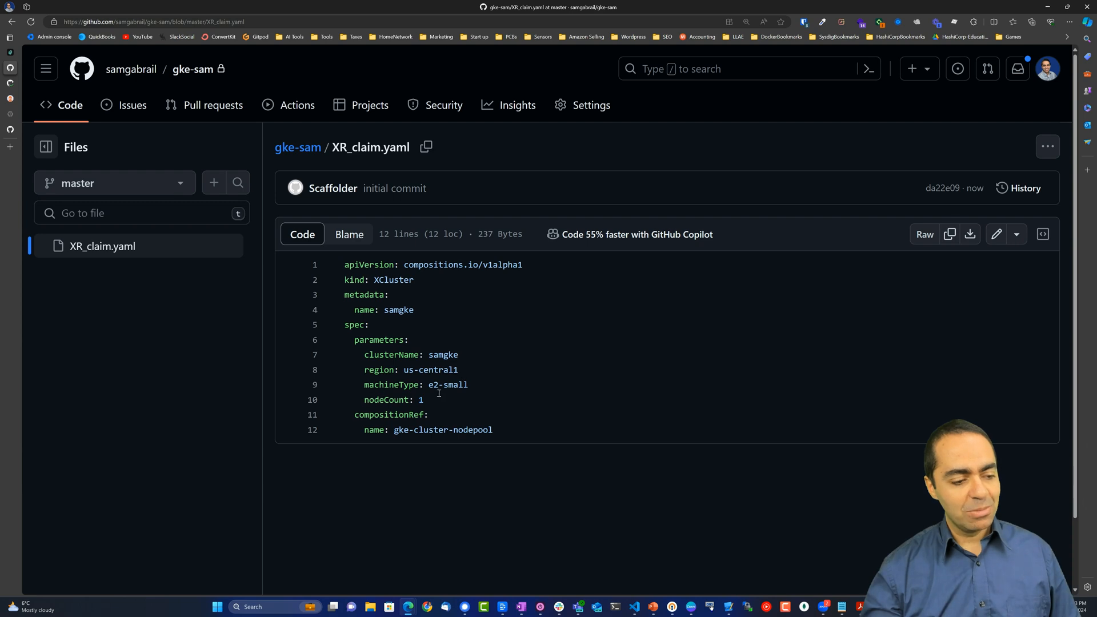
{"action": "mouse_move", "coordinate": [548, 480]}
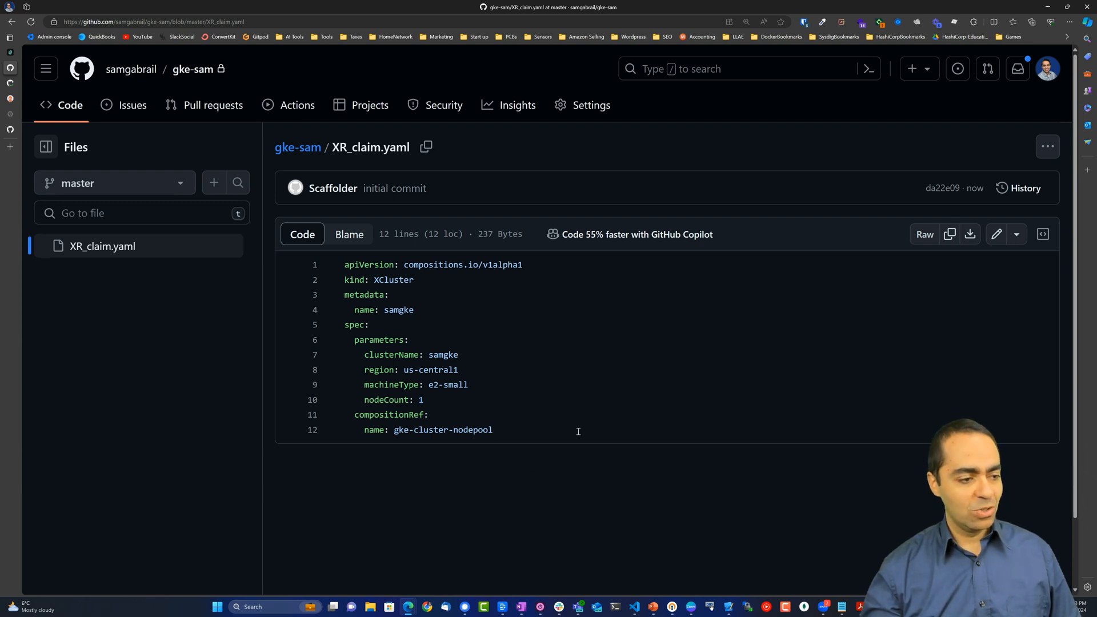
{"action": "mouse_move", "coordinate": [20, 79]}
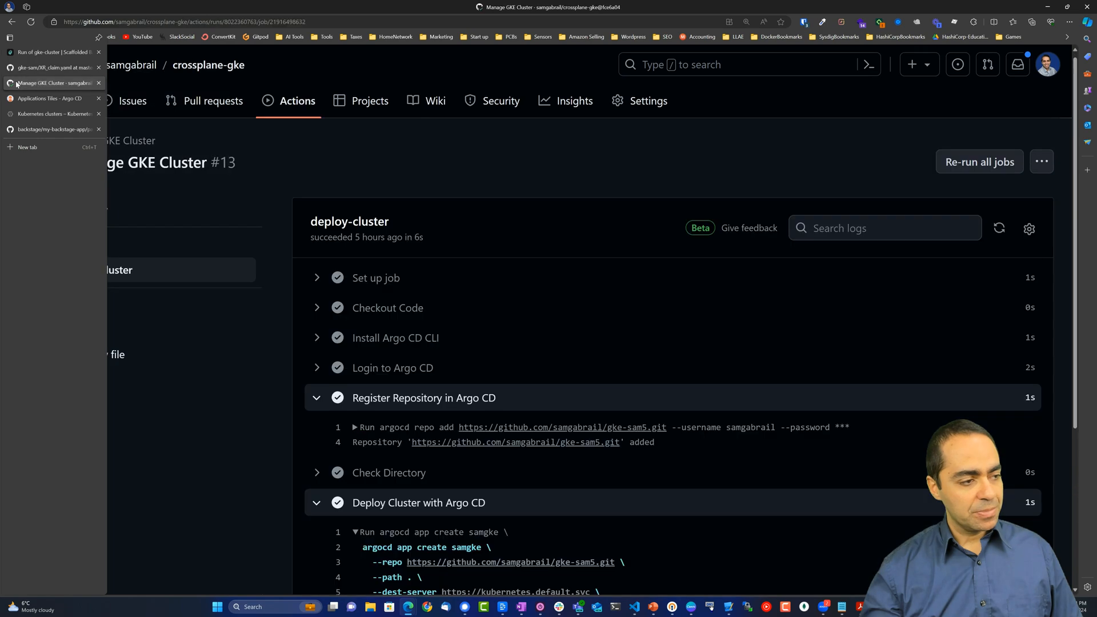
{"action": "left_click", "coordinate": [258, 109]}
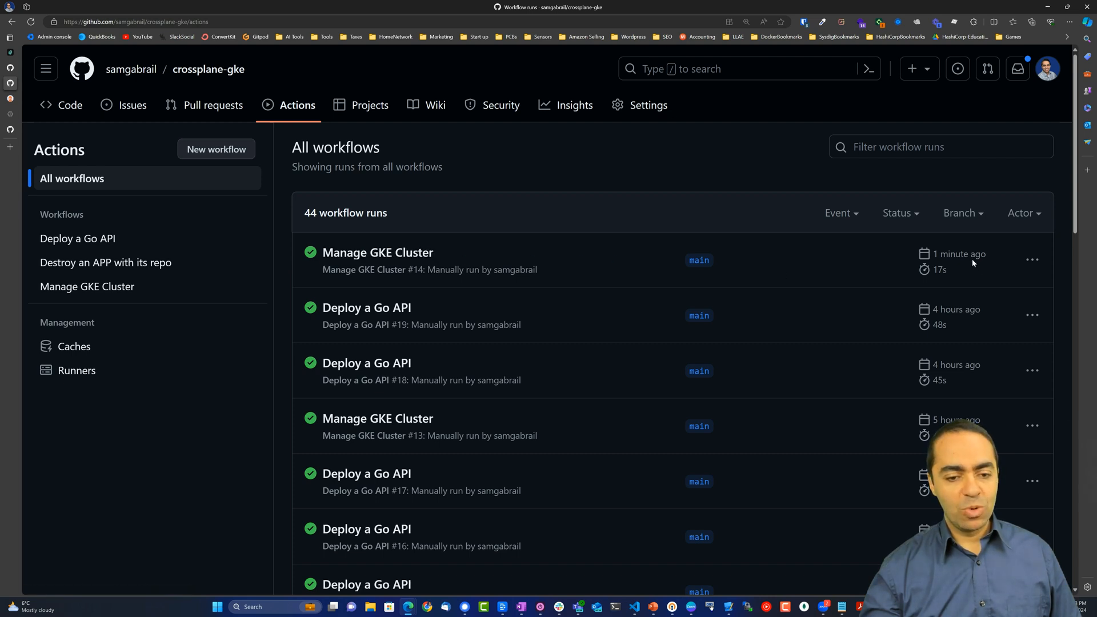
{"action": "mouse_move", "coordinate": [377, 253]}
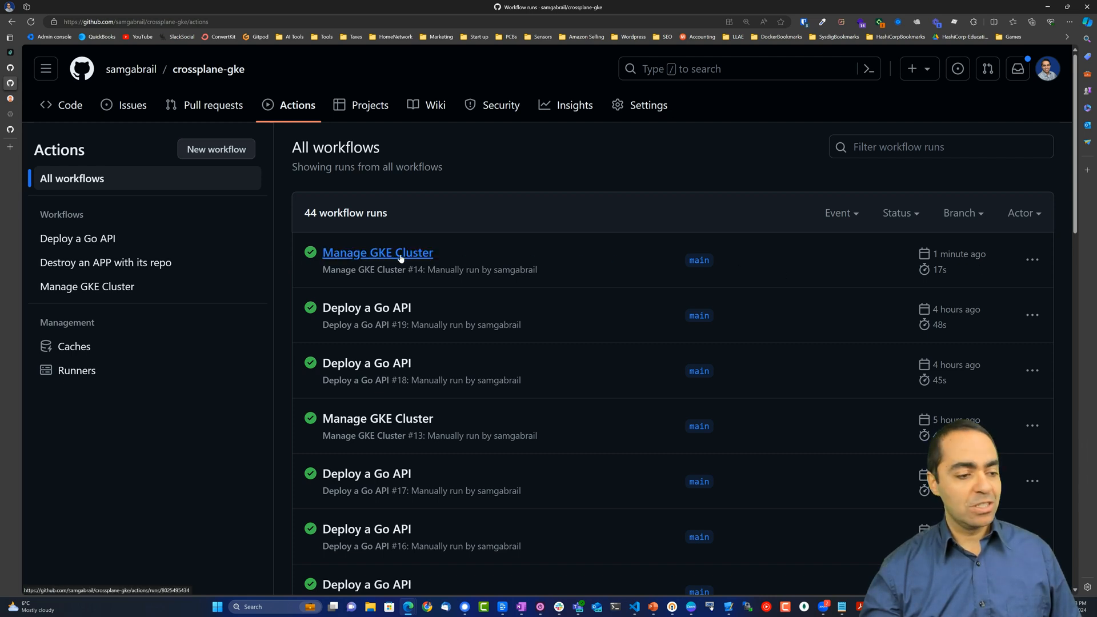
{"action": "left_click", "coordinate": [378, 252]}
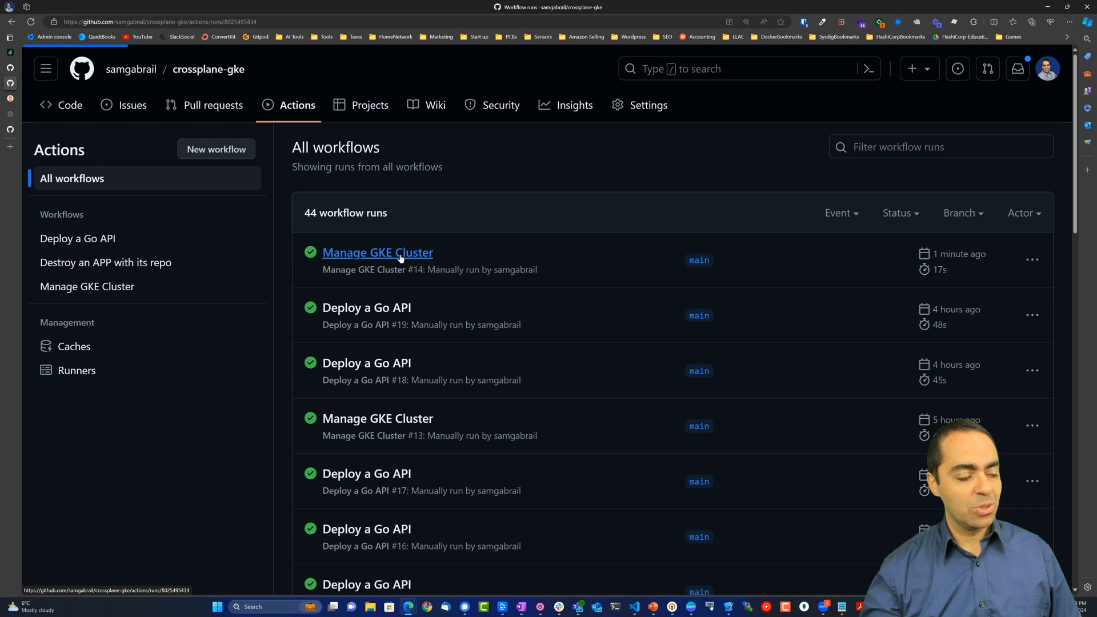
{"action": "left_click", "coordinate": [377, 252]}
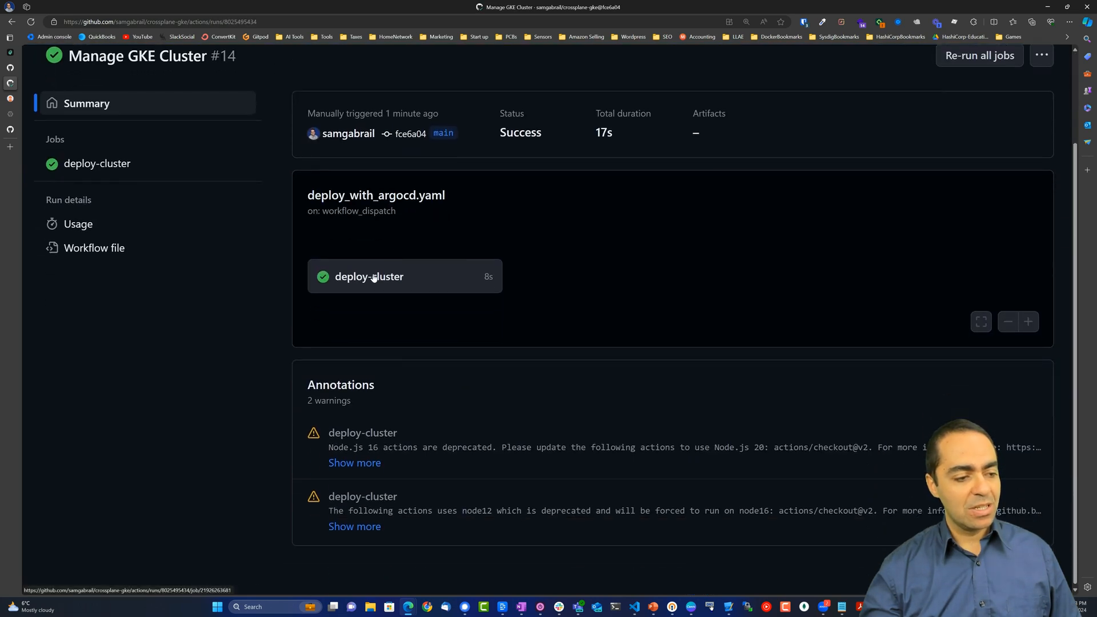
{"action": "left_click", "coordinate": [369, 277]}
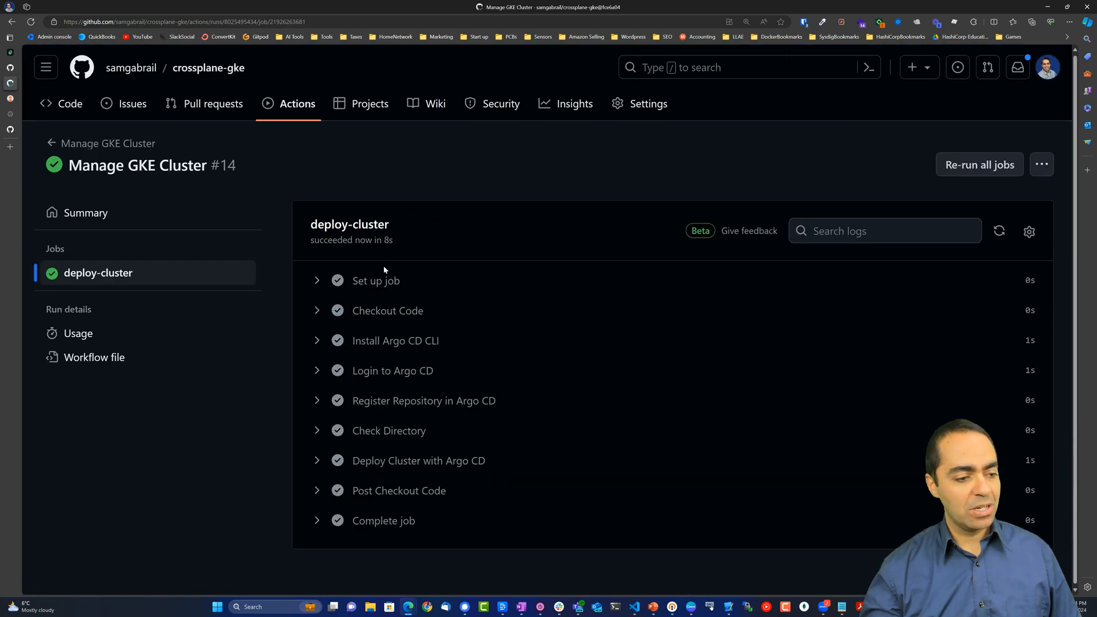
{"action": "mouse_move", "coordinate": [370, 329]}
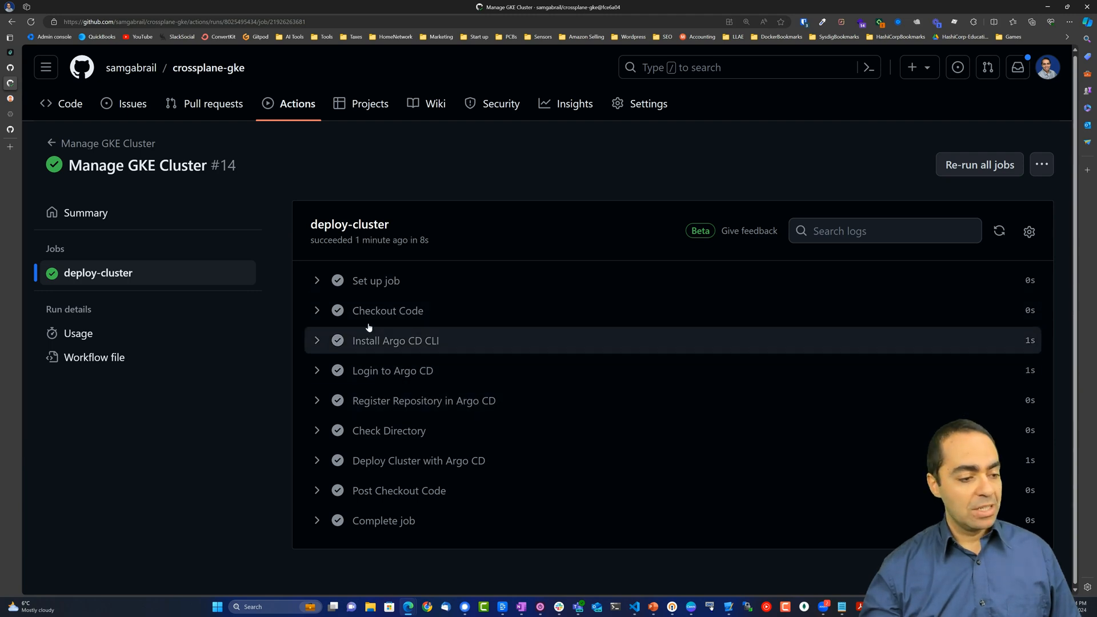
{"action": "mouse_move", "coordinate": [356, 362]}
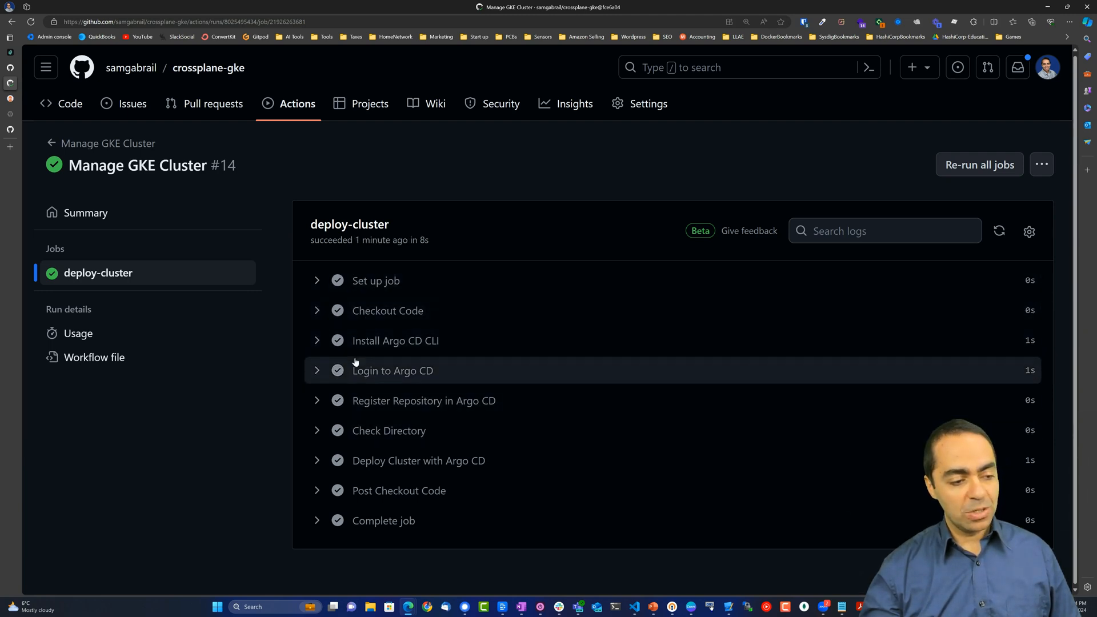
{"action": "mouse_move", "coordinate": [432, 400]}
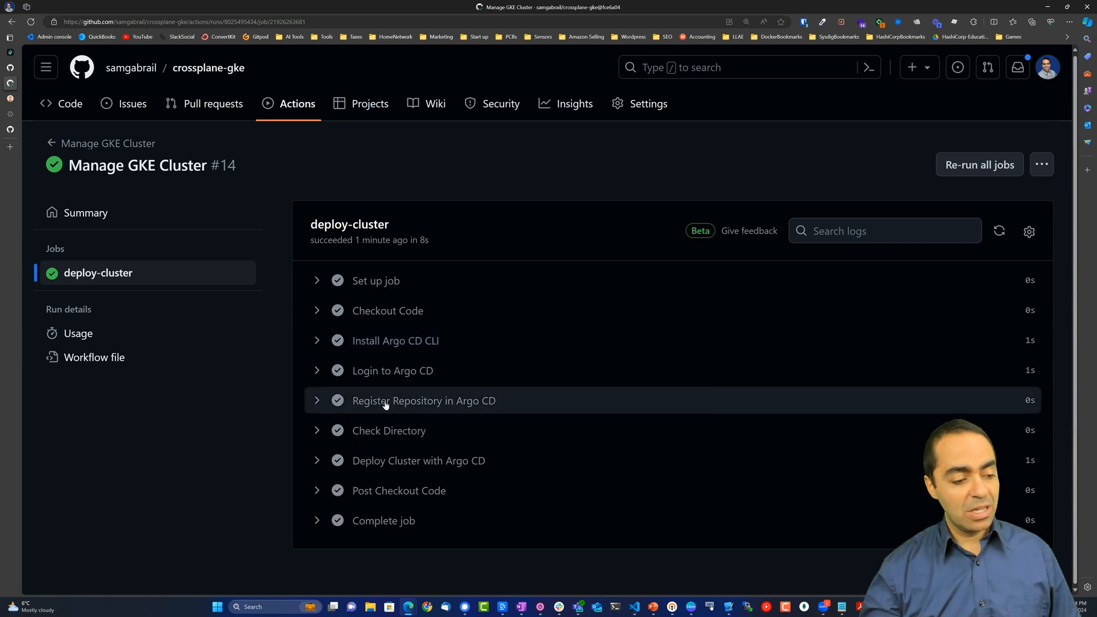
{"action": "mouse_move", "coordinate": [489, 410]}
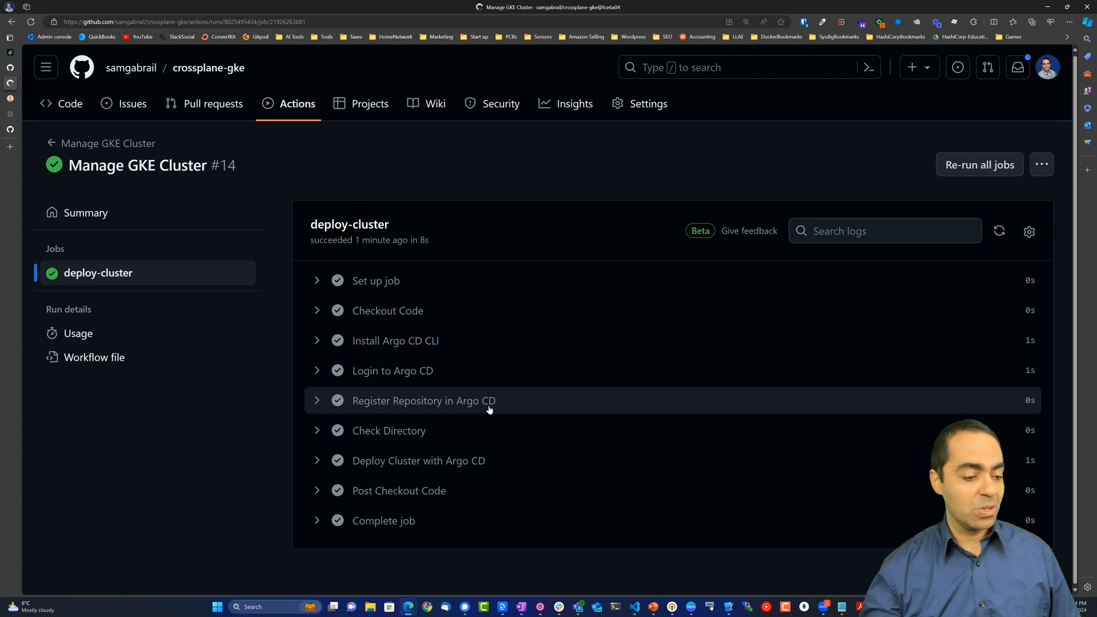
{"action": "mouse_move", "coordinate": [444, 421]}
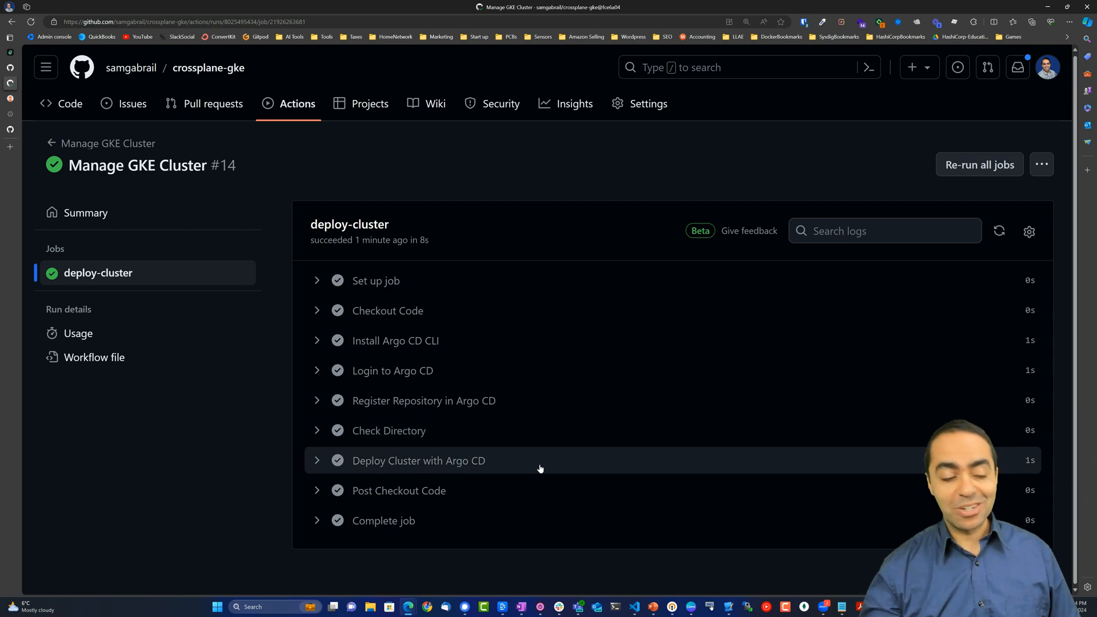
{"action": "mouse_move", "coordinate": [158, 212]}
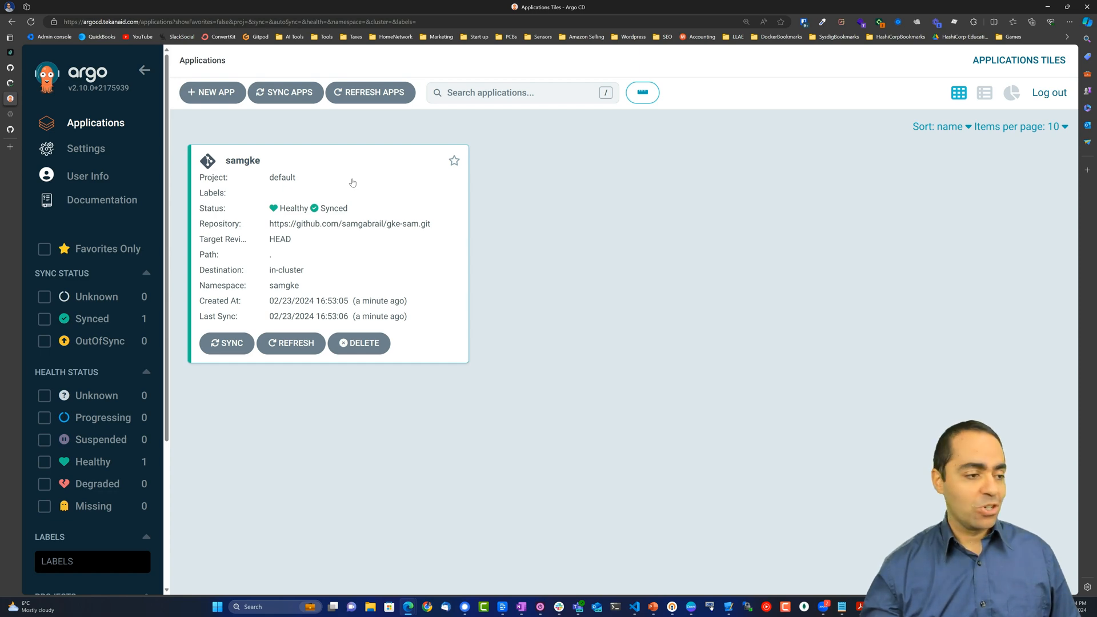
Open the samgke application and look through its summary details.
{"action": "left_click", "coordinate": [242, 160]}
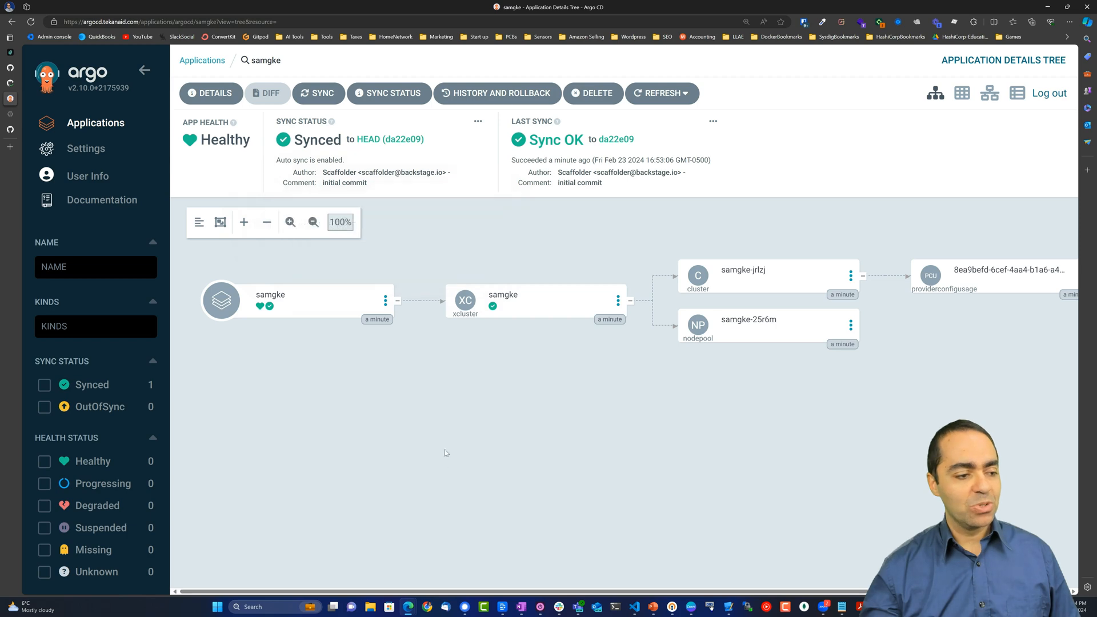
{"action": "mouse_move", "coordinate": [434, 303]}
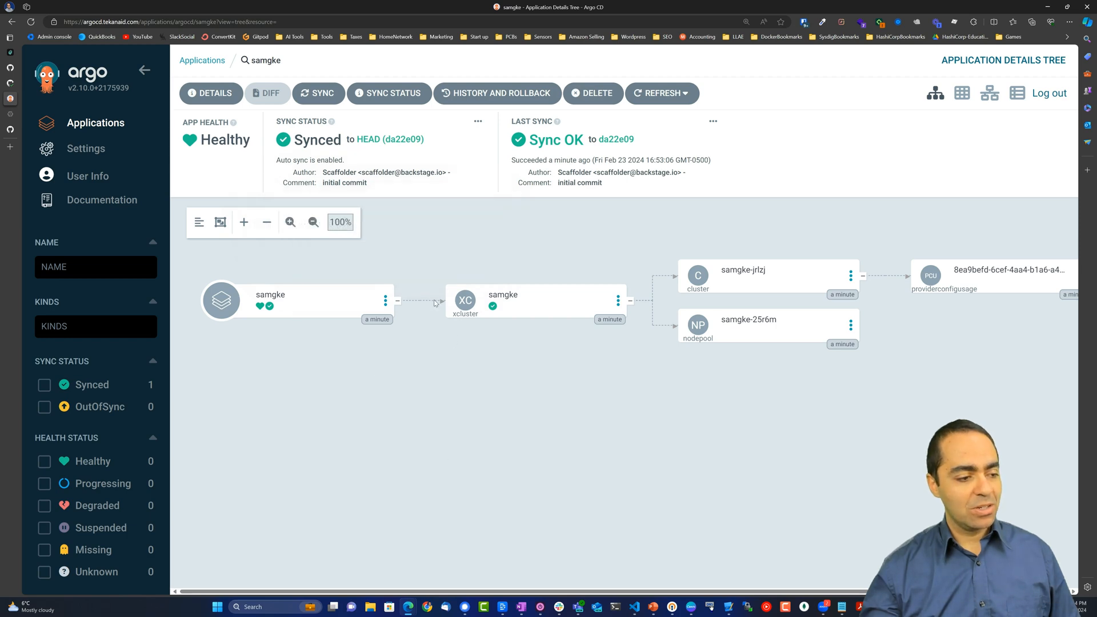
{"action": "left_click", "coordinate": [269, 294]}
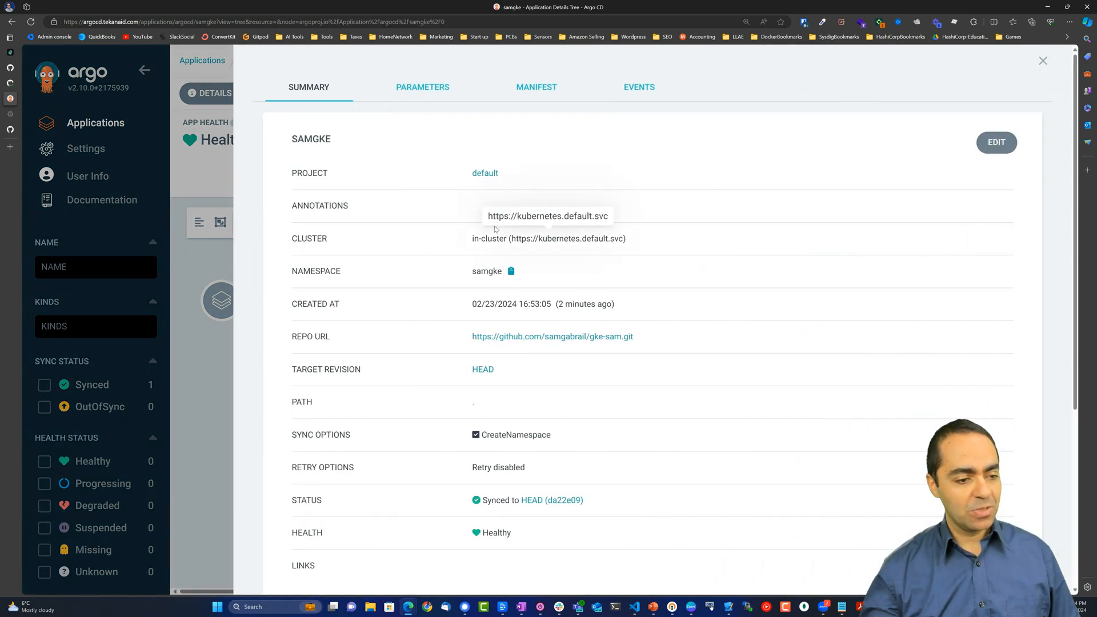
{"action": "scroll", "scroll_direction": "down", "scroll_amount": 3}
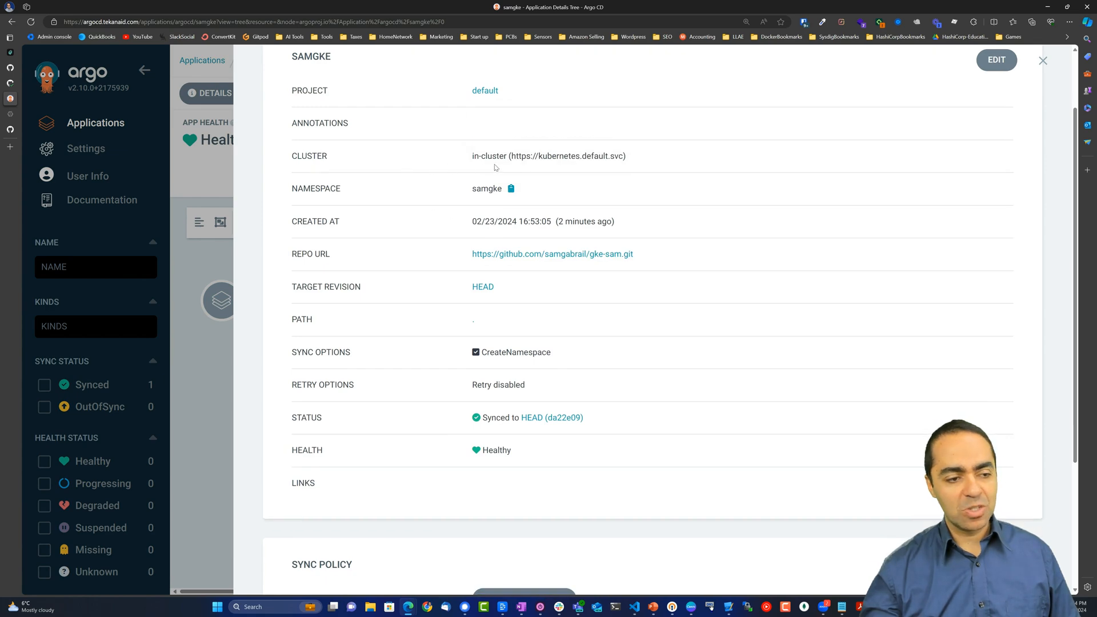
{"action": "mouse_move", "coordinate": [595, 160]}
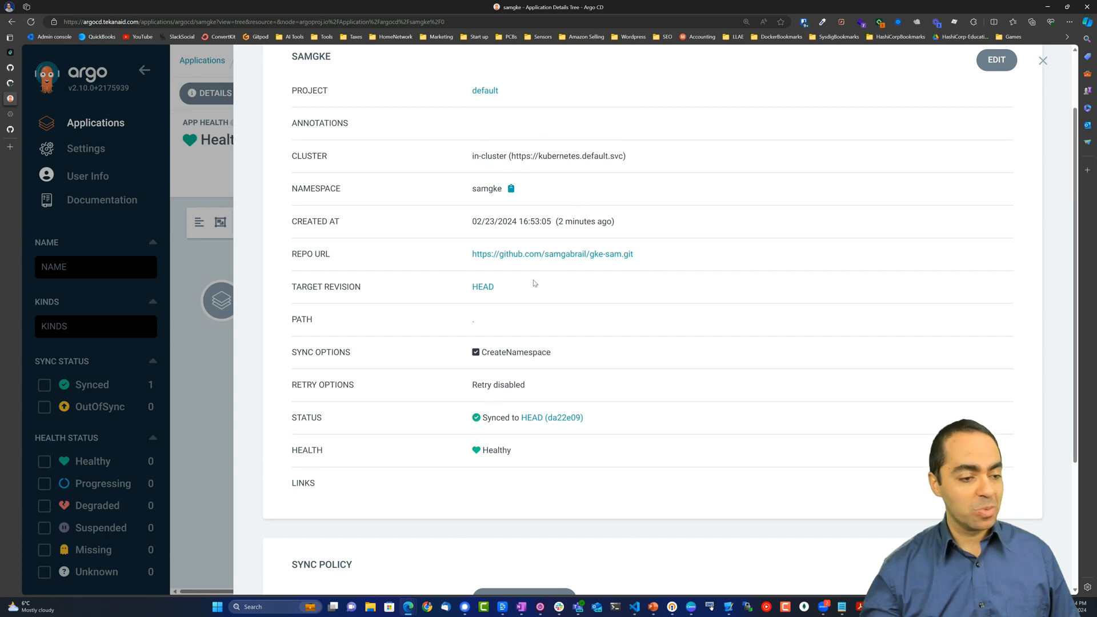
{"action": "mouse_move", "coordinate": [451, 271]}
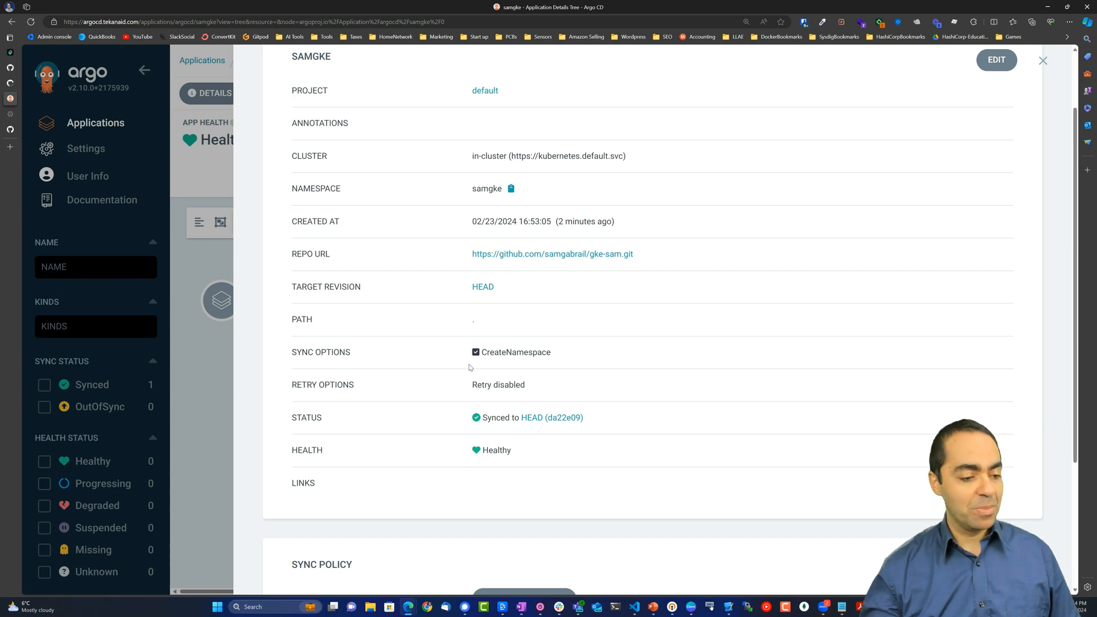
{"action": "scroll", "scroll_direction": "down", "scroll_amount": 3}
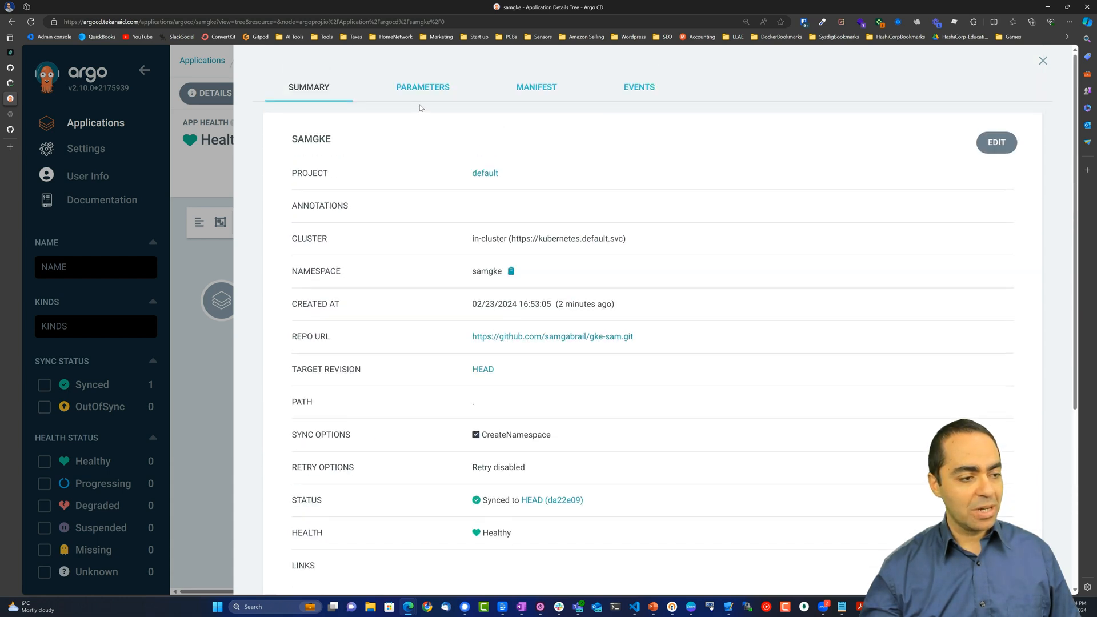
View the application's Parameters, Events and Manifest.
{"action": "left_click", "coordinate": [423, 87]}
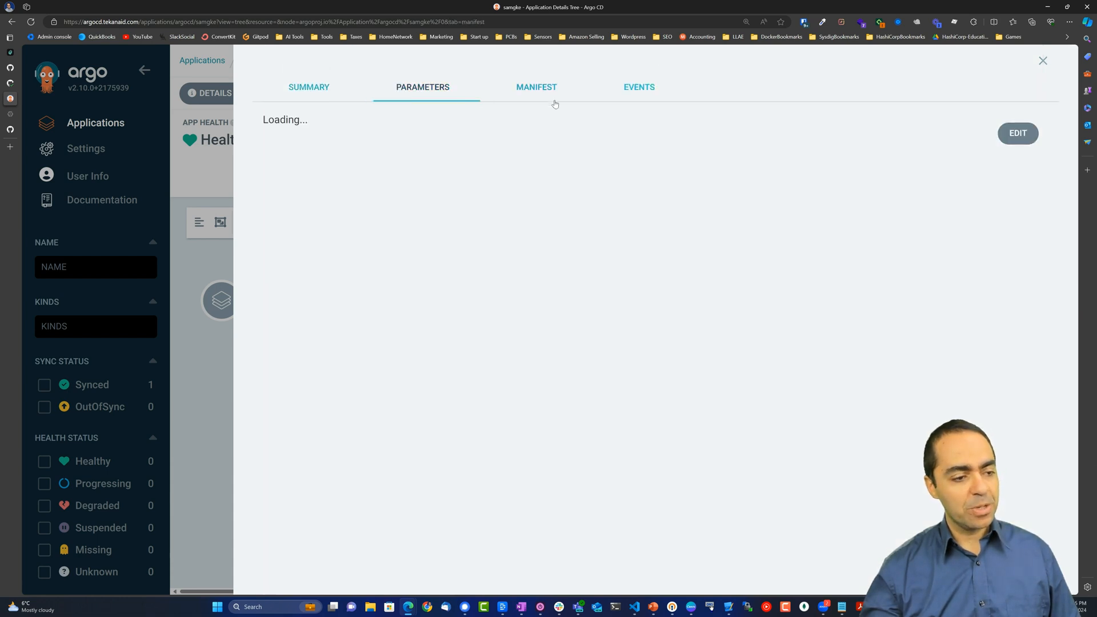
{"action": "left_click", "coordinate": [638, 87]}
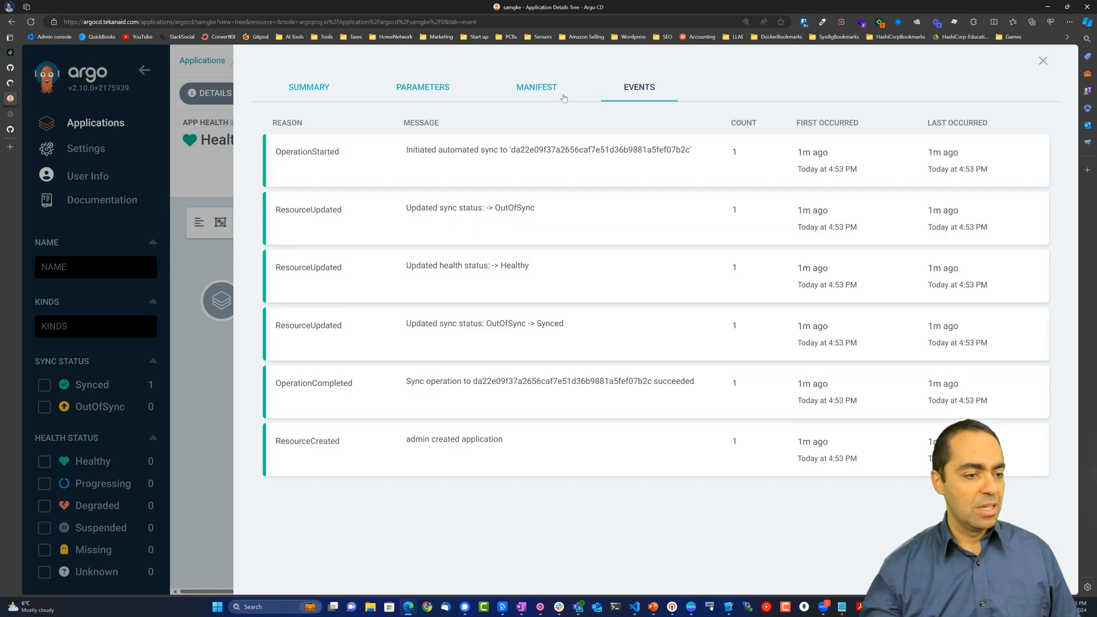
{"action": "left_click", "coordinate": [537, 86]}
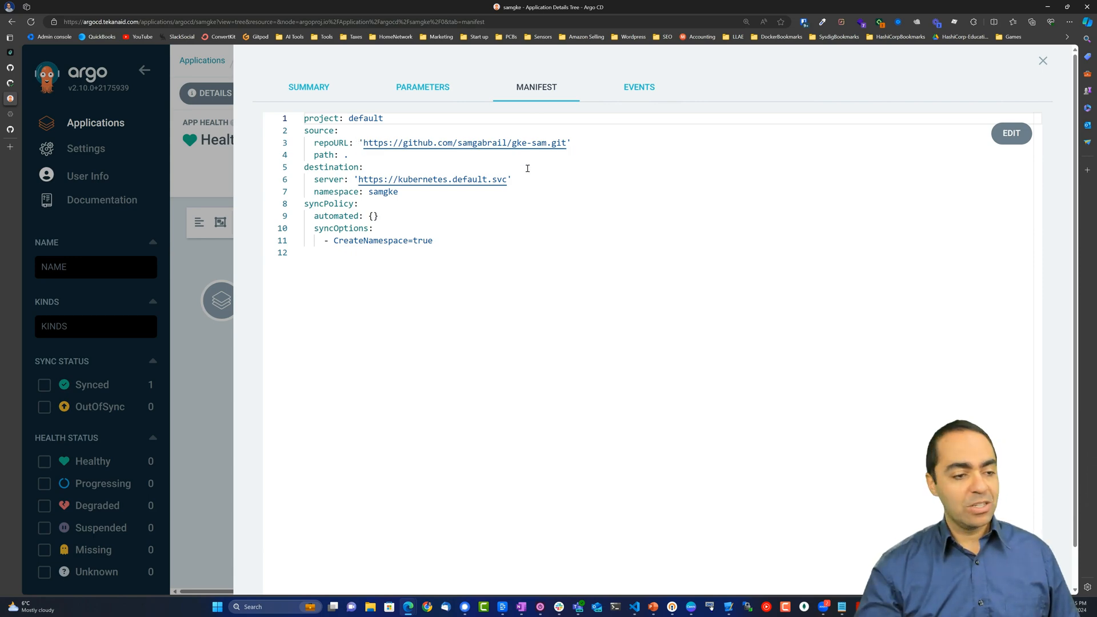
{"action": "mouse_move", "coordinate": [409, 179]}
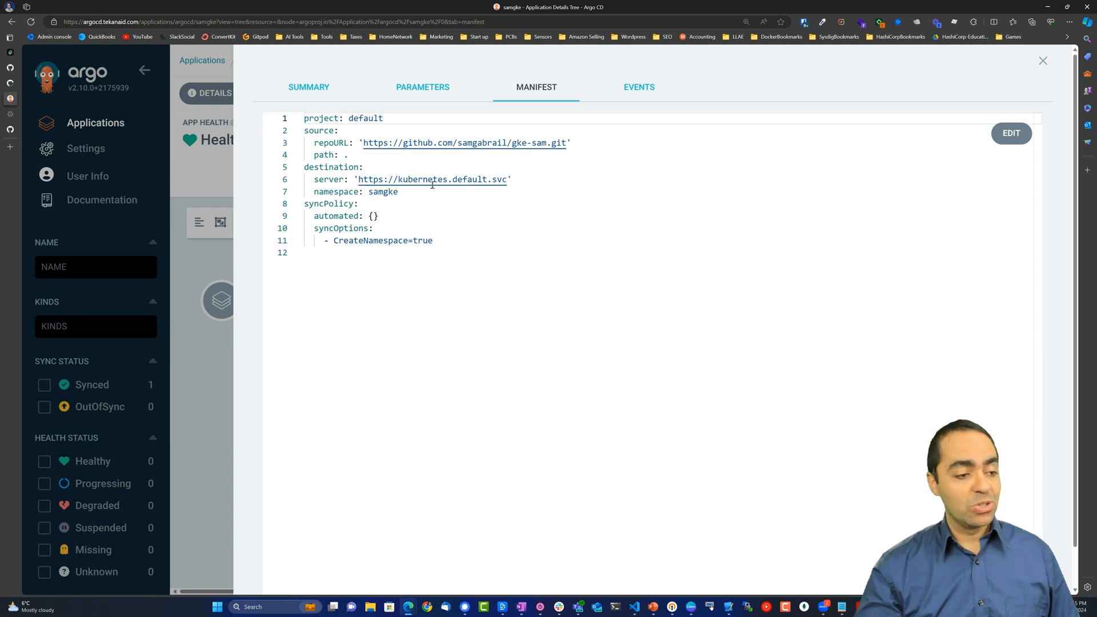
Inspect the samgke XCluster's live manifest and its composed-resource events.
{"action": "left_click", "coordinate": [1044, 61]}
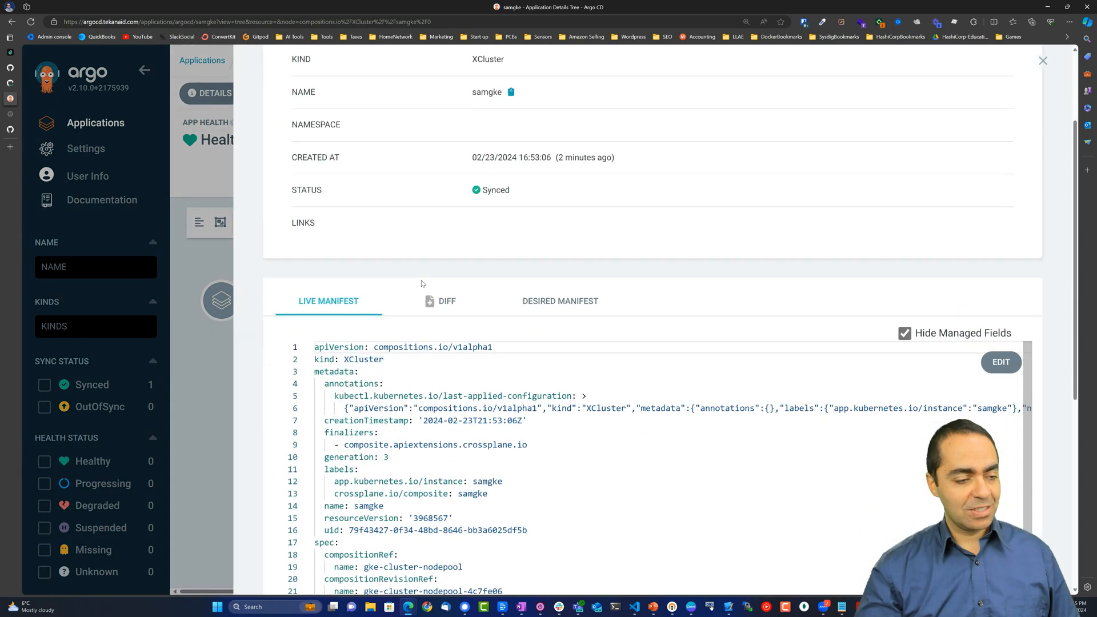
{"action": "scroll", "scroll_direction": "down", "scroll_amount": 3}
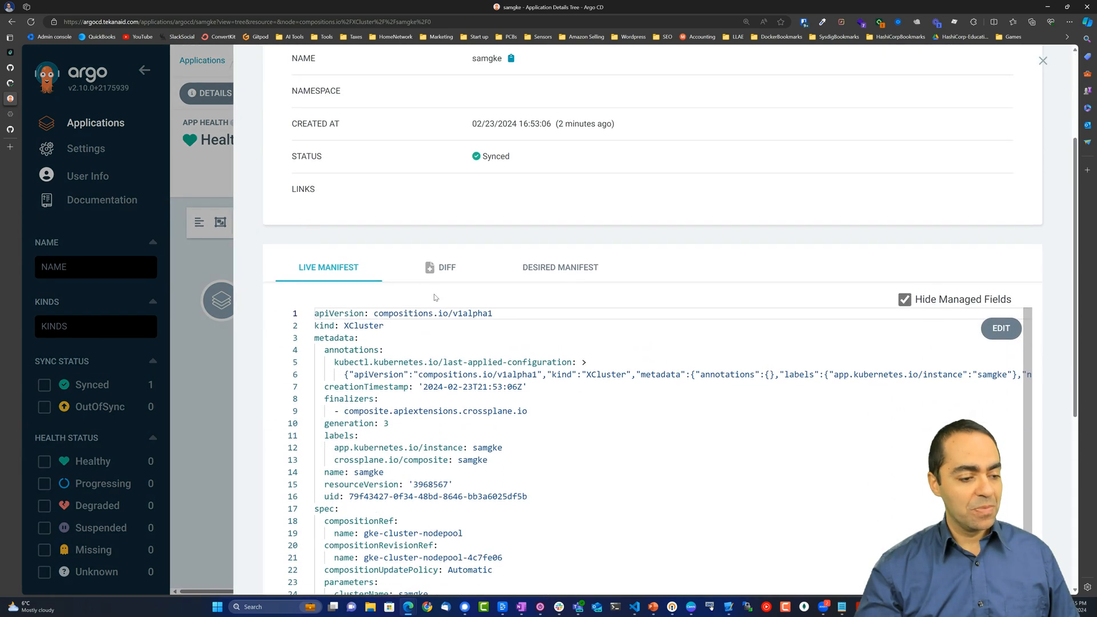
{"action": "scroll", "scroll_direction": "down", "scroll_amount": 3}
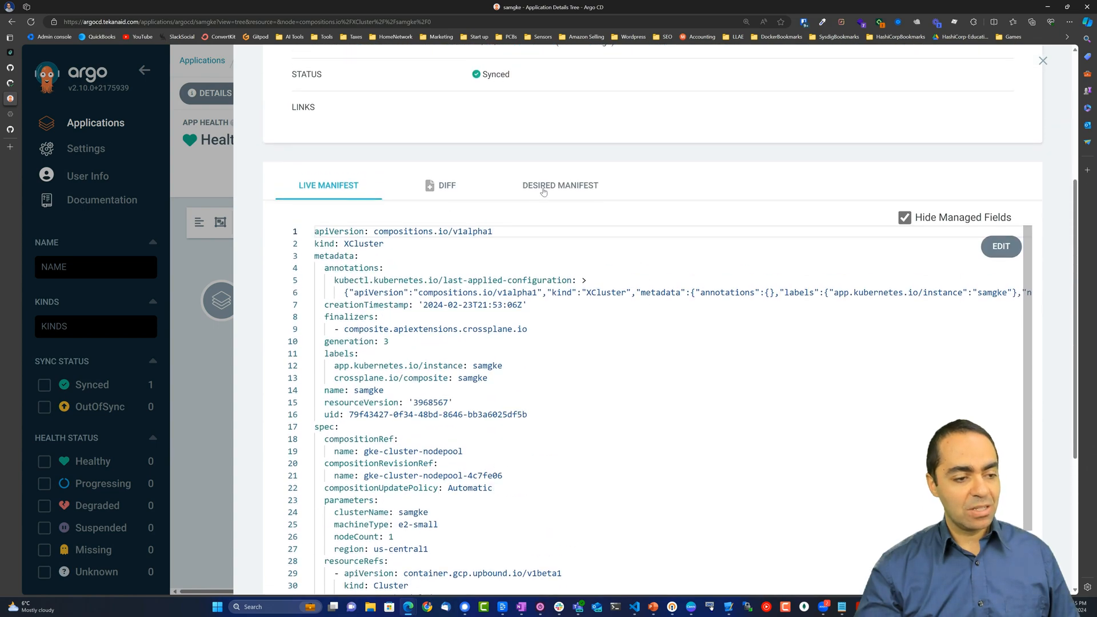
{"action": "left_click", "coordinate": [559, 185]}
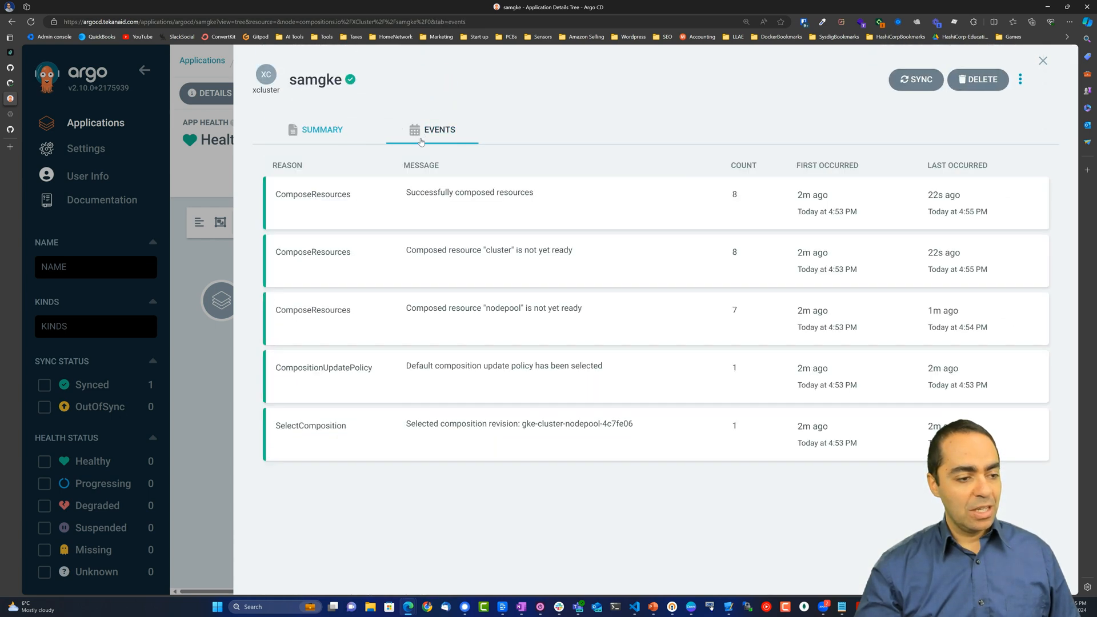
{"action": "mouse_move", "coordinate": [568, 201]}
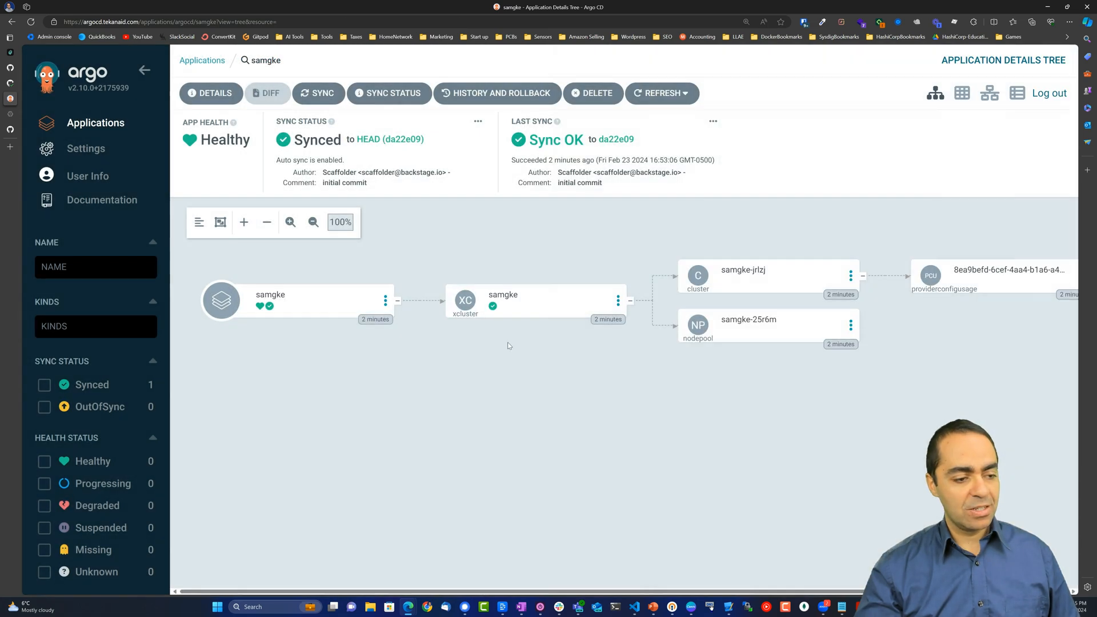
{"action": "mouse_move", "coordinate": [751, 298]}
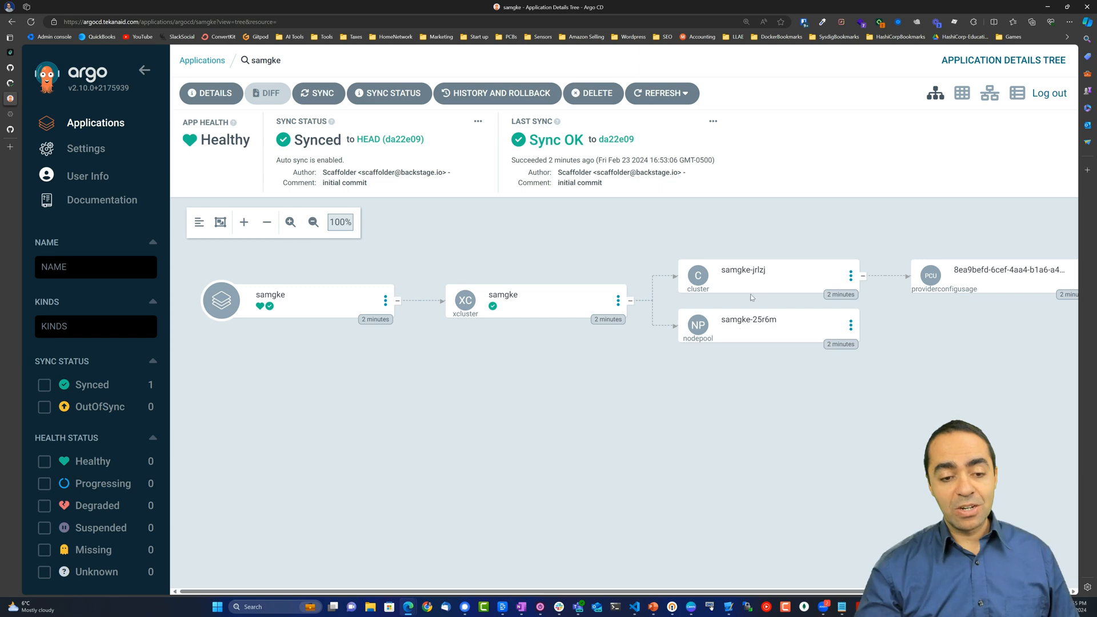
Inspect the samgke-jrlzj cluster resource's details.
{"action": "left_click", "coordinate": [755, 277]}
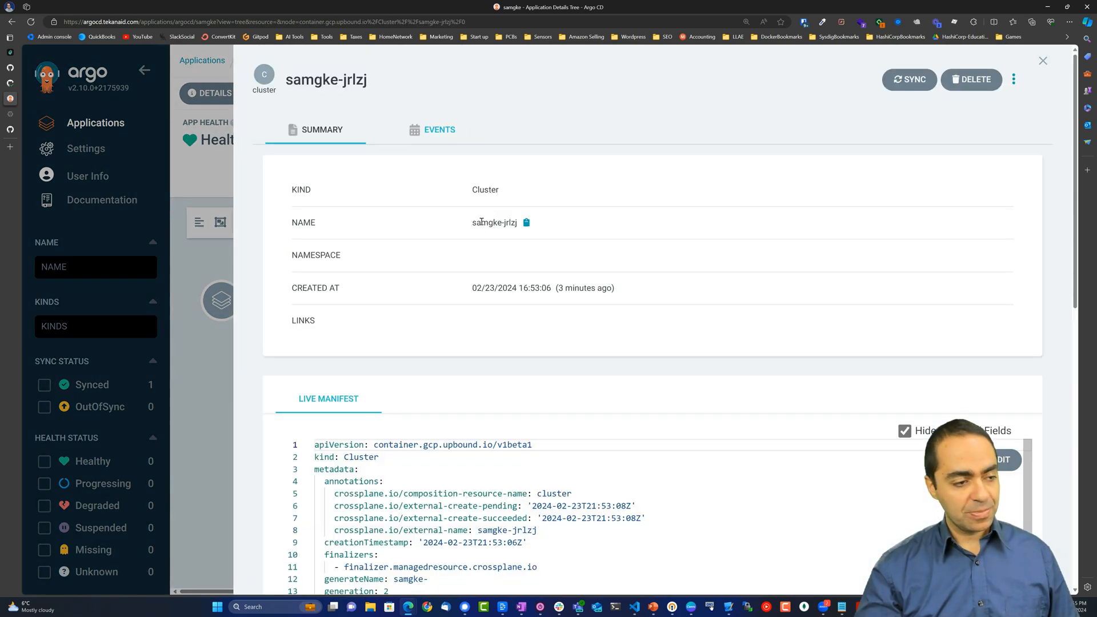
{"action": "scroll", "scroll_direction": "down", "scroll_amount": 3}
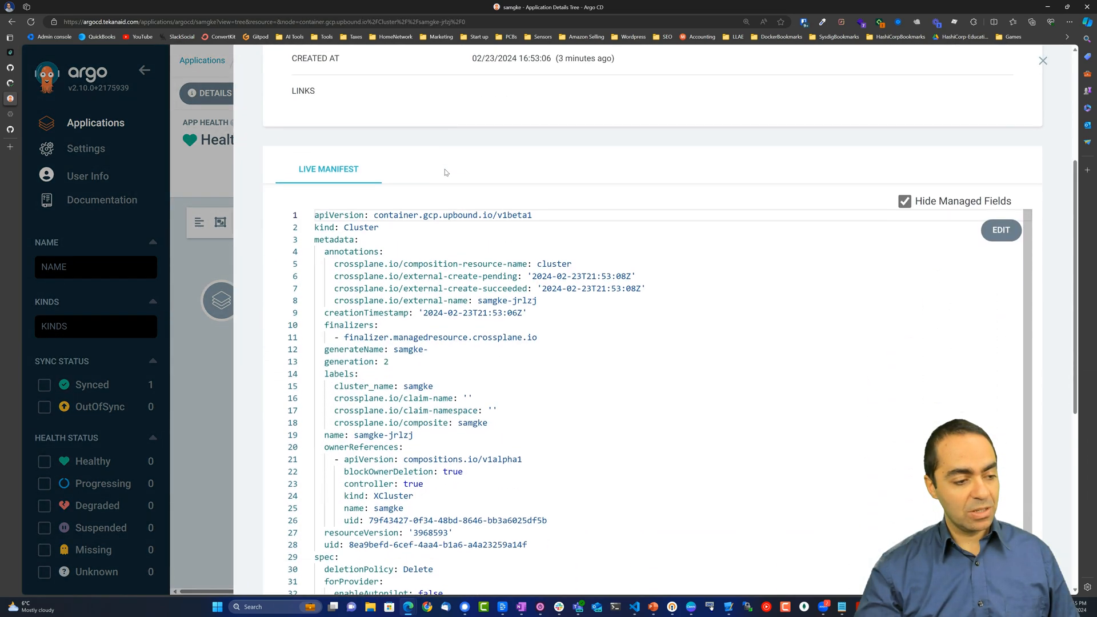
{"action": "scroll", "scroll_direction": "down", "scroll_amount": 3}
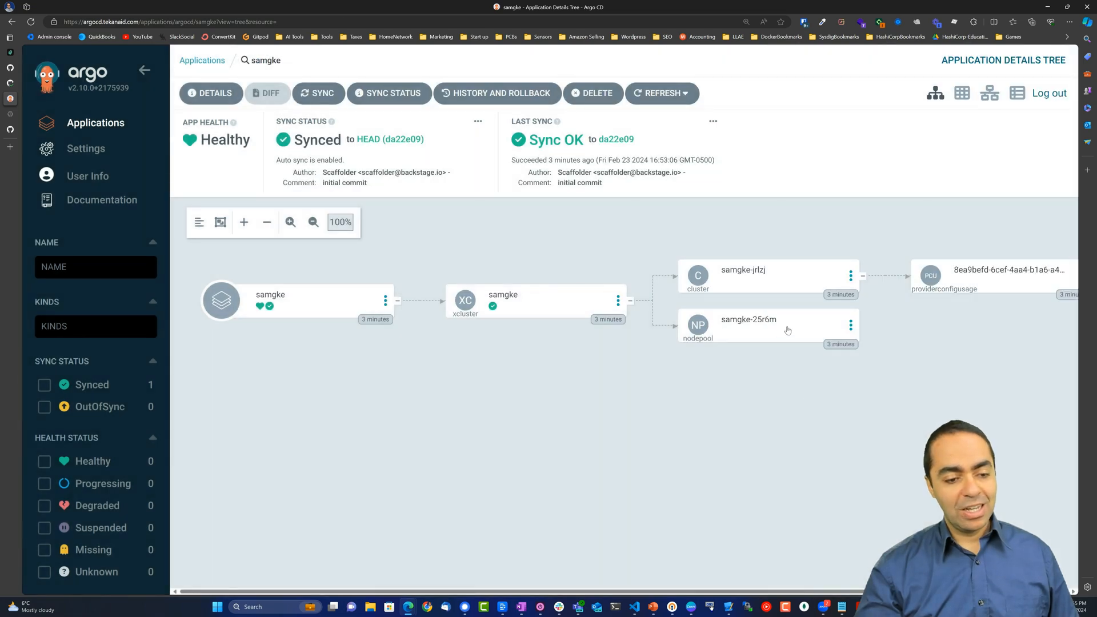
Check the samgke-25r6m nodepool's CannotResolveResourceReferences events and return to the tree.
{"action": "left_click", "coordinate": [748, 325]}
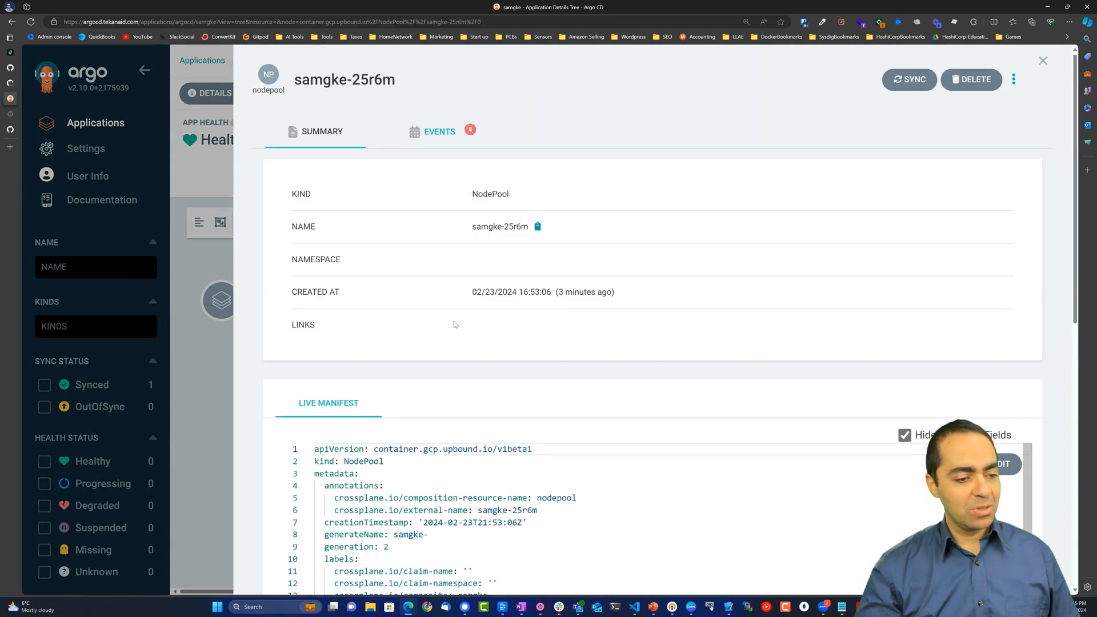
{"action": "scroll", "scroll_direction": "down", "scroll_amount": 3}
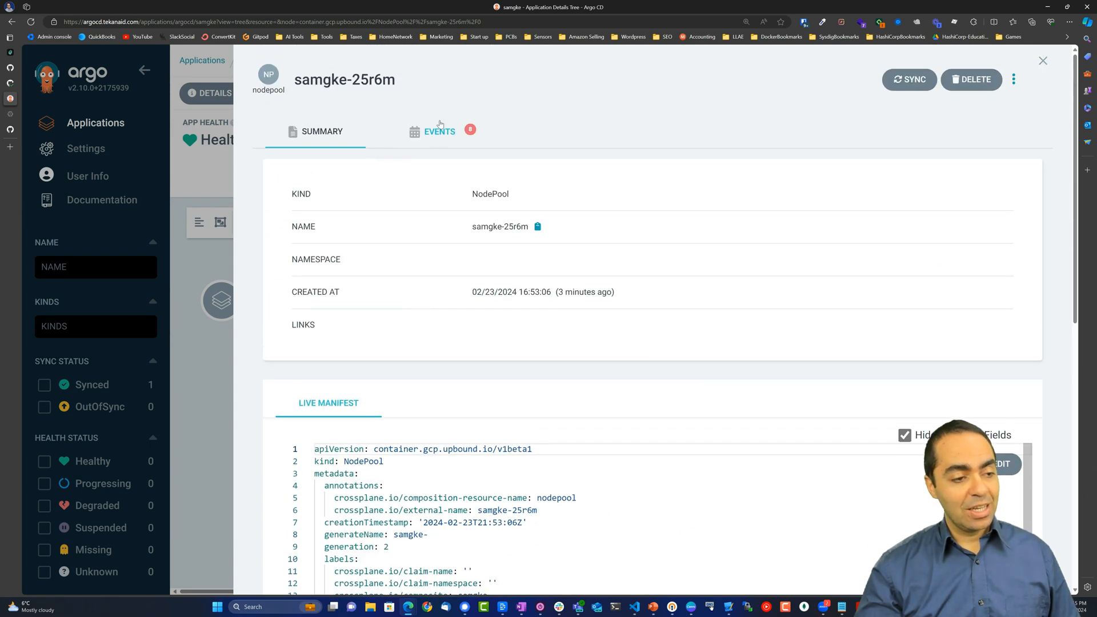
{"action": "left_click", "coordinate": [439, 131]}
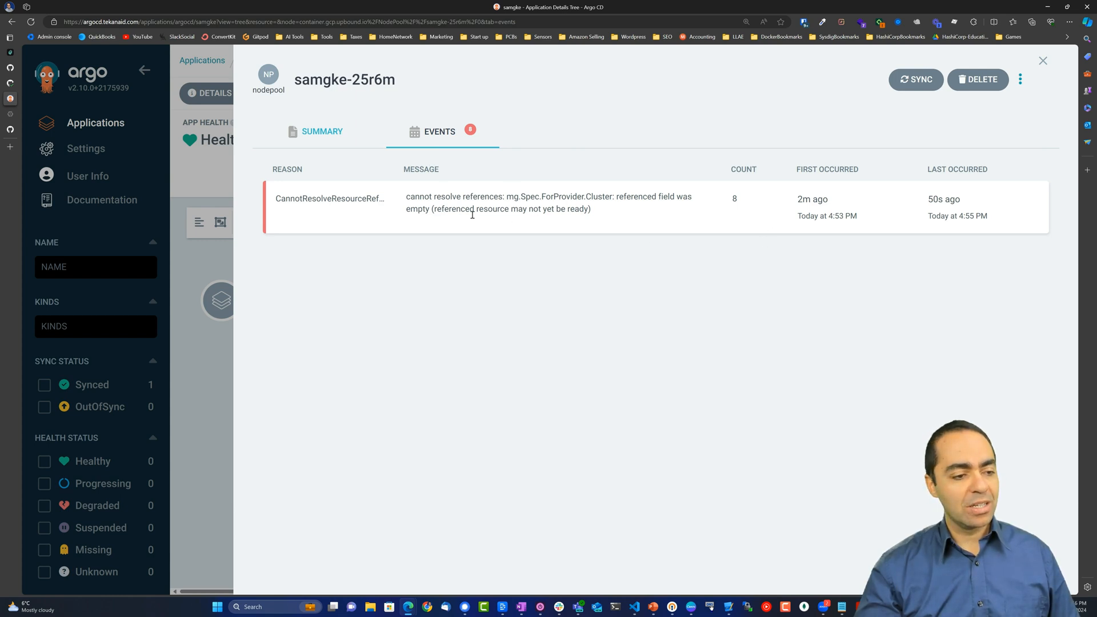
{"action": "double_click", "coordinate": [511, 208]}
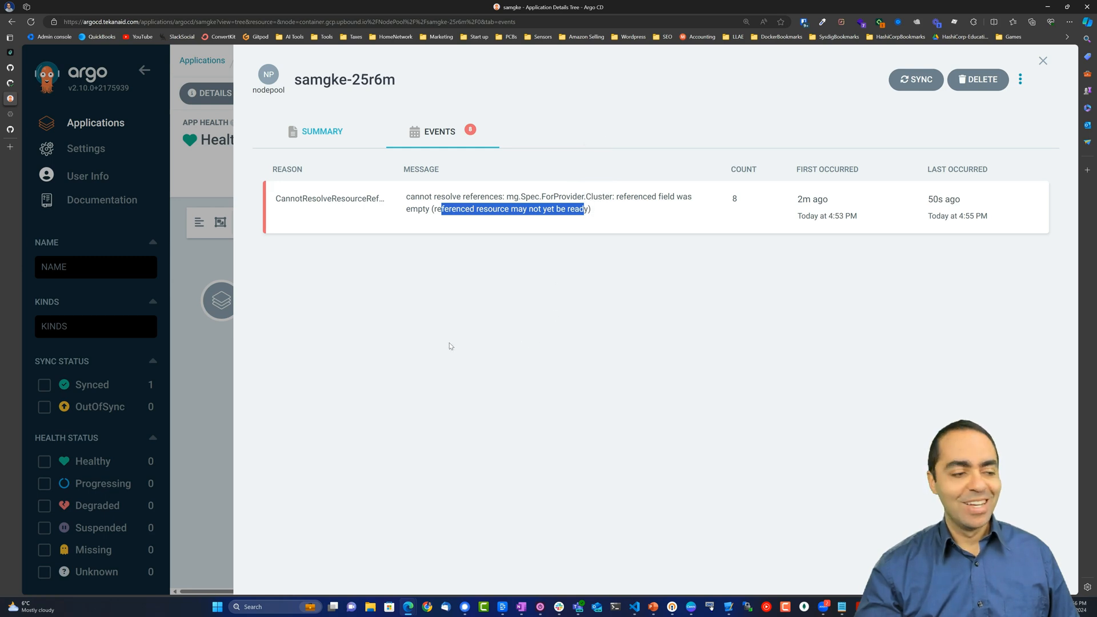
{"action": "left_click", "coordinate": [1043, 61]}
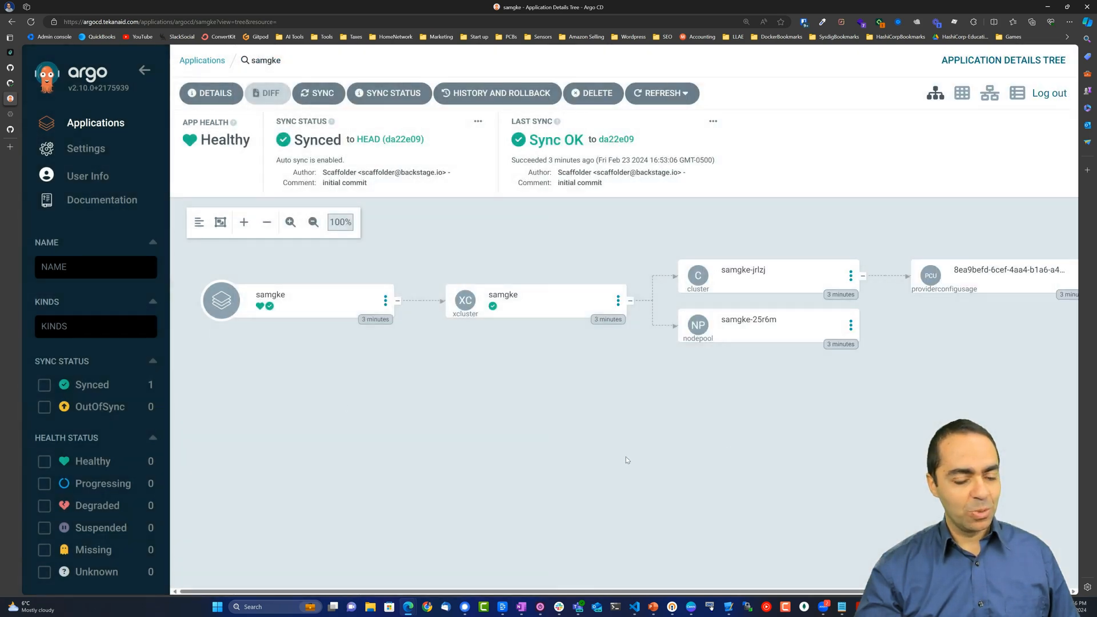
{"action": "mouse_move", "coordinate": [443, 309]}
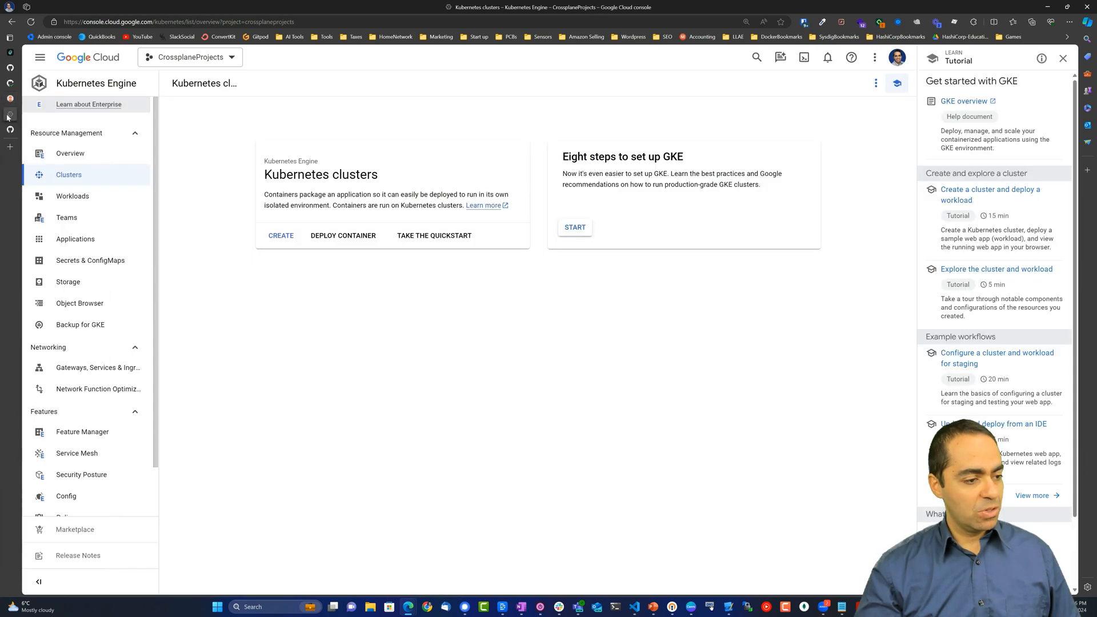
Find Kubernetes Engine clusters, refresh, and open running cluster samgke-jrlzj with 3 nodes.
{"action": "type", "text": "kubern"}
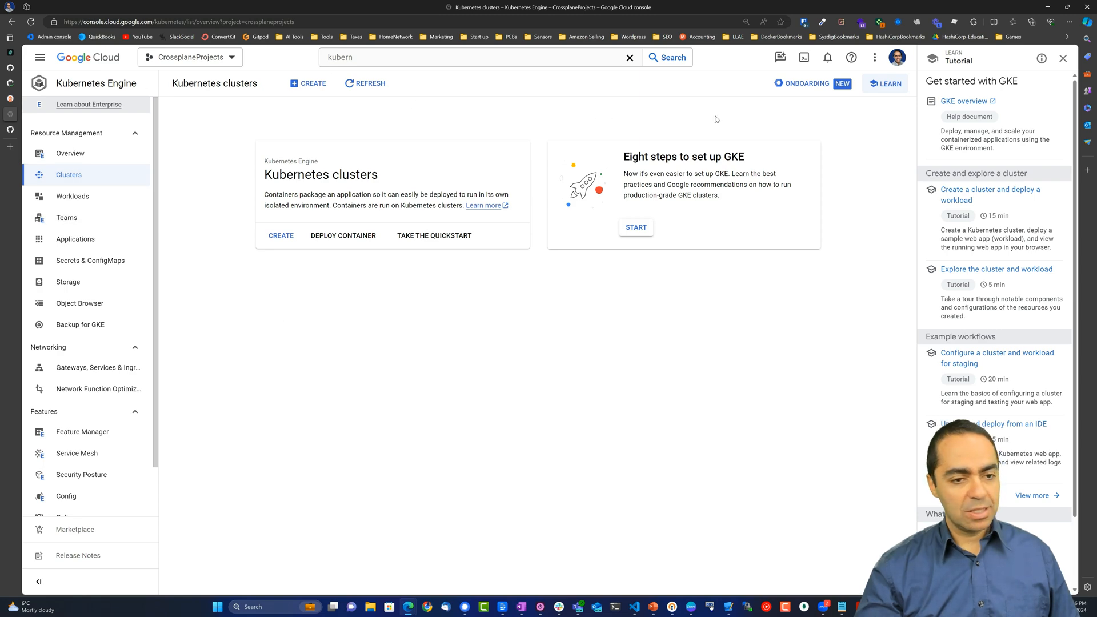
{"action": "left_click", "coordinate": [364, 84]}
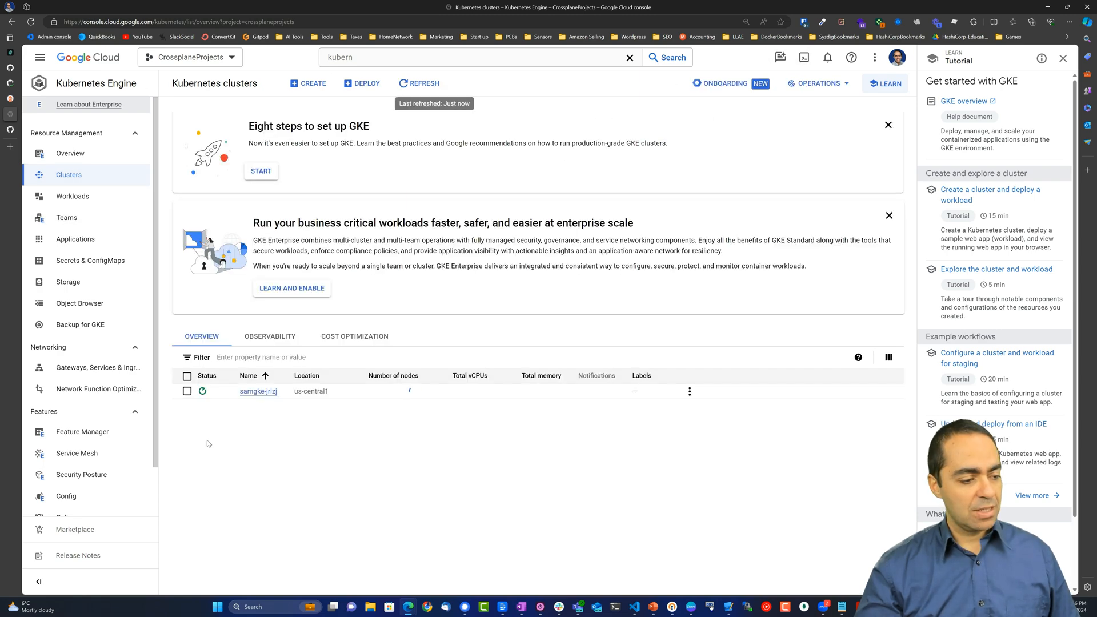
{"action": "left_click", "coordinate": [411, 391]}
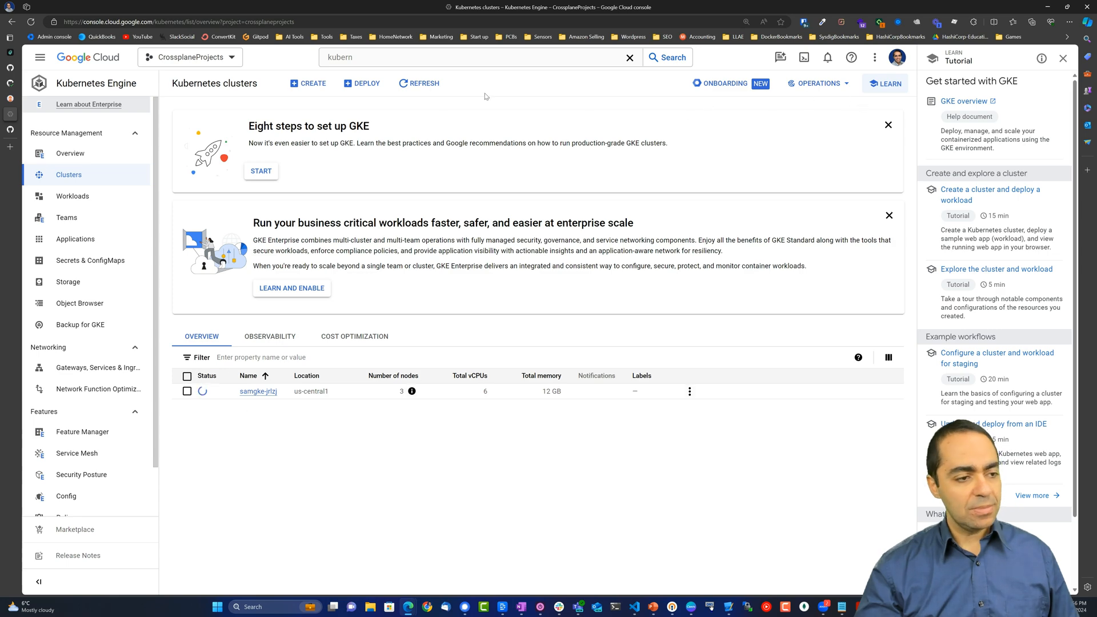
{"action": "left_click", "coordinate": [419, 82]}
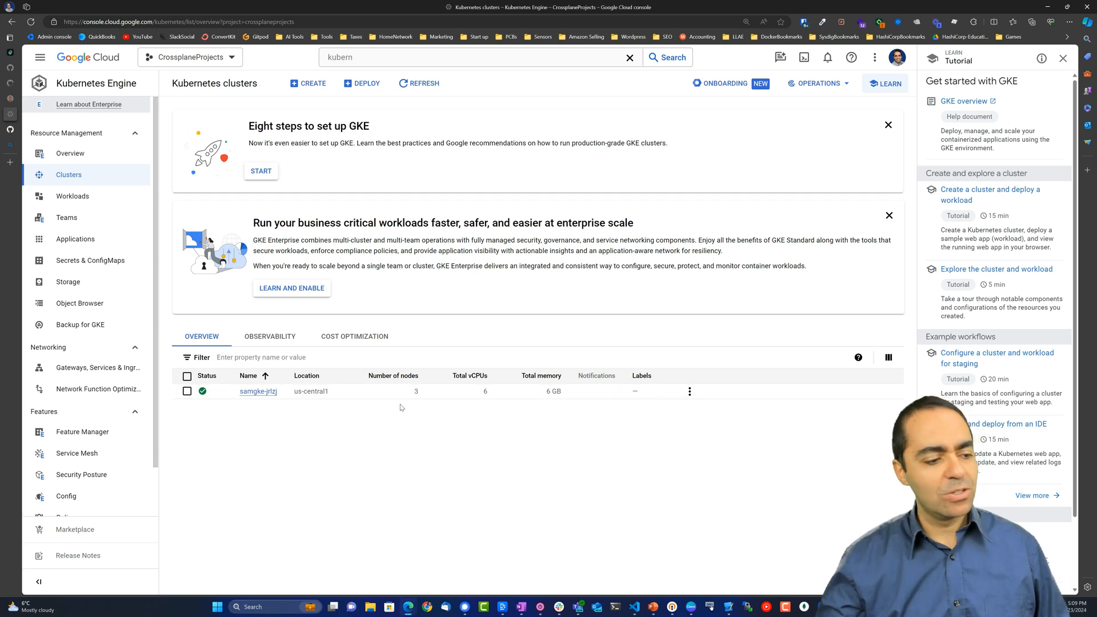
{"action": "left_click", "coordinate": [258, 391]}
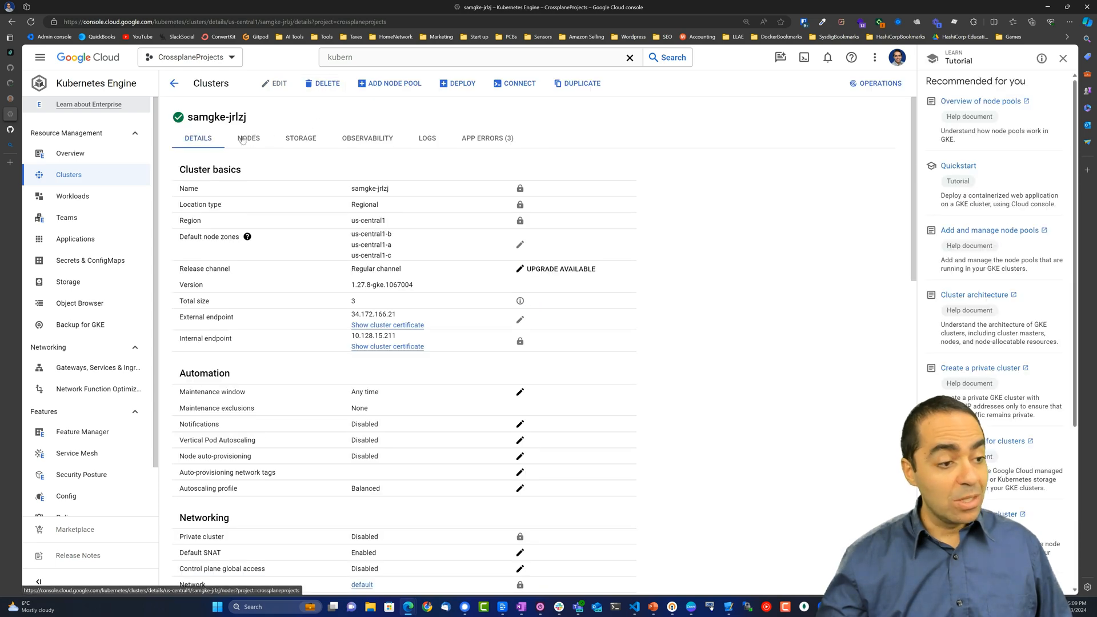
{"action": "double_click", "coordinate": [369, 188]}
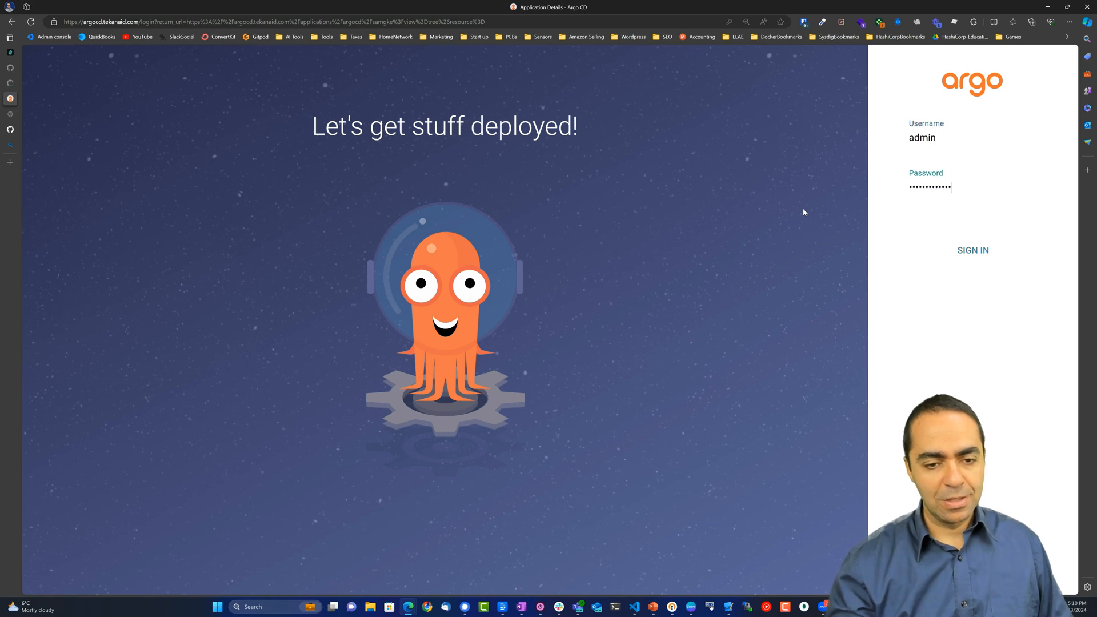
Sign in to Argo CD with the entered username and password.
{"action": "left_click", "coordinate": [973, 250]}
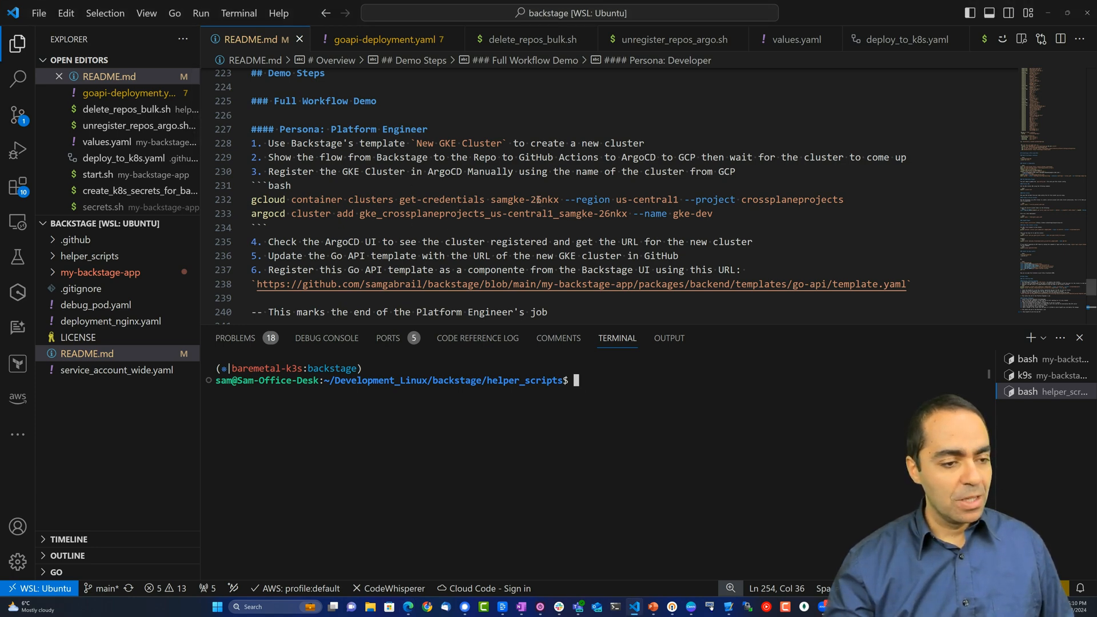
Change the README cluster name to samgke-jrlzj, fetch credentials, and add it to Argo CD.
{"action": "double_click", "coordinate": [542, 200]}
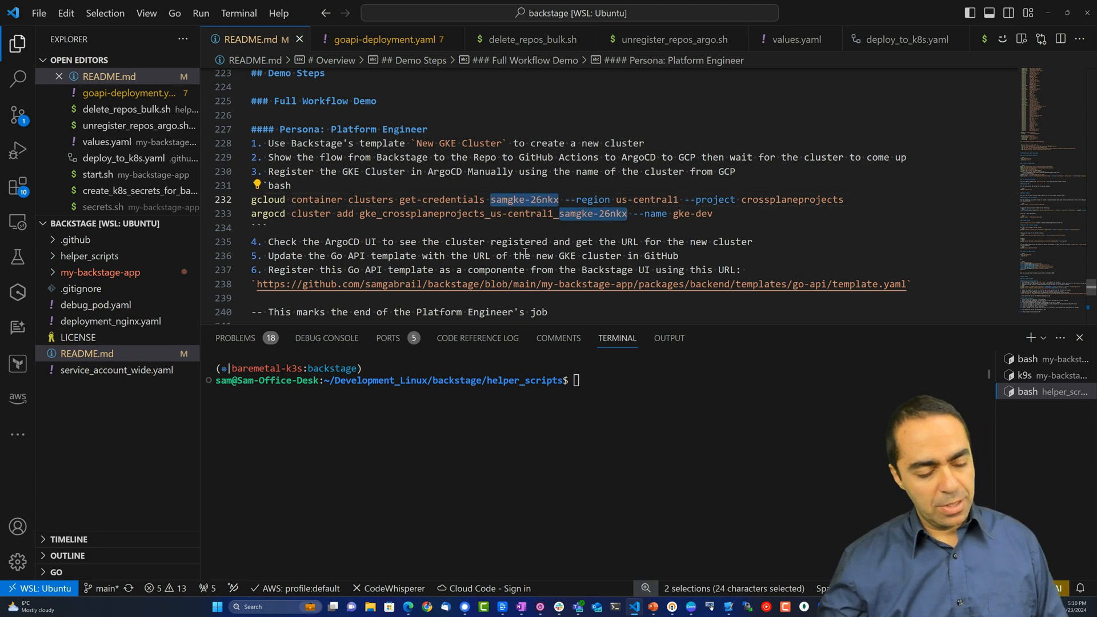
{"action": "type", "text": "samgke-jrlzj"}
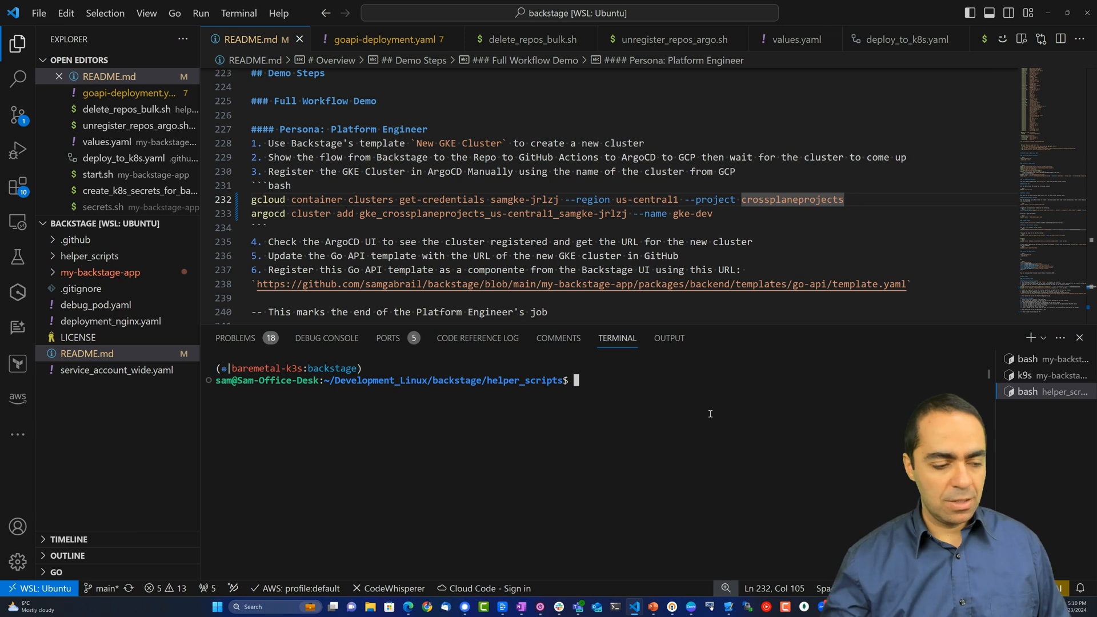
{"action": "type", "text": "gcloud container clusters get-credentials samgke-jrlzj --region us-central1 --project crossplaneprojects"}
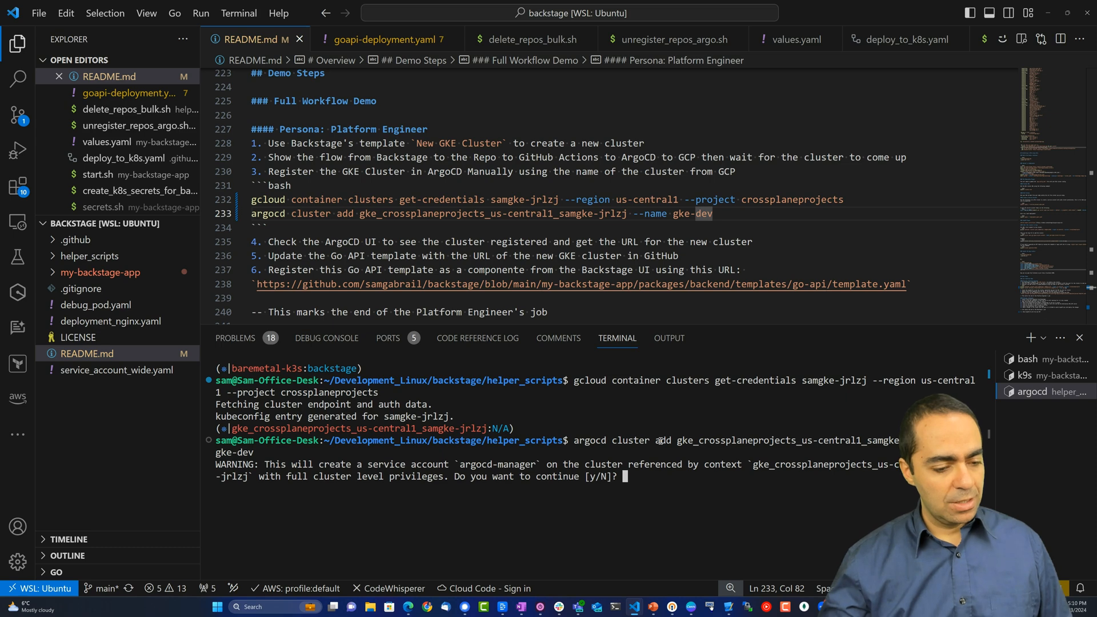
{"action": "type", "text": "y"}
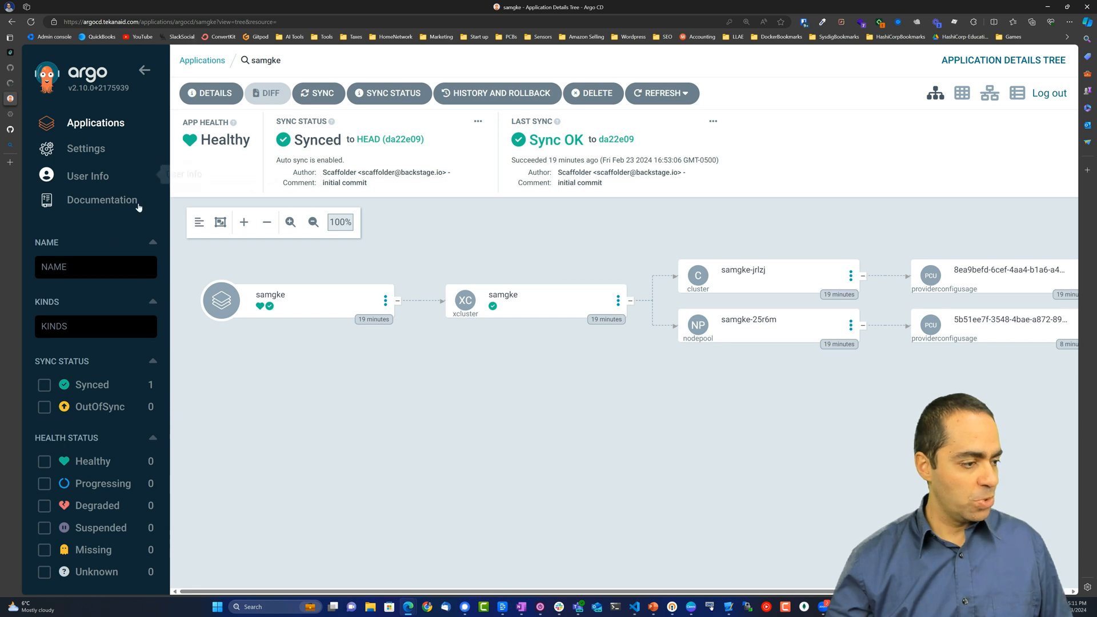
{"action": "left_click", "coordinate": [85, 149]}
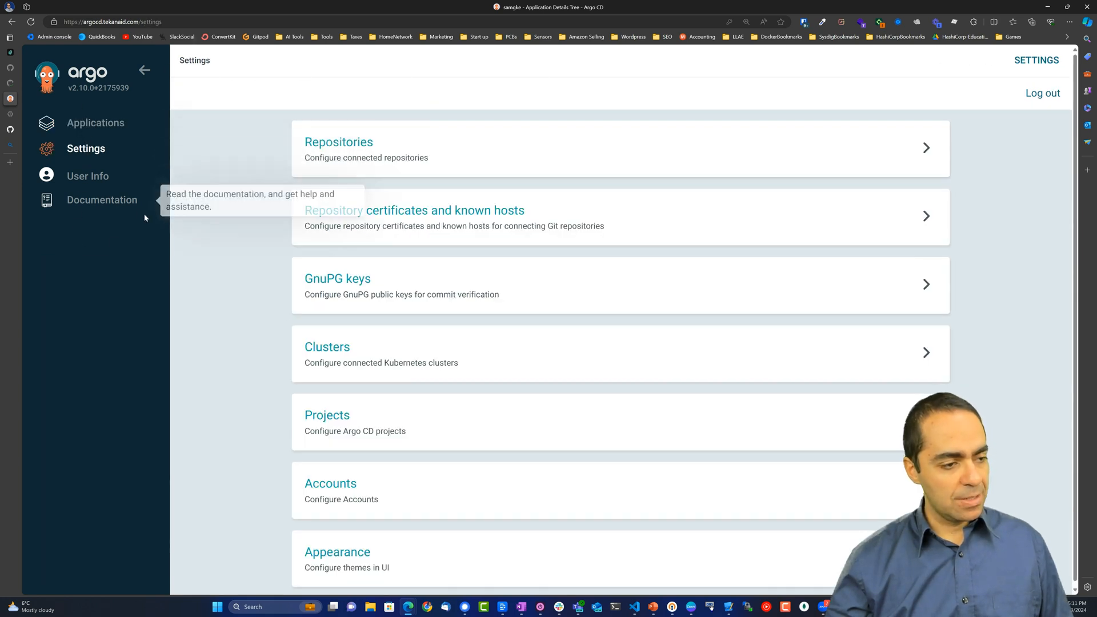
{"action": "left_click", "coordinate": [327, 347]}
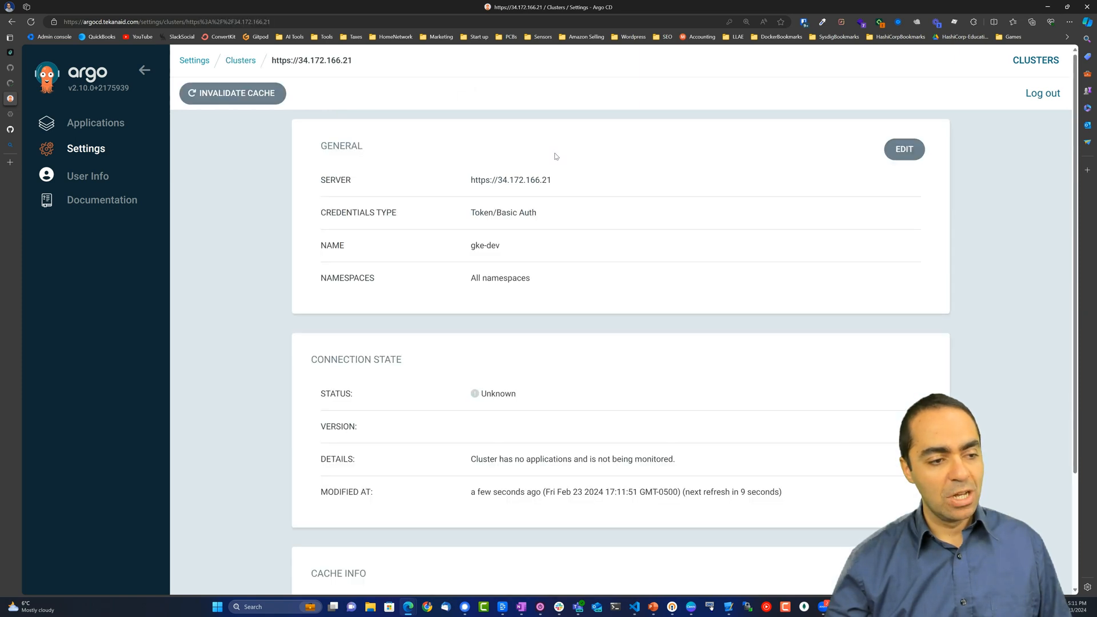
{"action": "double_click", "coordinate": [510, 181]}
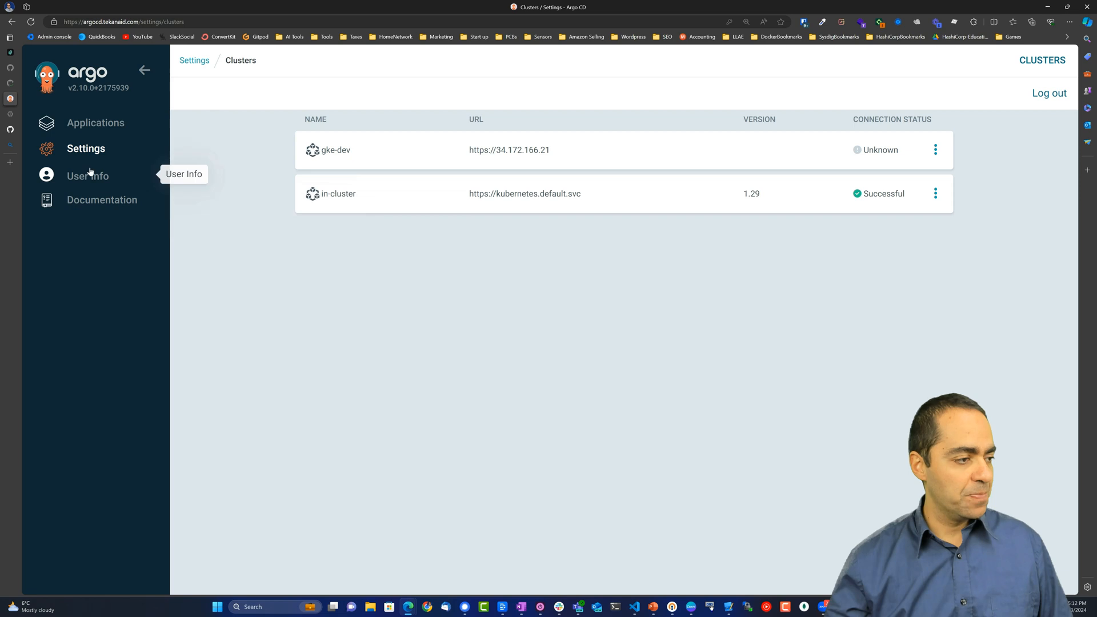
{"action": "mouse_move", "coordinate": [484, 306]}
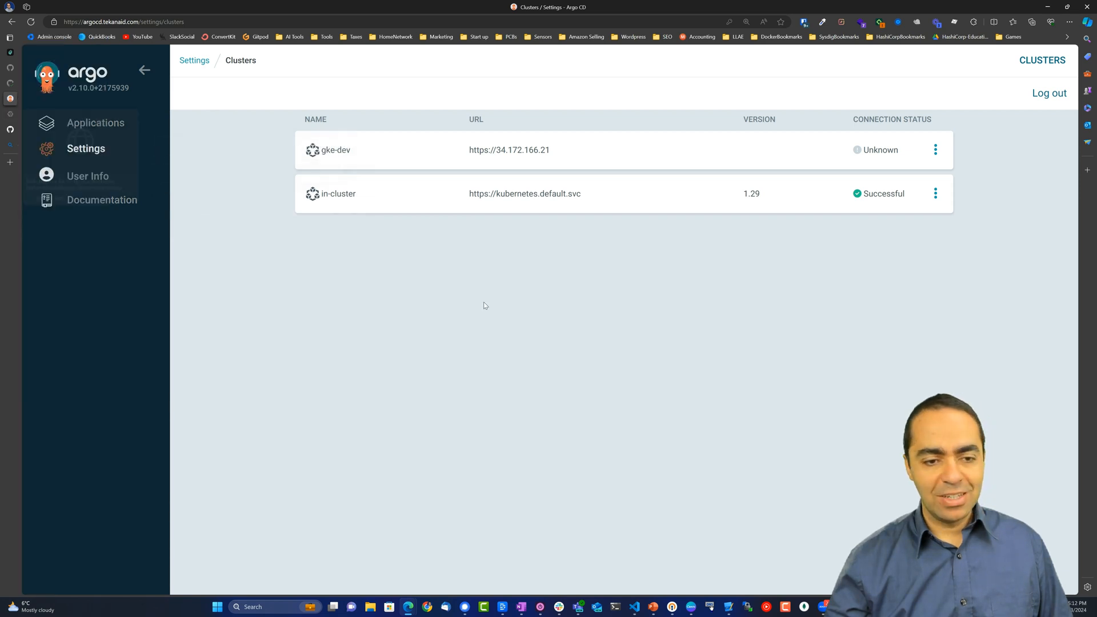
{"action": "left_click", "coordinate": [10, 37]}
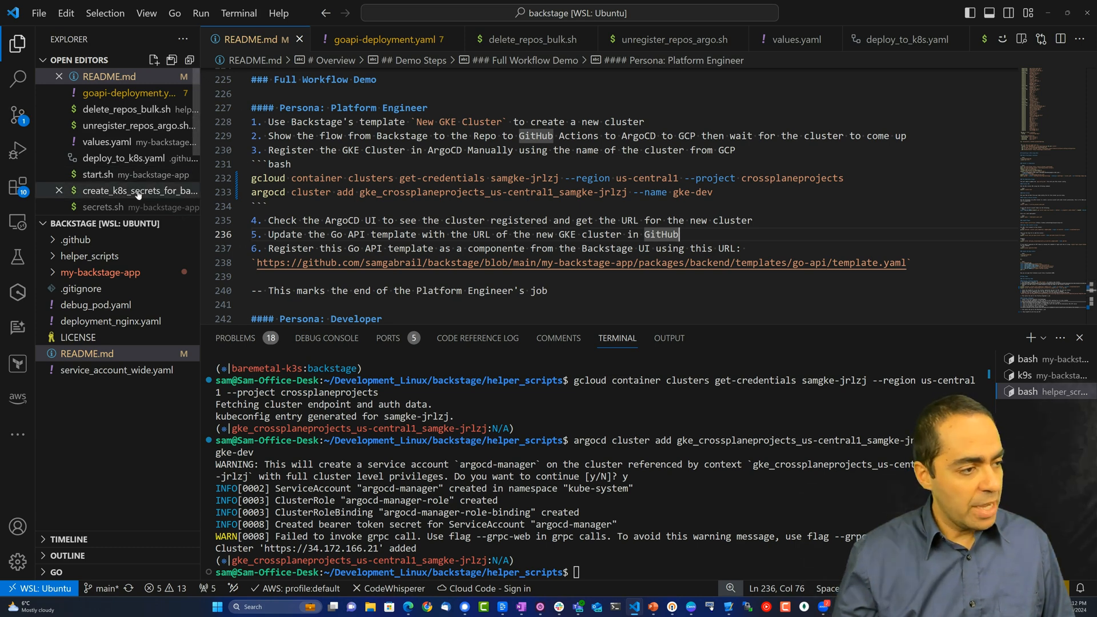
{"action": "mouse_move", "coordinate": [139, 191]}
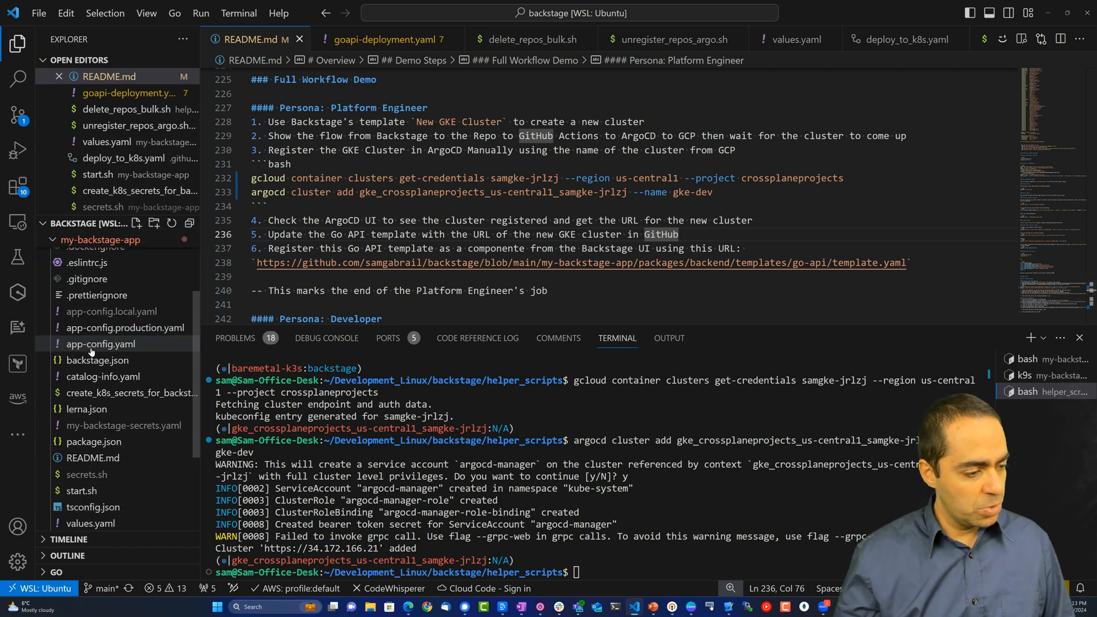
{"action": "left_click", "coordinate": [86, 300]}
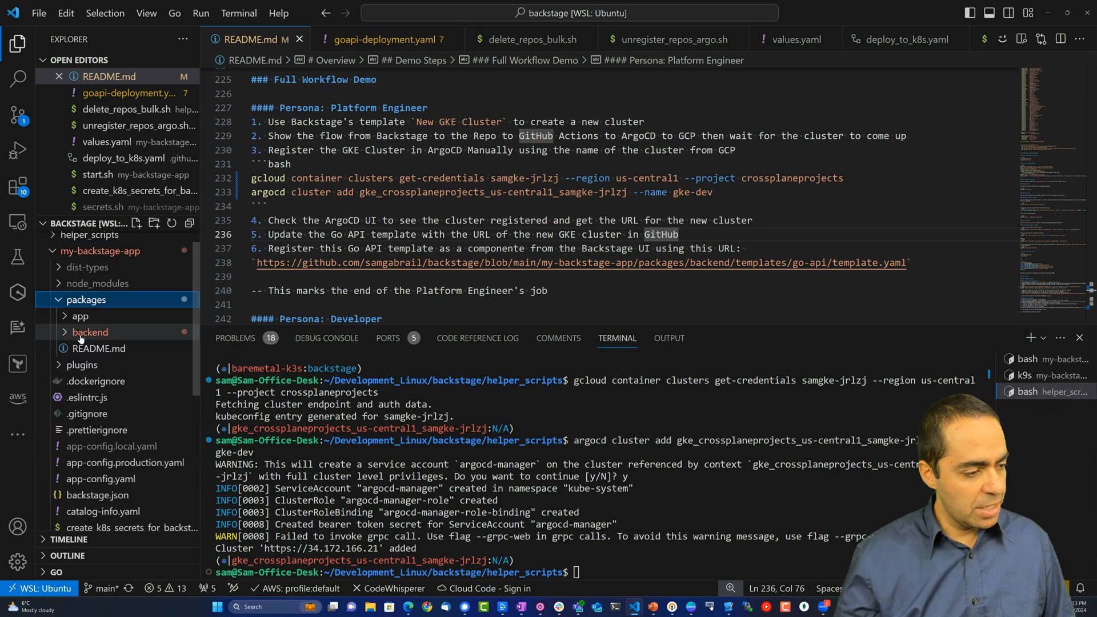
{"action": "left_click", "coordinate": [91, 332]}
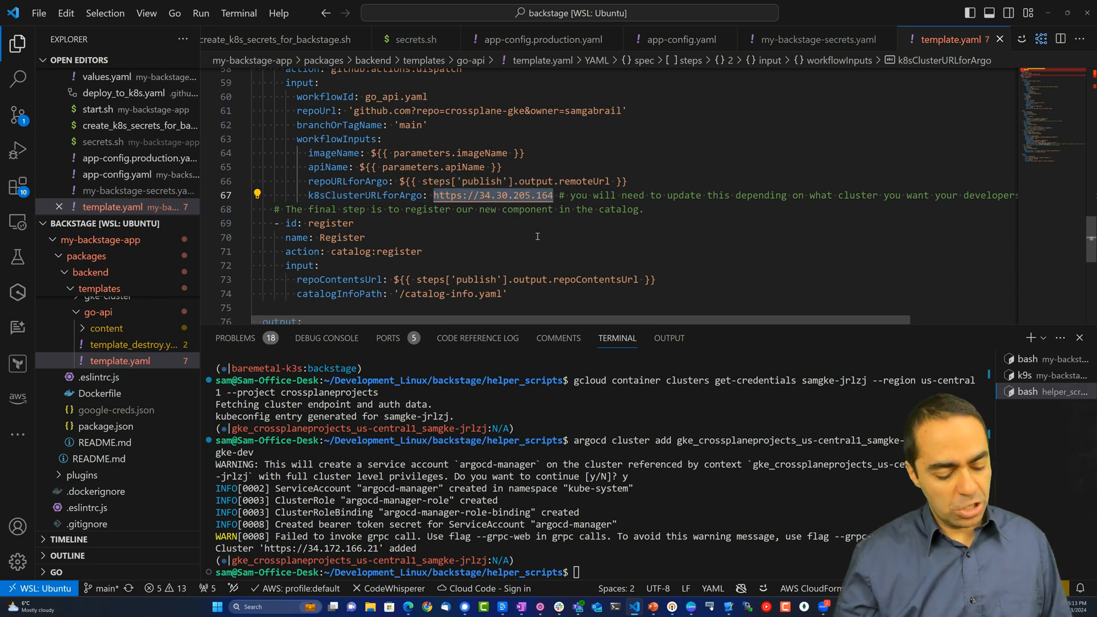
{"action": "type", "text": "https://34.172.166.21"}
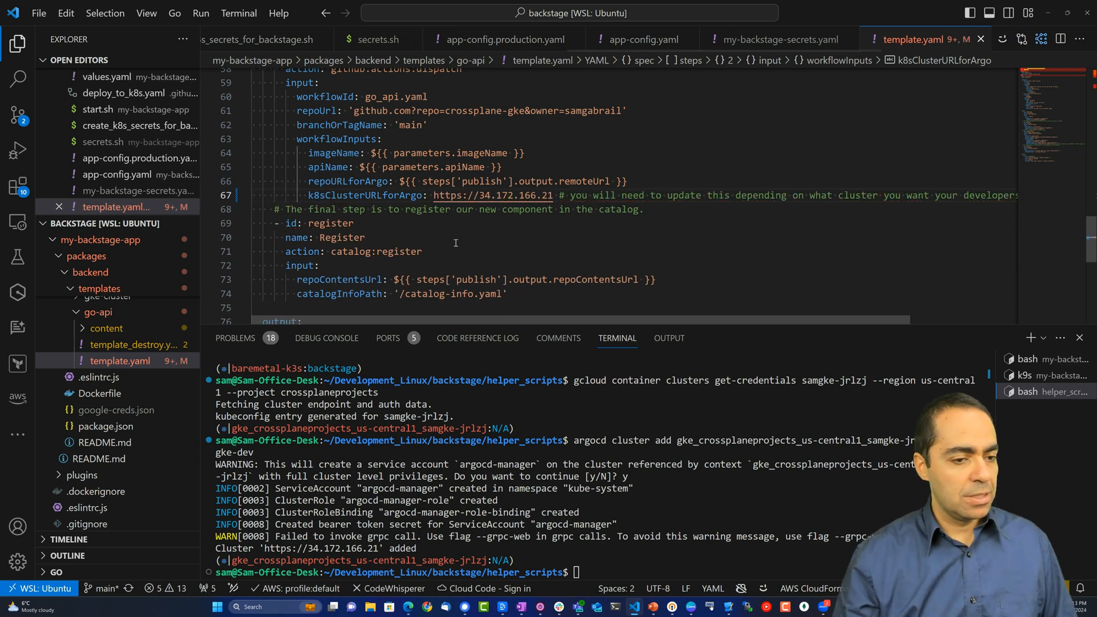
{"action": "left_click", "coordinate": [16, 114]}
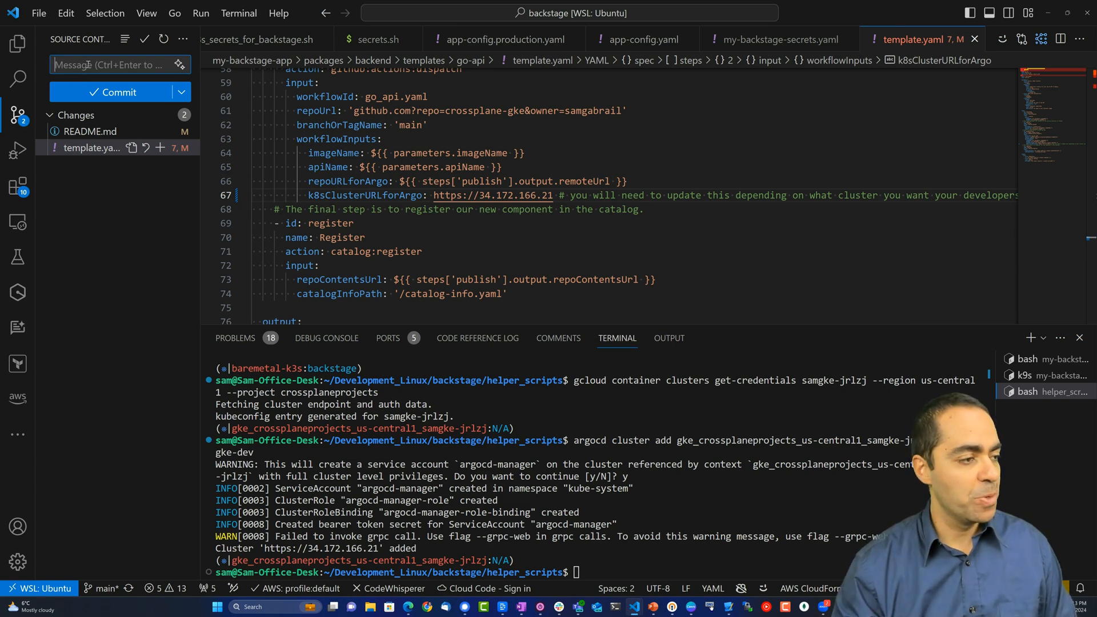
Commit the template change as 'updated new GKE cluster' and reopen README.md.
{"action": "type", "text": "updated new GKE cluster"}
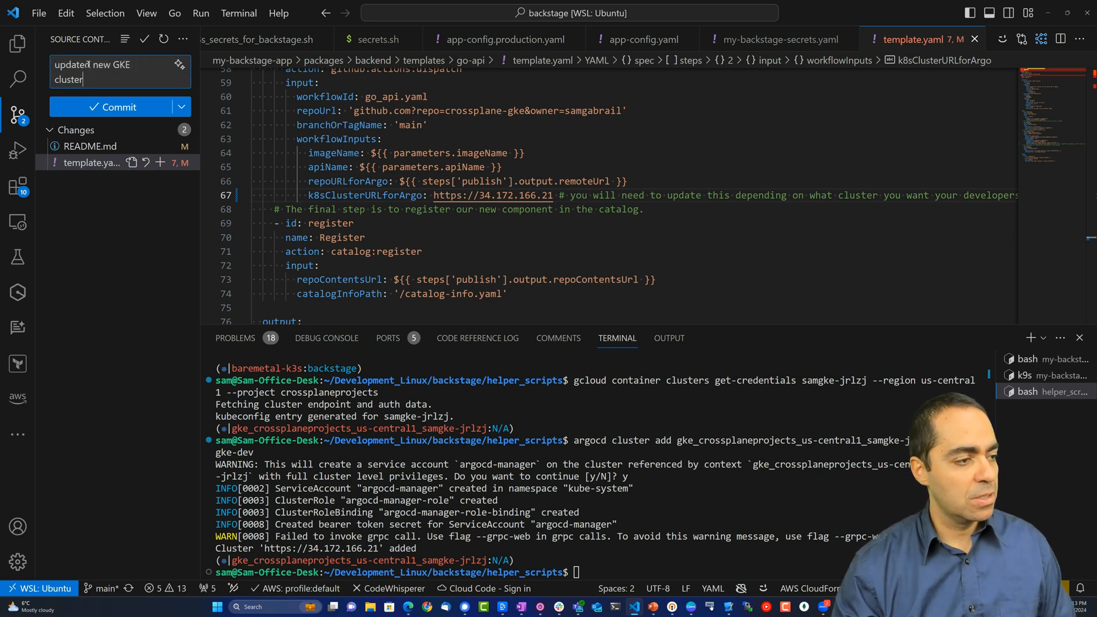
{"action": "left_click", "coordinate": [112, 106]}
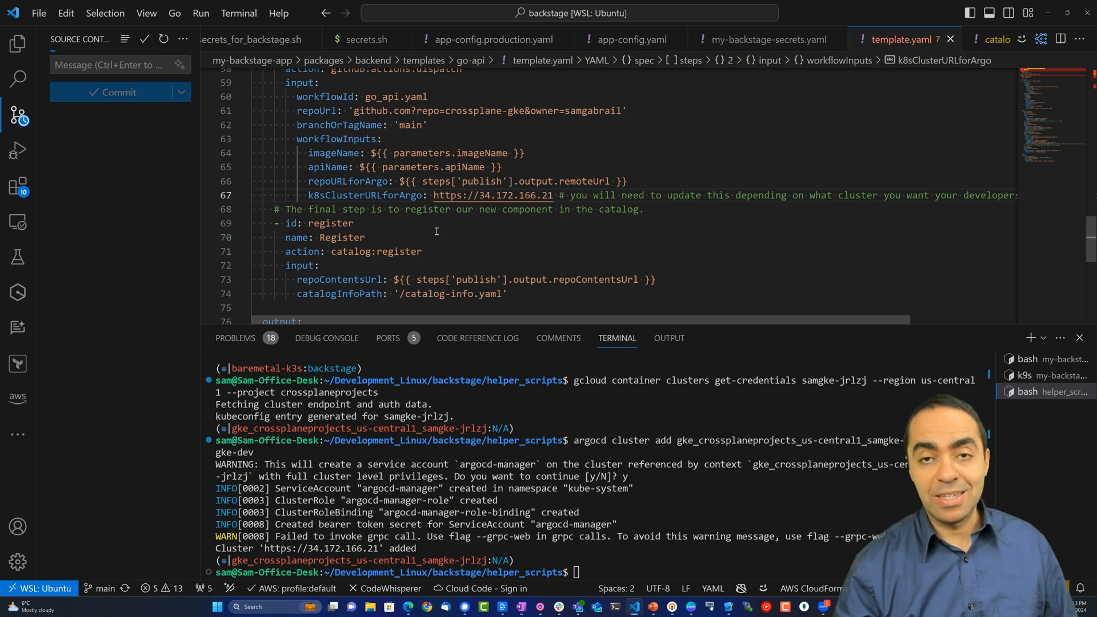
{"action": "left_click", "coordinate": [18, 44]}
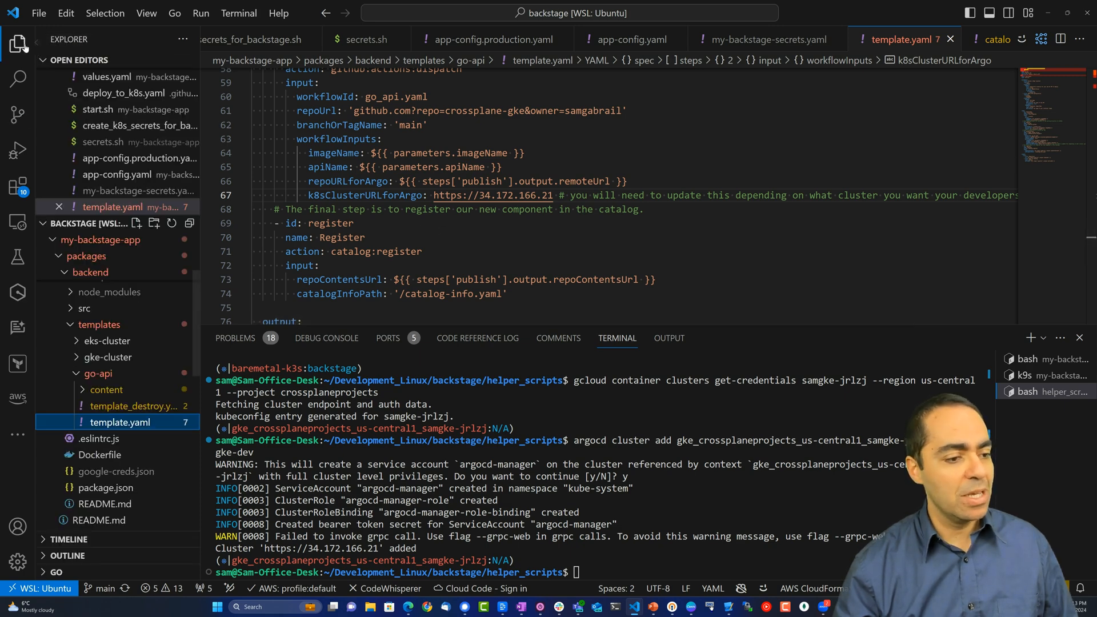
{"action": "double_click", "coordinate": [527, 209]}
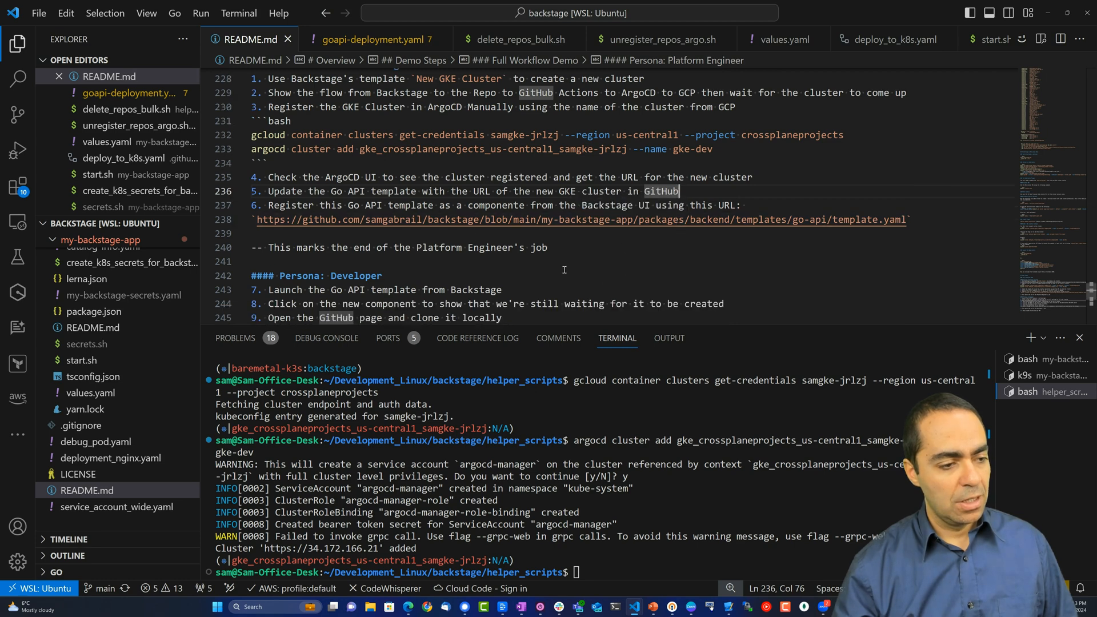
{"action": "left_click_drag", "start_coordinate": [290, 206], "coordinate": [453, 205]}
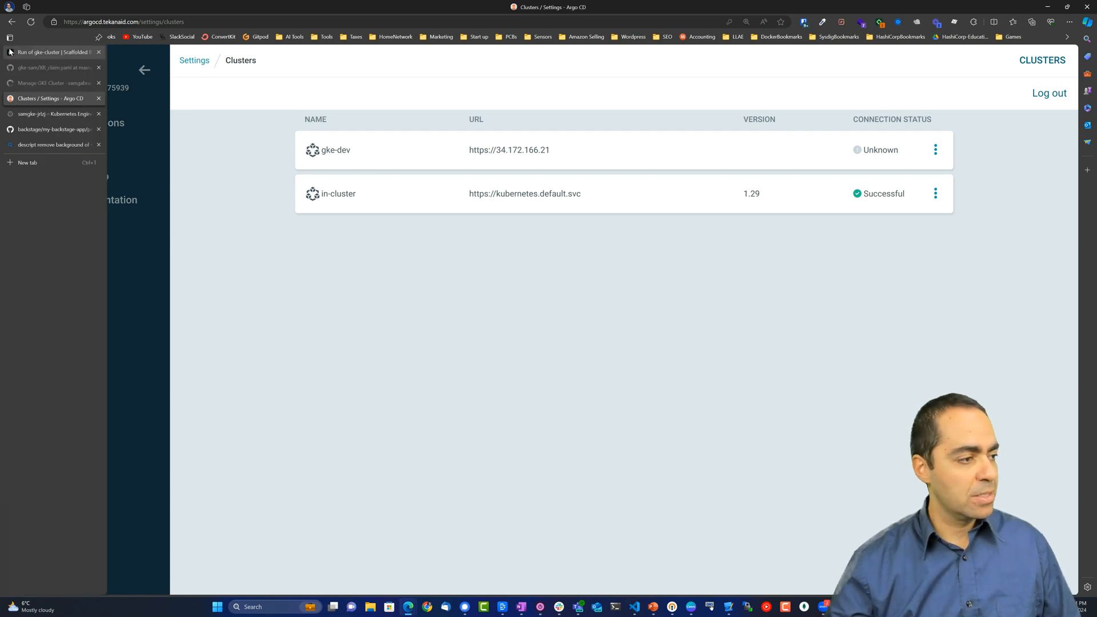
Import the go-api template.yaml into the Backstage catalog, then view the five available templates.
{"action": "left_click", "coordinate": [52, 52]}
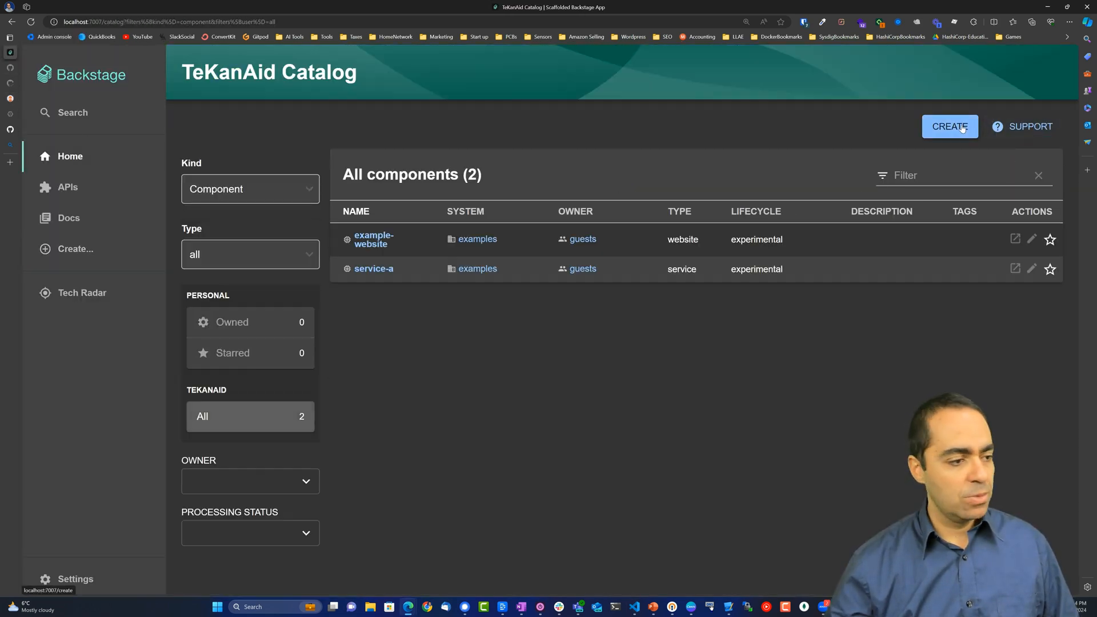
{"action": "left_click", "coordinate": [950, 127]}
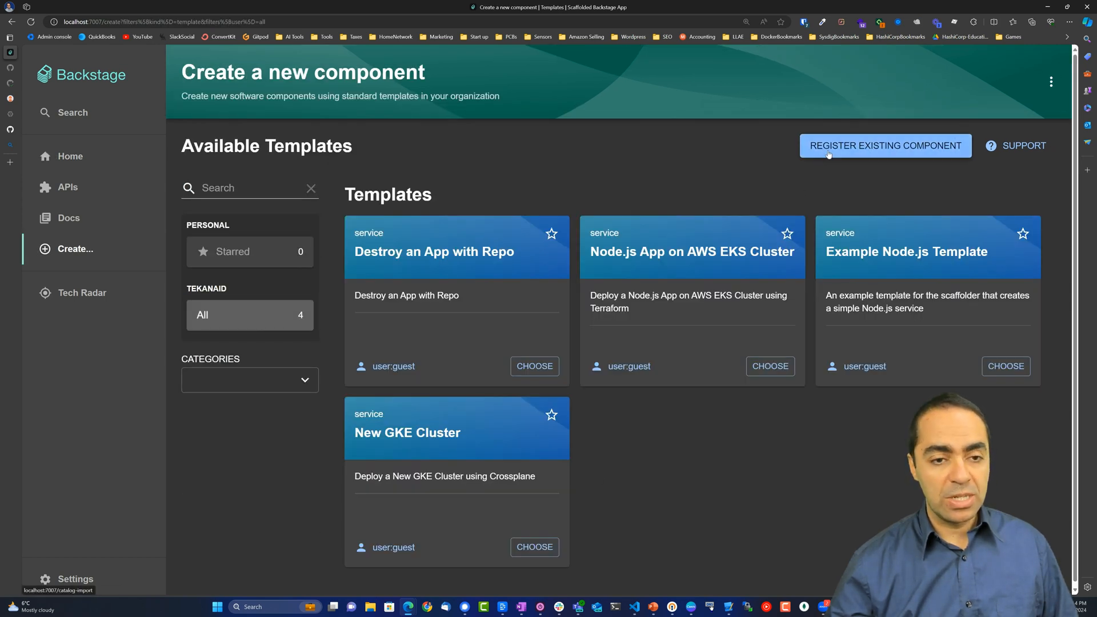
{"action": "left_click", "coordinate": [886, 145]}
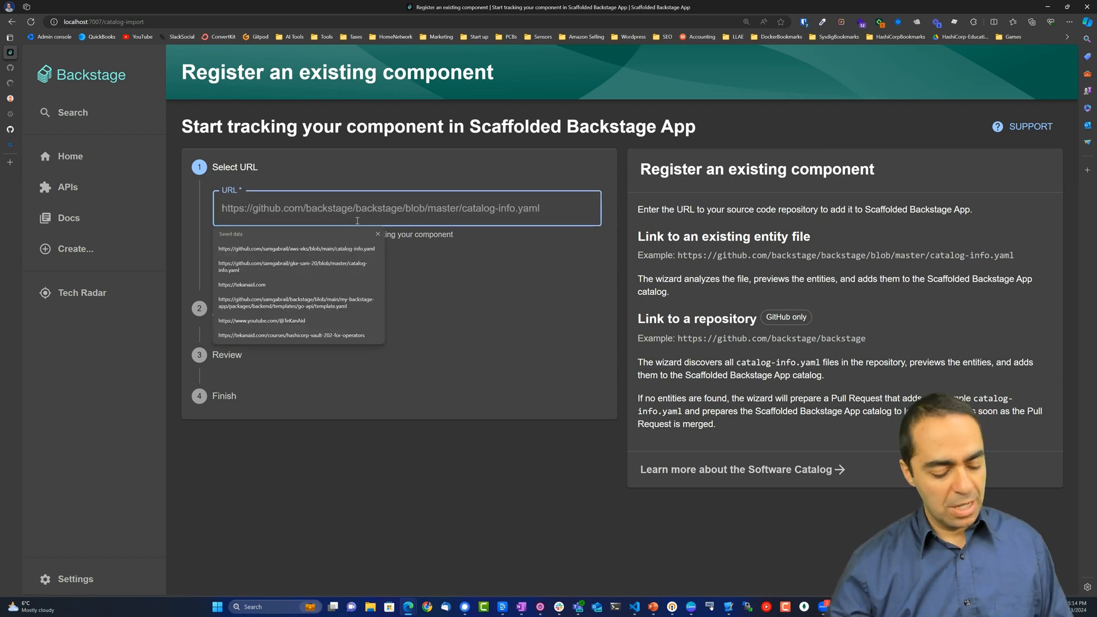
{"action": "left_click", "coordinate": [296, 302]}
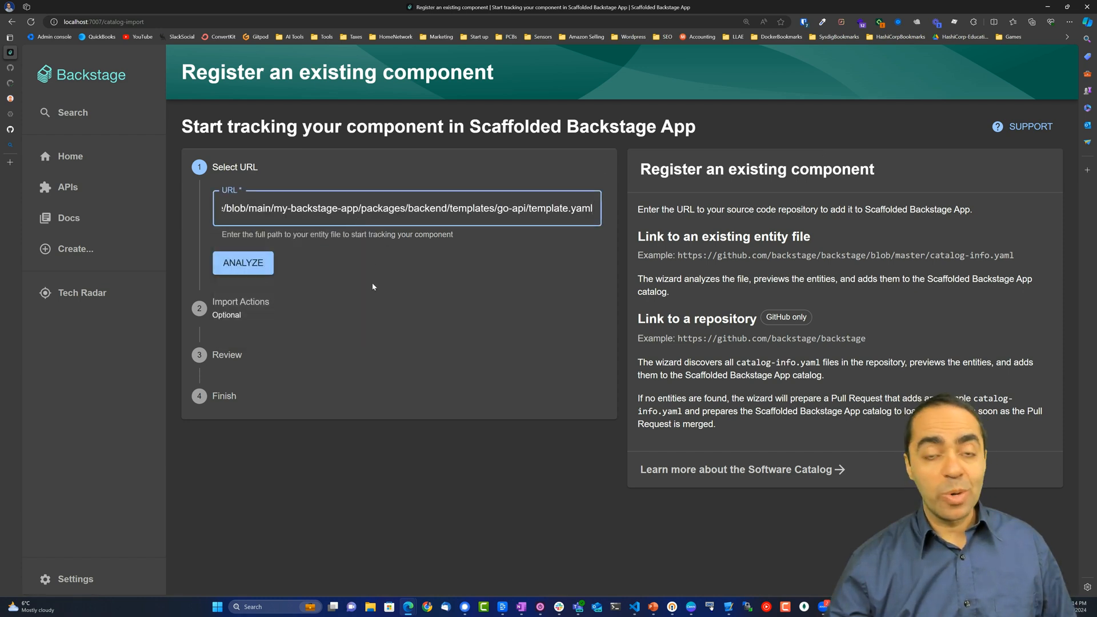
{"action": "left_click", "coordinate": [243, 262]}
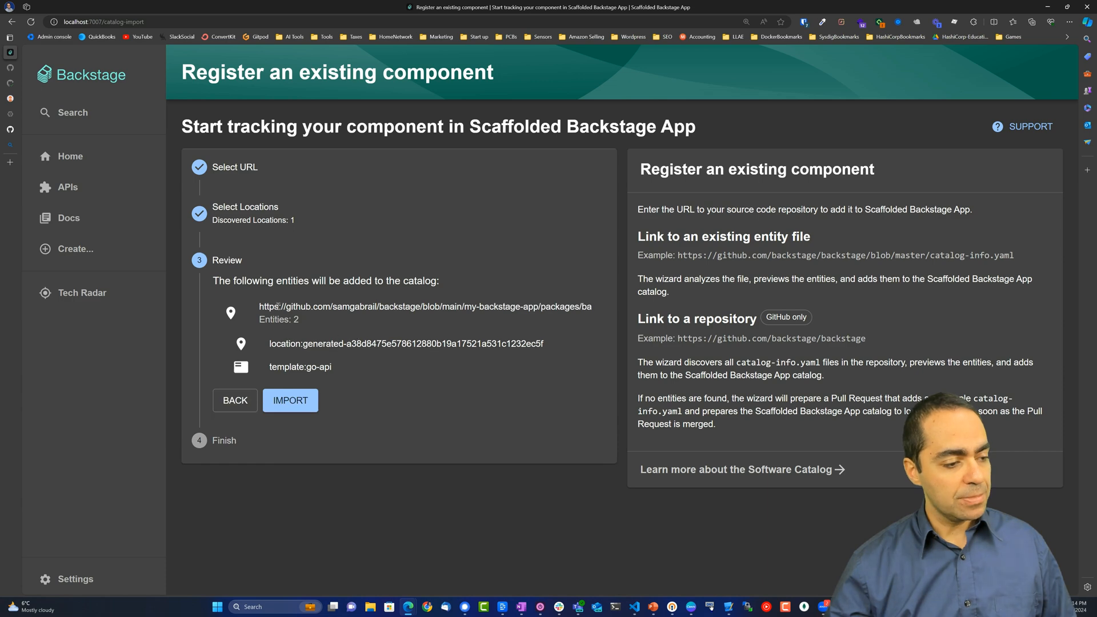
{"action": "left_click", "coordinate": [290, 400]}
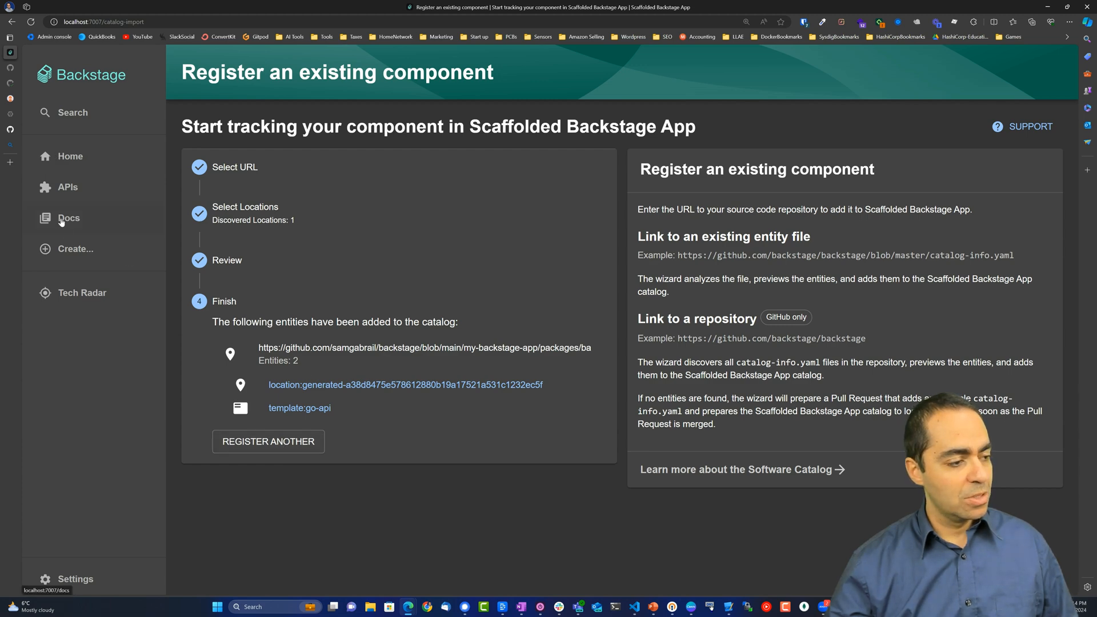
{"action": "left_click", "coordinate": [76, 248]}
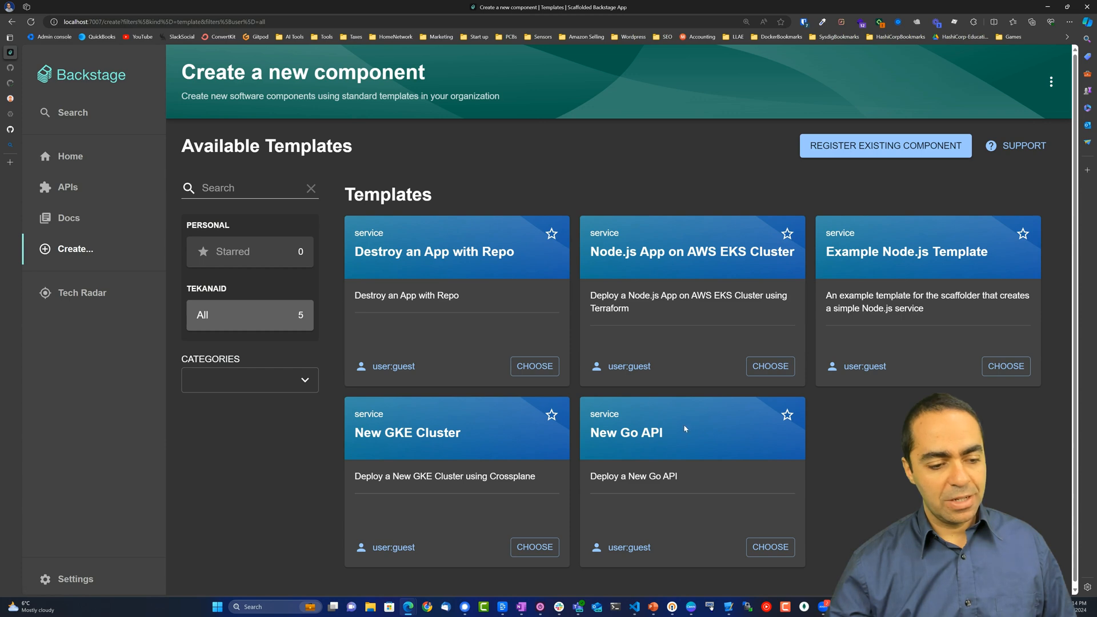
{"action": "mouse_move", "coordinate": [90, 182]}
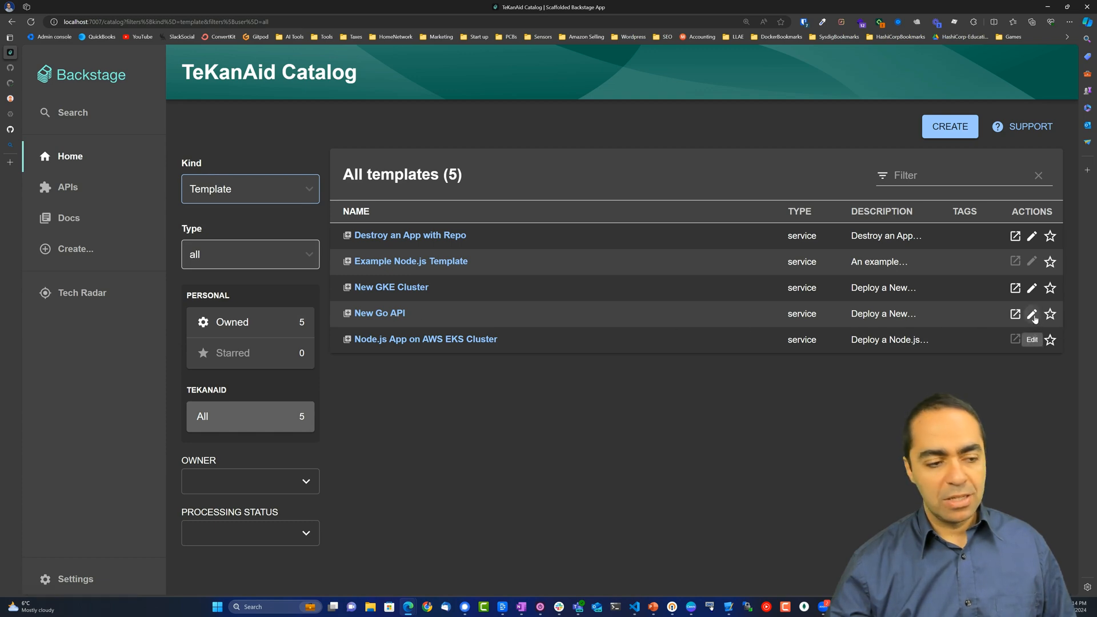
Review New Go API's template.yaml in GitHub, noting k8sClusterURLforArgo 34.172.166.21.
{"action": "left_click", "coordinate": [1033, 314]}
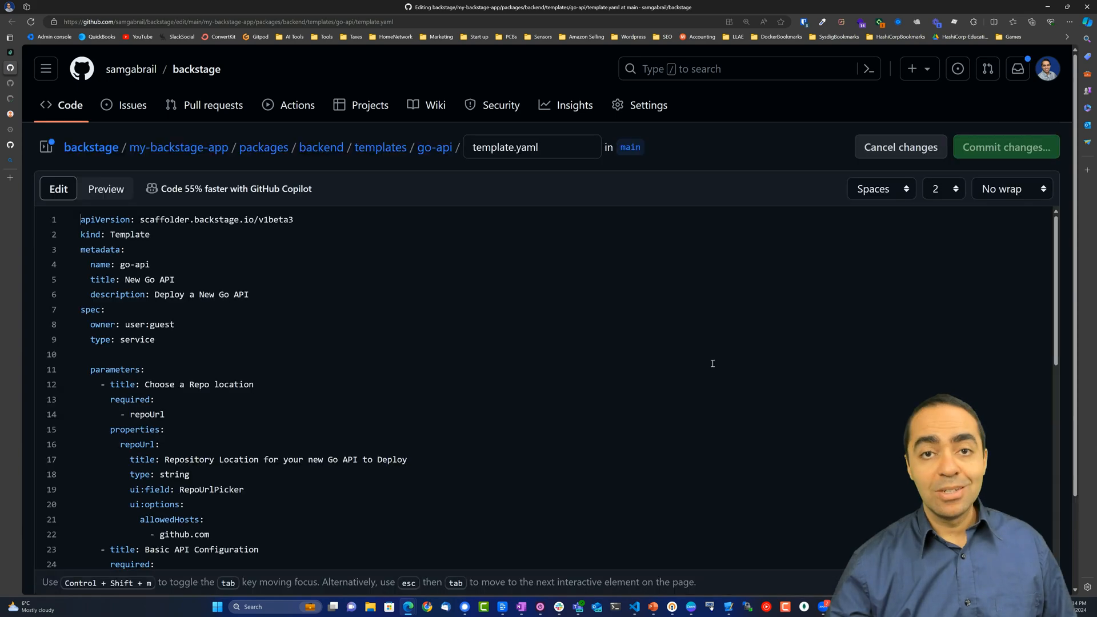
{"action": "scroll", "scroll_direction": "down", "scroll_amount": 3}
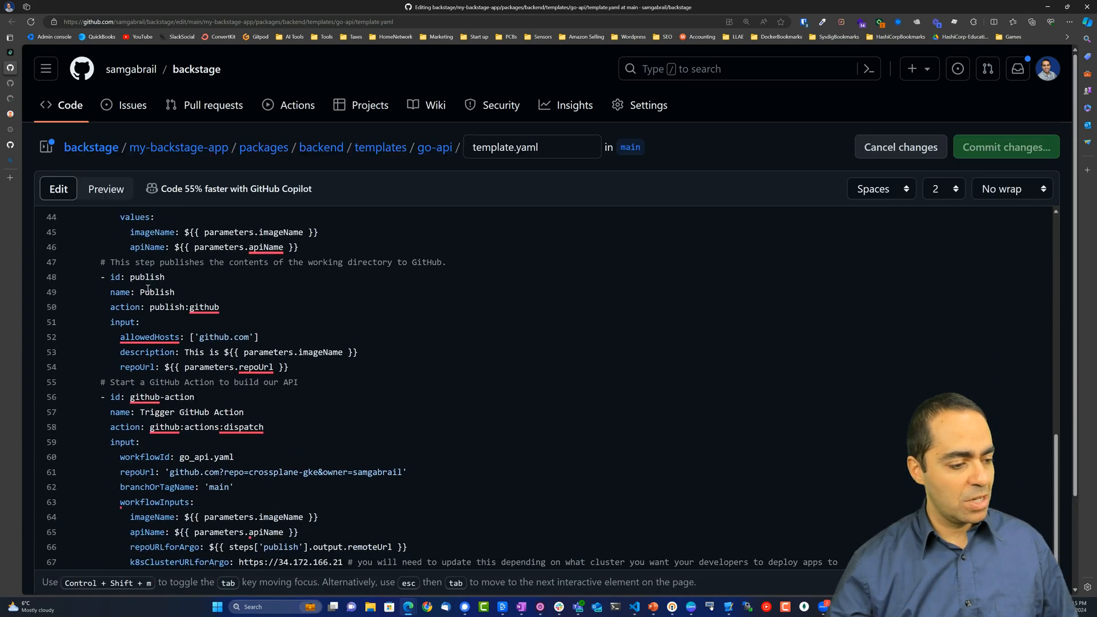
{"action": "scroll", "scroll_direction": "down", "scroll_amount": 3}
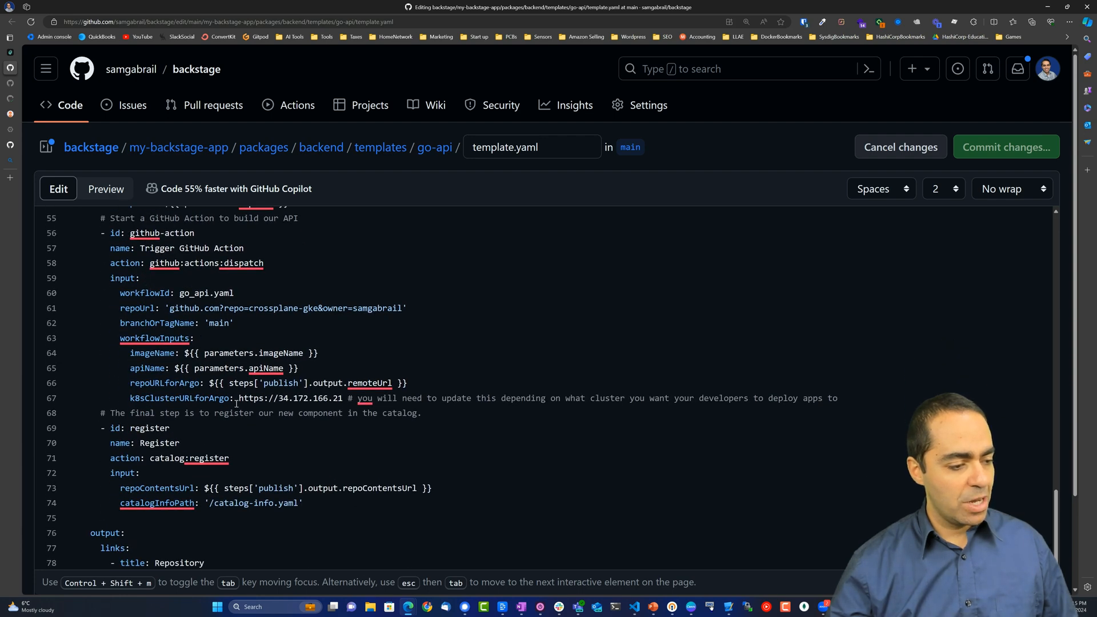
{"action": "double_click", "coordinate": [289, 399]}
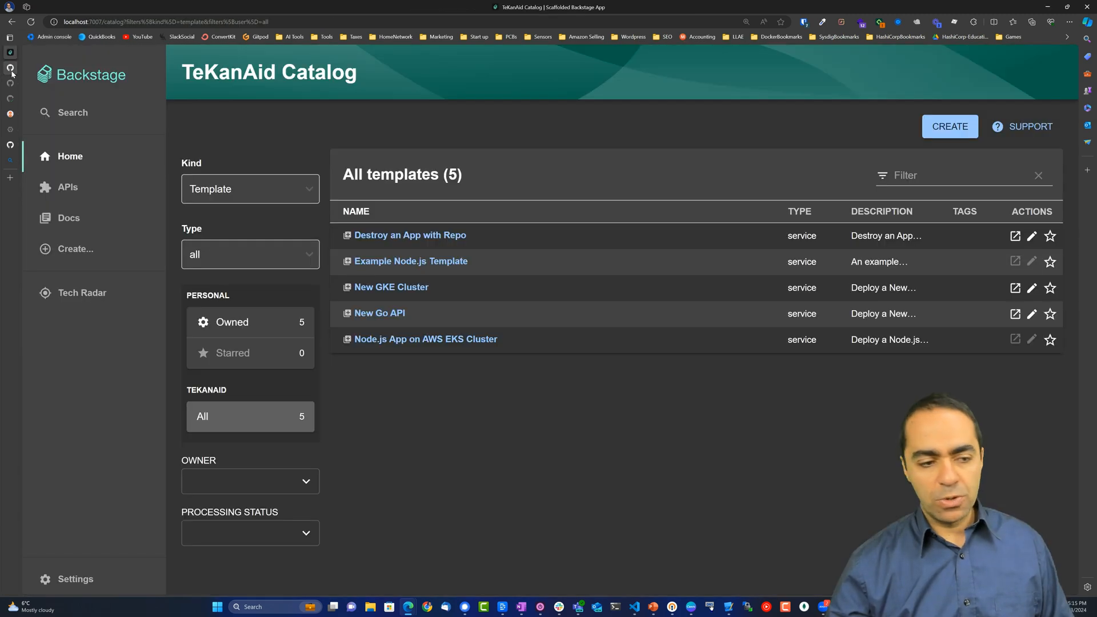
{"action": "left_click", "coordinate": [69, 156]}
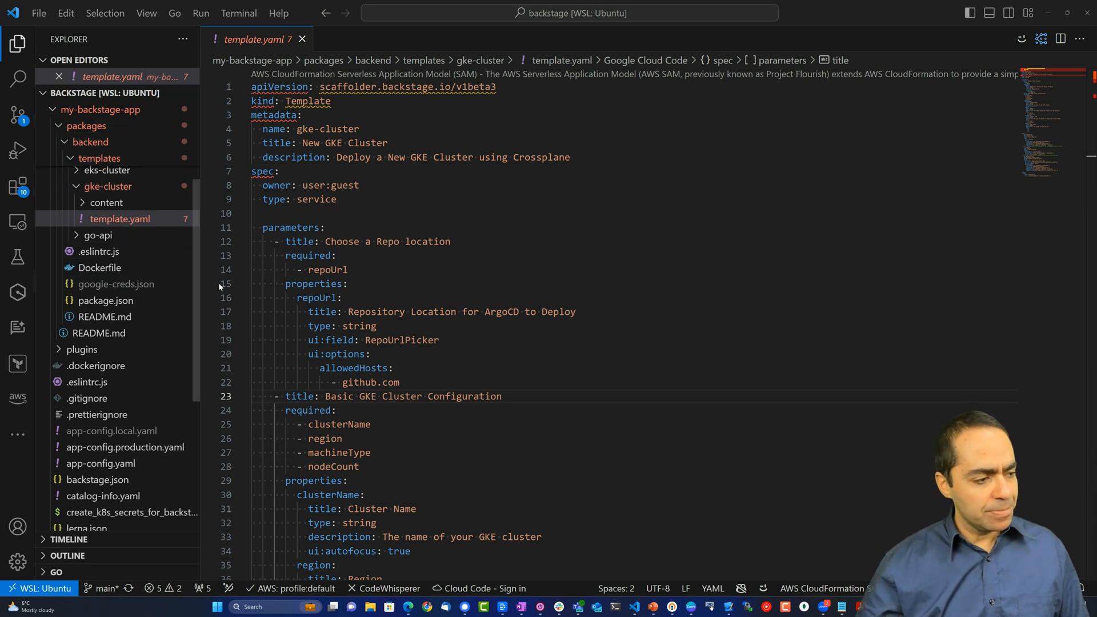
Read gke-cluster template.yaml from its title through parameters to the fetch, publish and GitHub Action steps.
{"action": "double_click", "coordinate": [327, 129]}
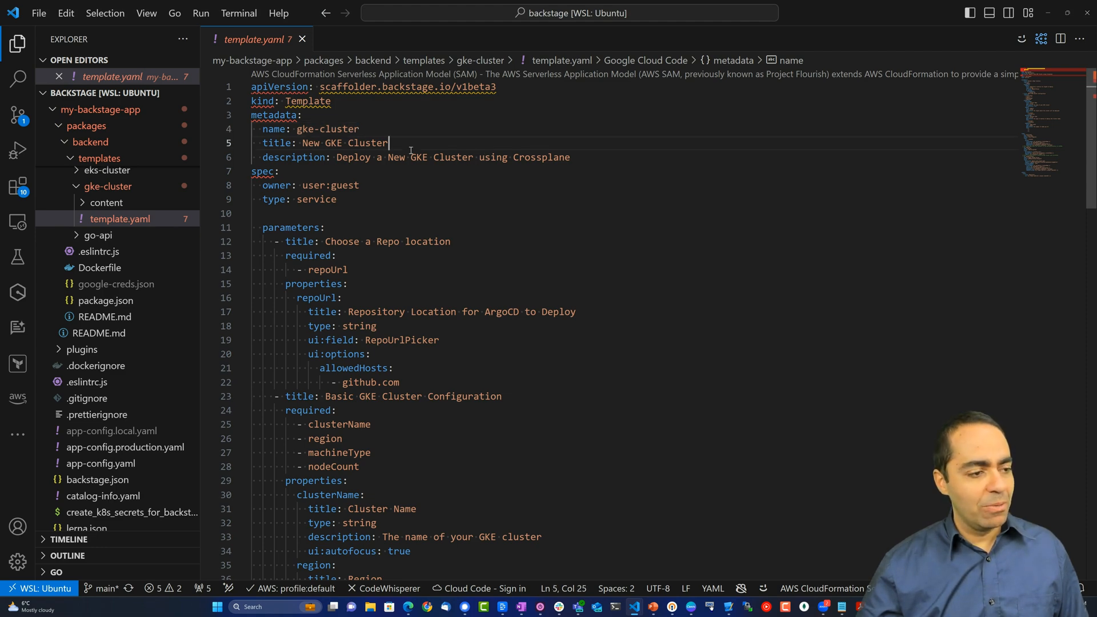
{"action": "double_click", "coordinate": [368, 143]}
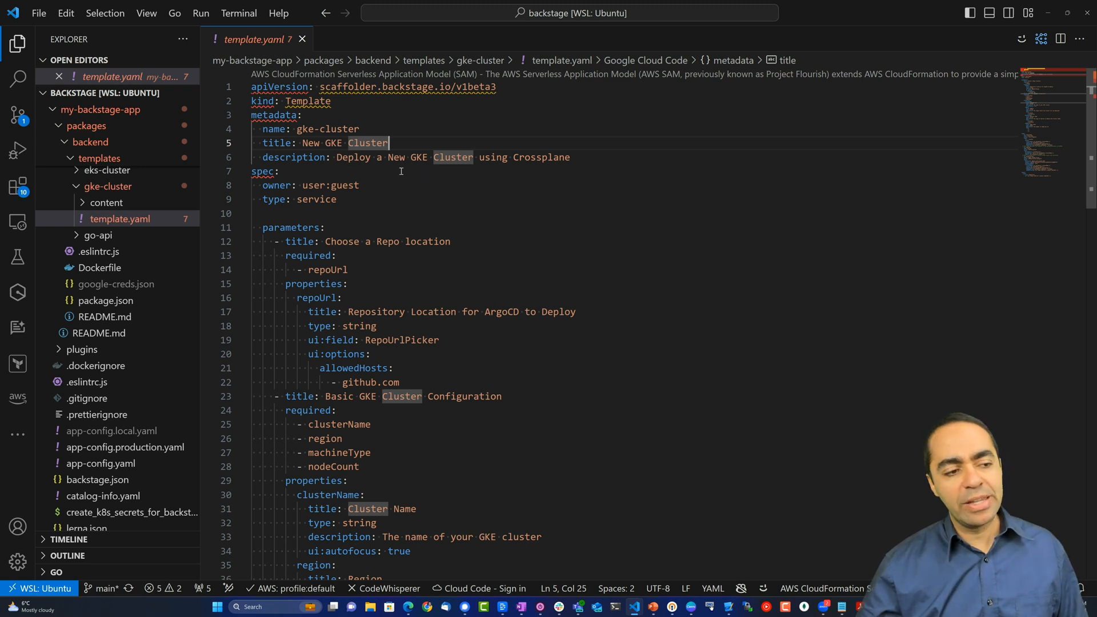
{"action": "scroll", "scroll_direction": "down", "scroll_amount": 3}
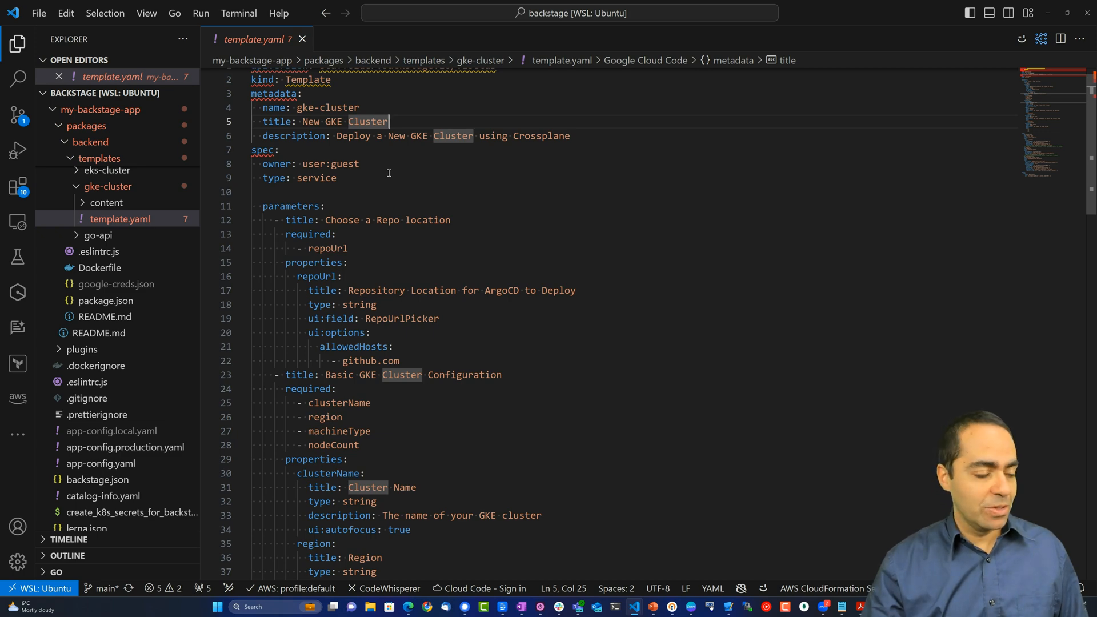
{"action": "scroll", "scroll_direction": "down", "scroll_amount": 3}
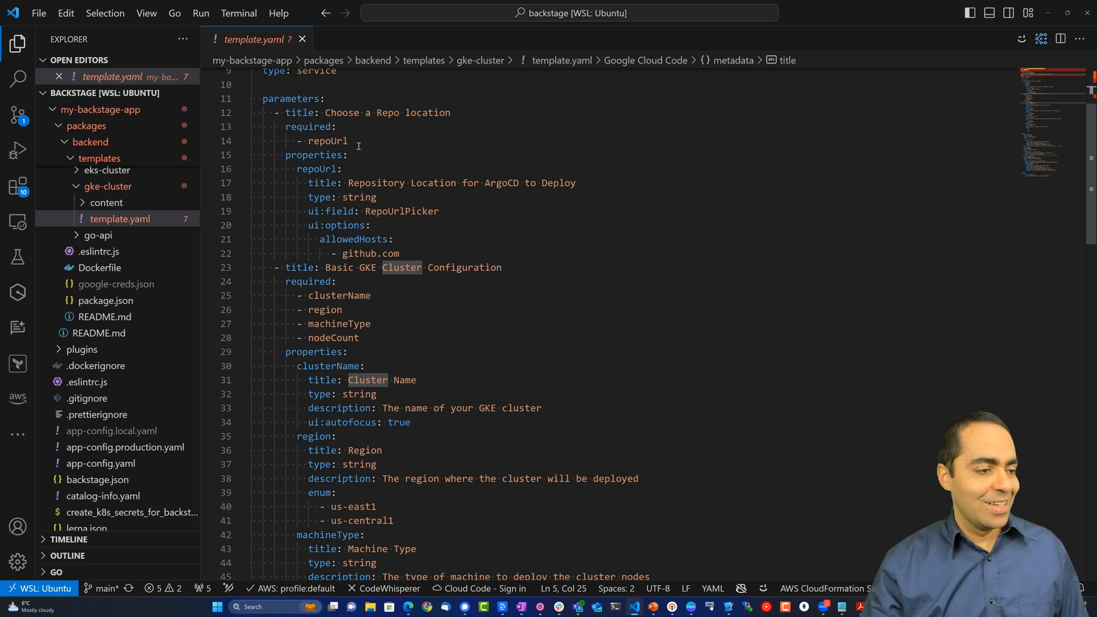
{"action": "scroll", "scroll_direction": "down", "scroll_amount": 3}
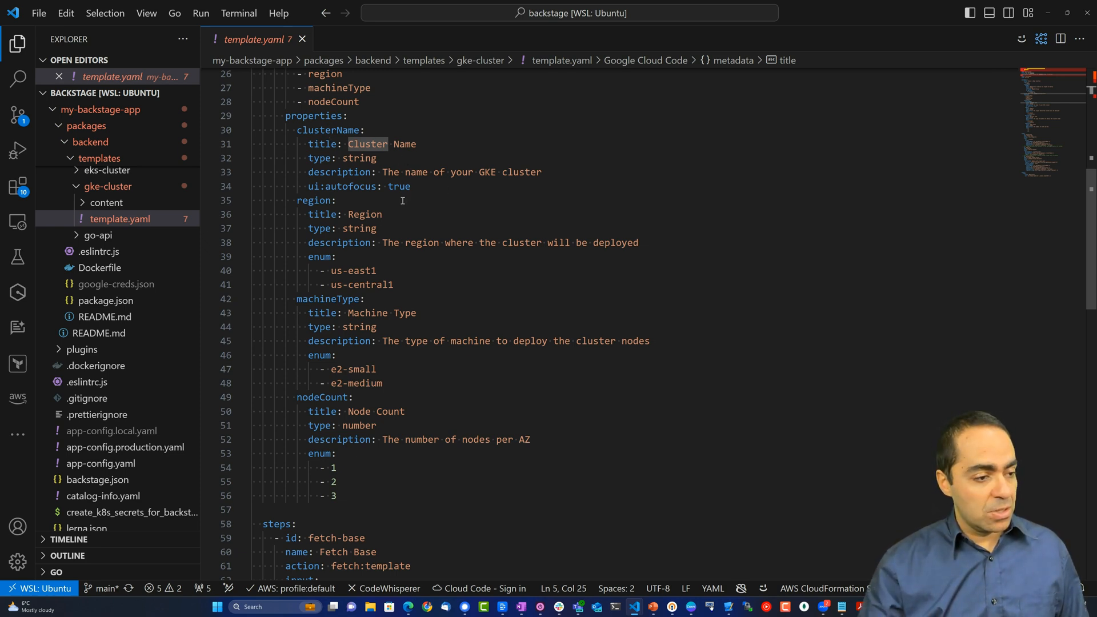
{"action": "scroll", "scroll_direction": "down", "scroll_amount": 3}
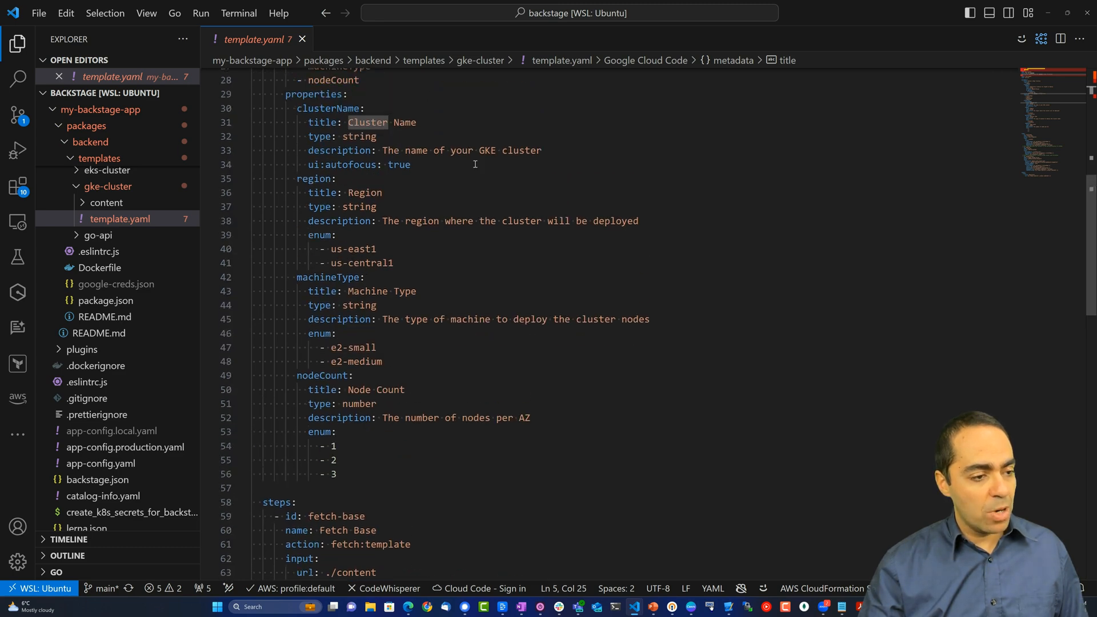
{"action": "scroll", "scroll_direction": "down", "scroll_amount": 3}
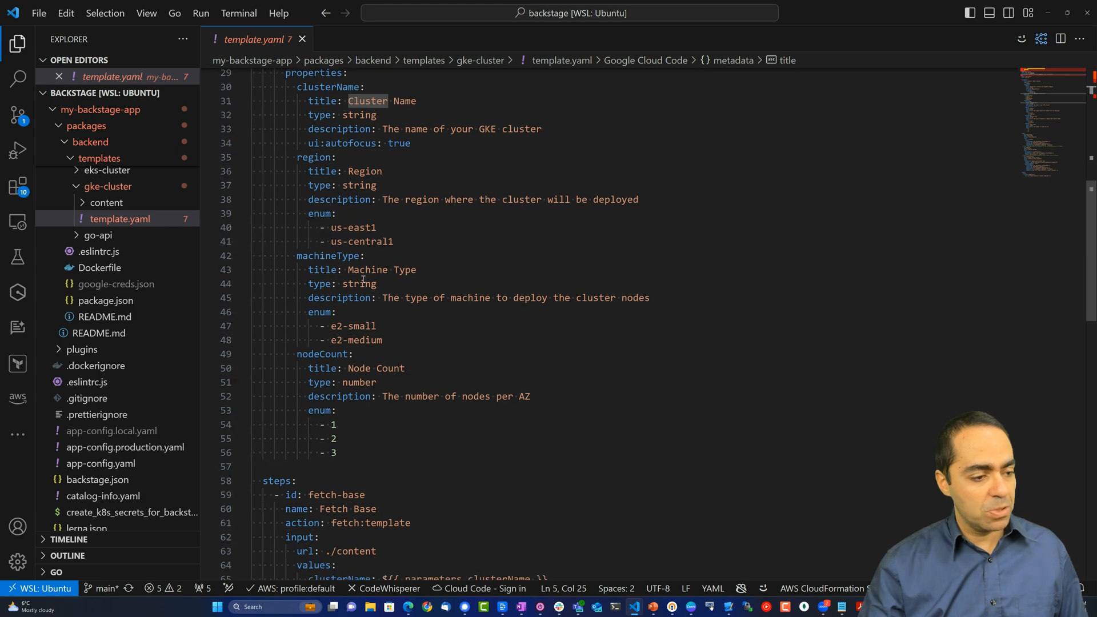
{"action": "scroll", "scroll_direction": "down", "scroll_amount": 3}
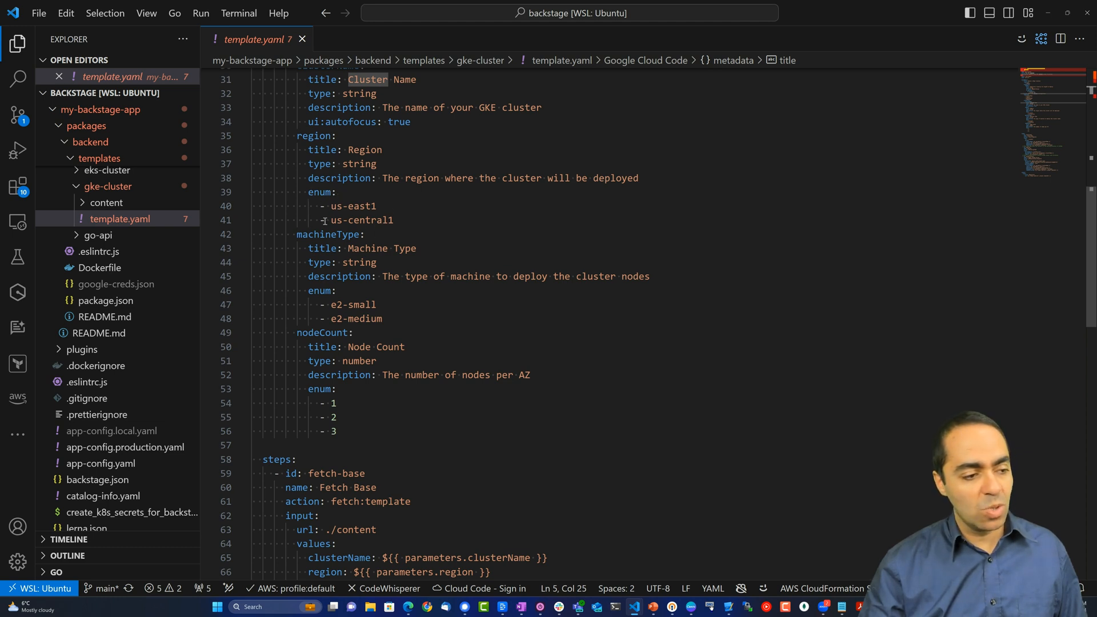
{"action": "scroll", "scroll_direction": "down", "scroll_amount": 3}
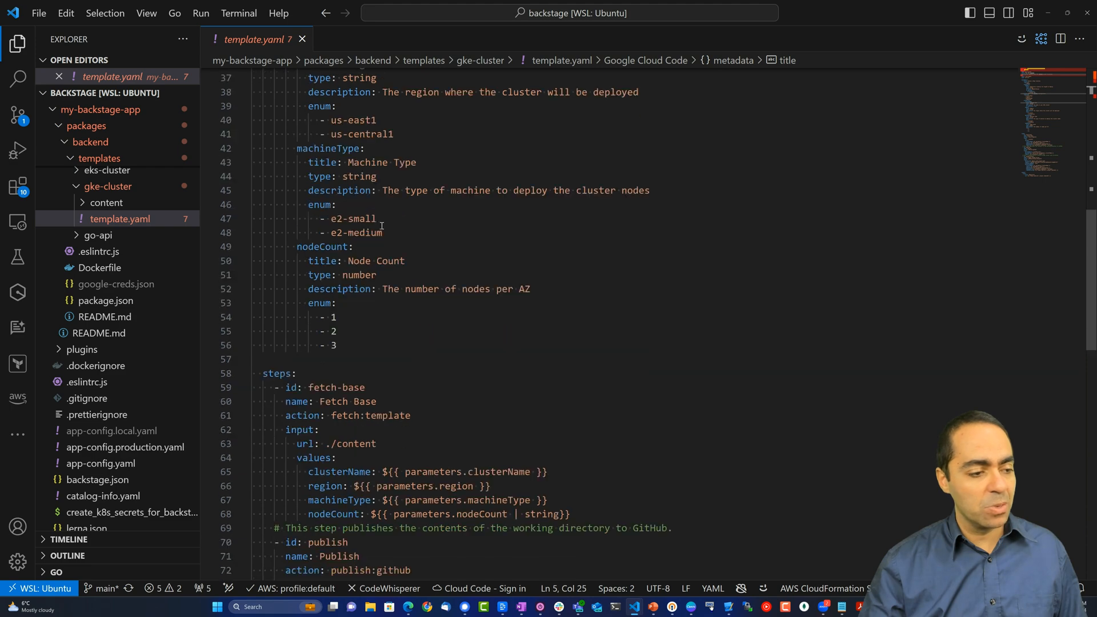
{"action": "scroll", "scroll_direction": "down", "scroll_amount": 3}
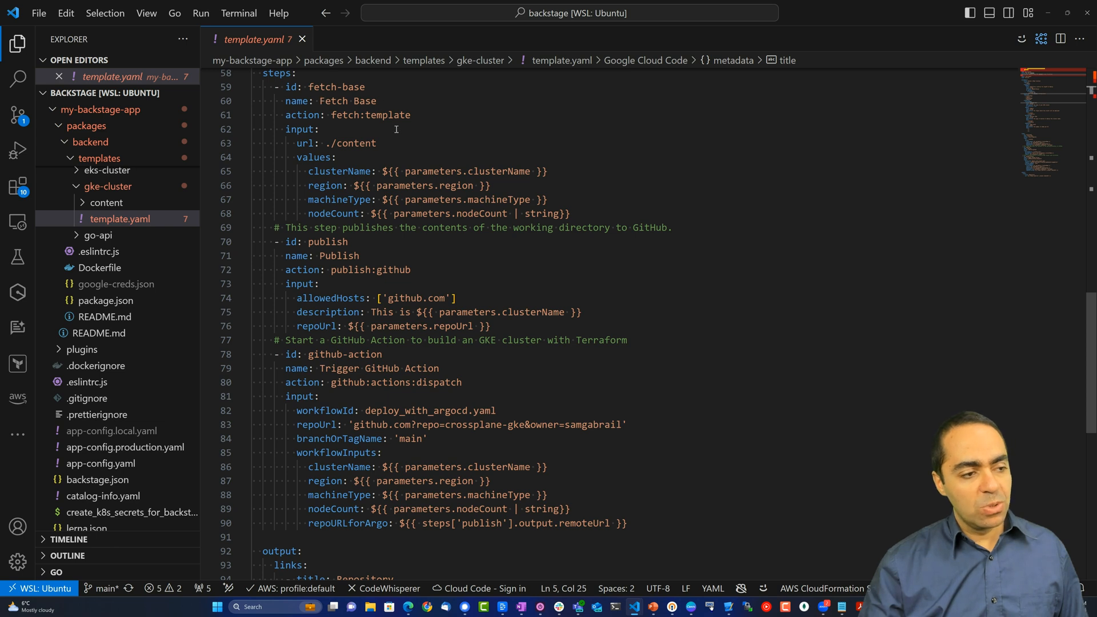
{"action": "mouse_move", "coordinate": [349, 171]}
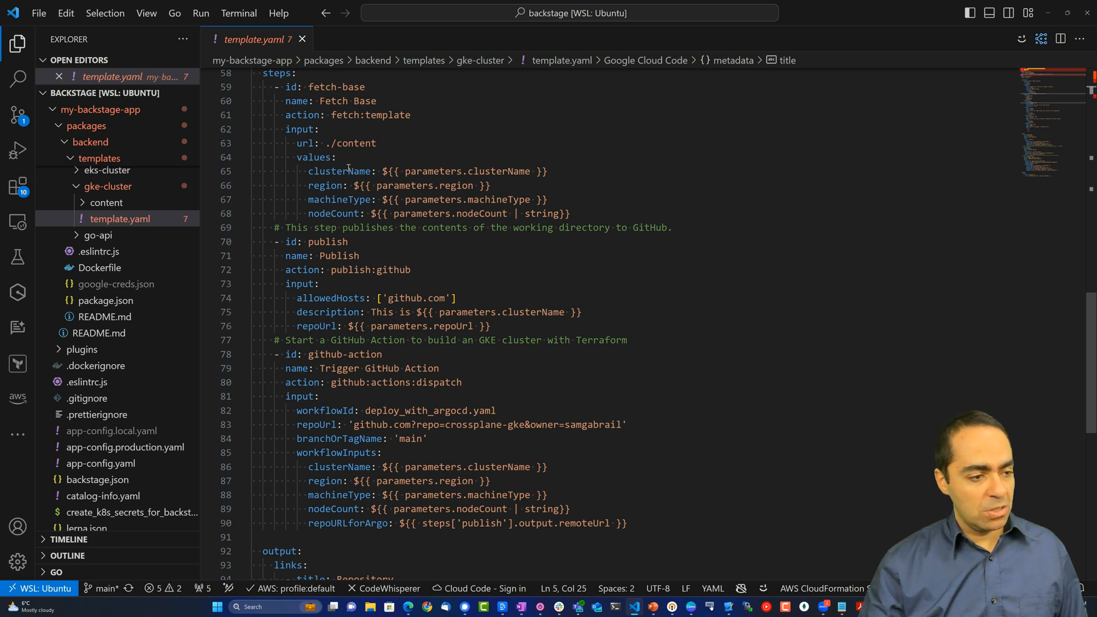
{"action": "double_click", "coordinate": [359, 143]}
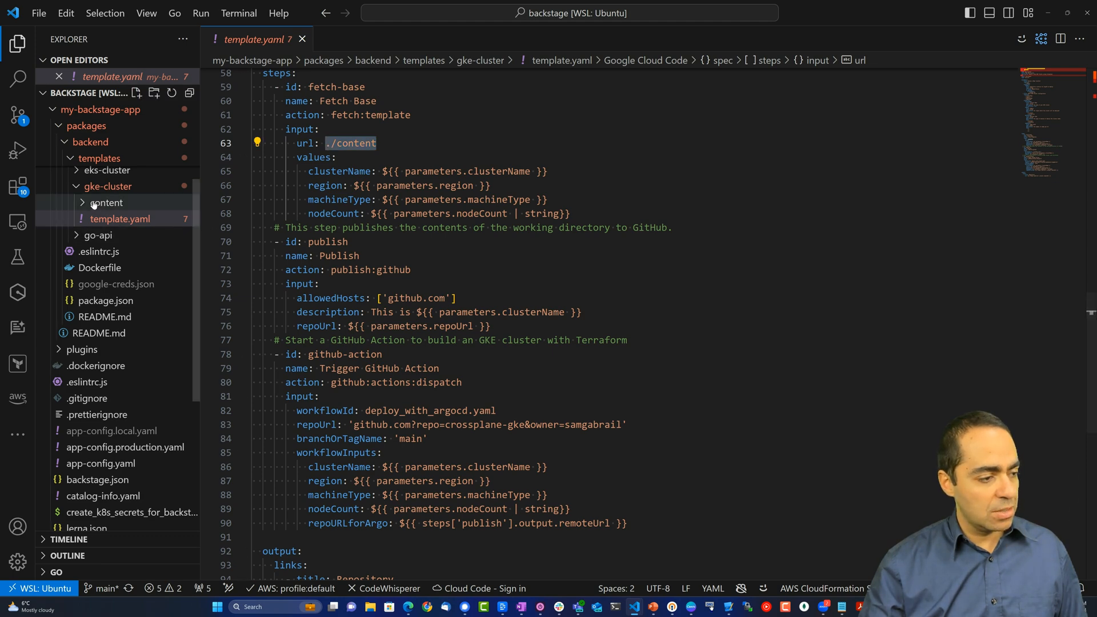
Expand the gke-cluster content folder and open XR_claim.yaml.
{"action": "left_click", "coordinate": [105, 202]}
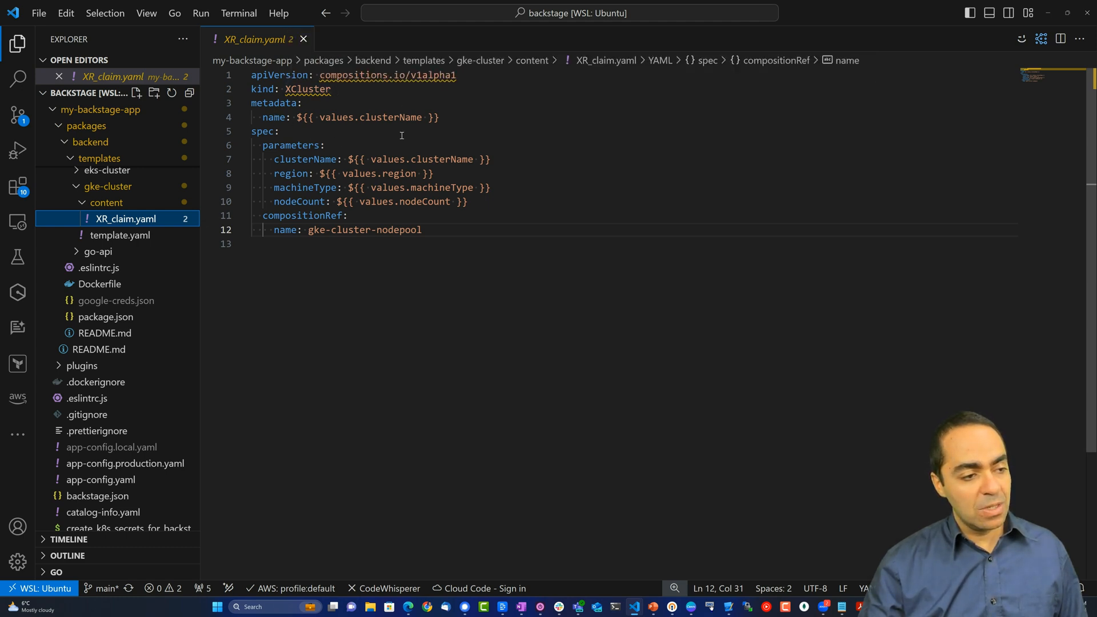
{"action": "mouse_move", "coordinate": [418, 277]}
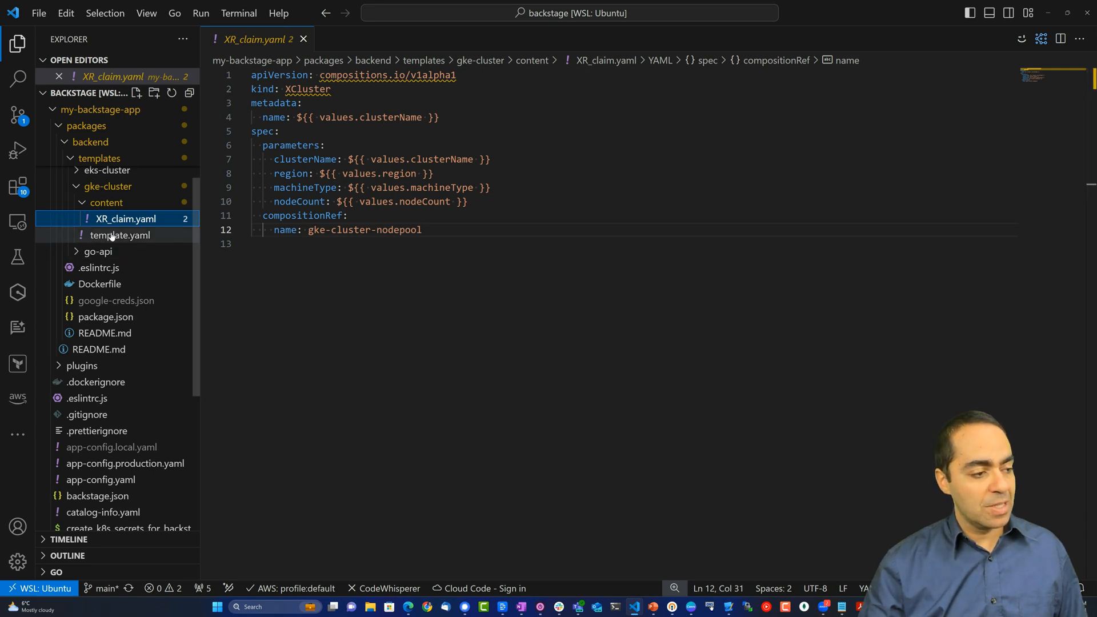
{"action": "left_click", "coordinate": [120, 235]}
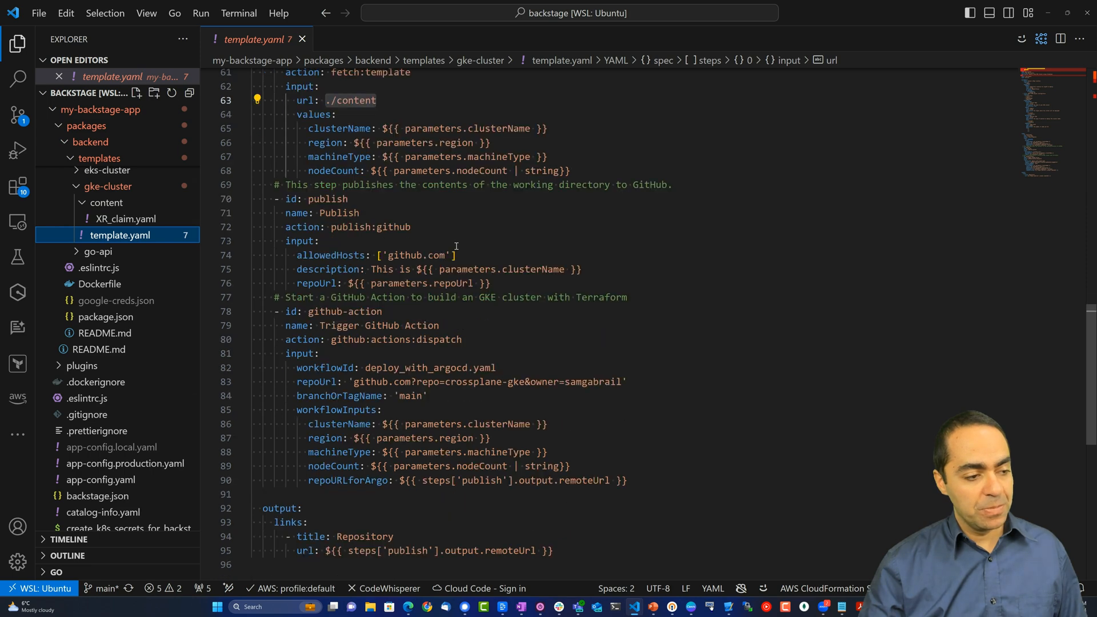
{"action": "scroll", "scroll_direction": "down", "scroll_amount": 3}
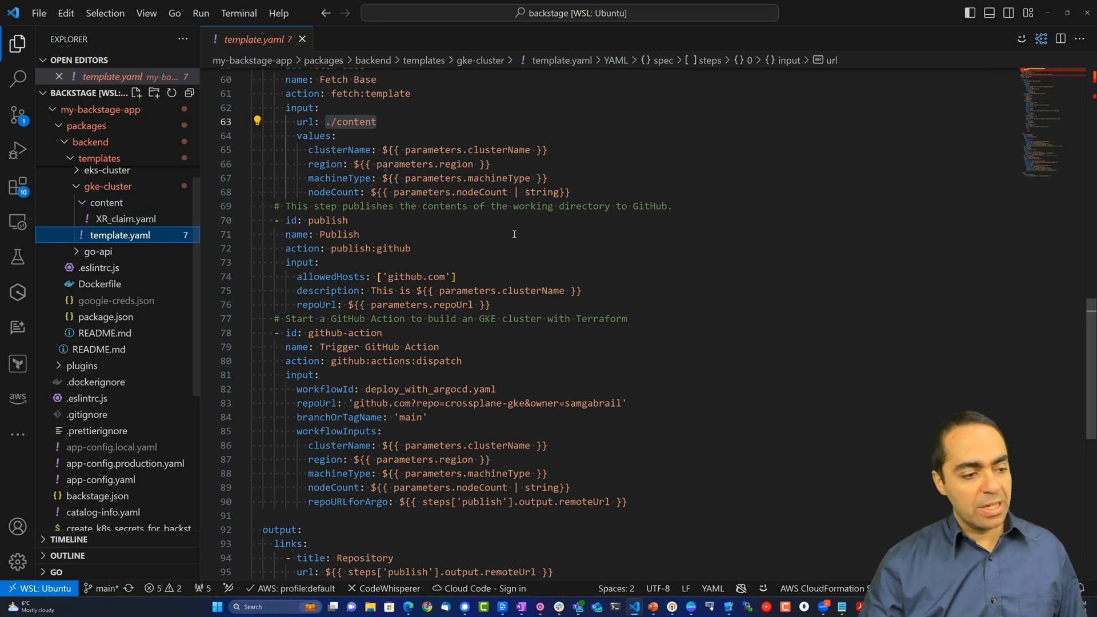
{"action": "scroll", "scroll_direction": "down", "scroll_amount": 3}
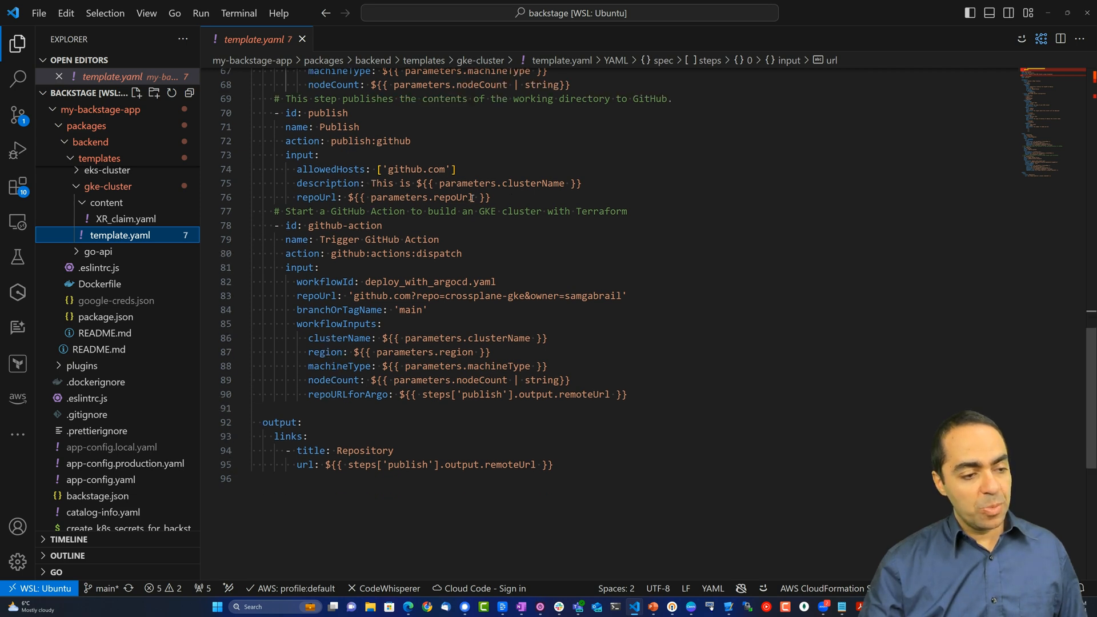
{"action": "double_click", "coordinate": [420, 197]}
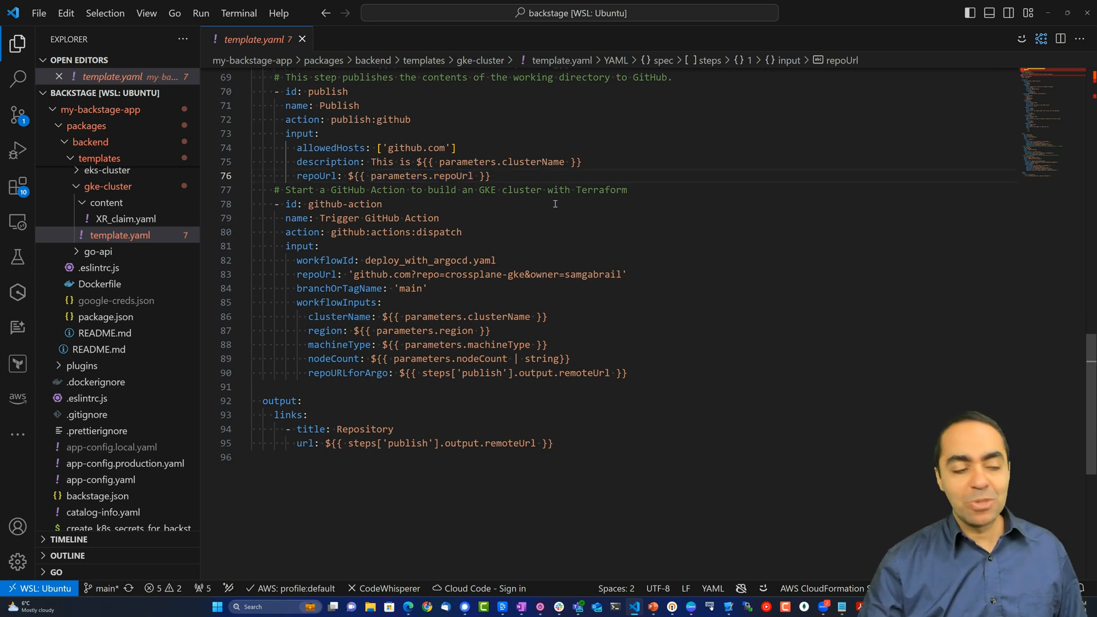
{"action": "scroll", "scroll_direction": "down", "scroll_amount": 3}
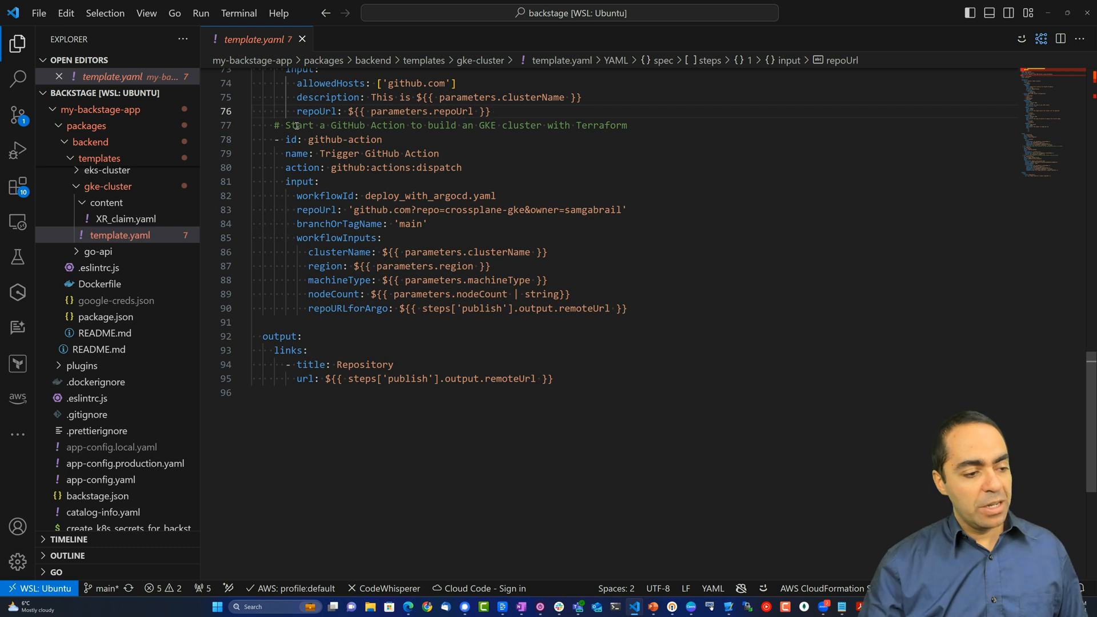
{"action": "mouse_move", "coordinate": [567, 139]}
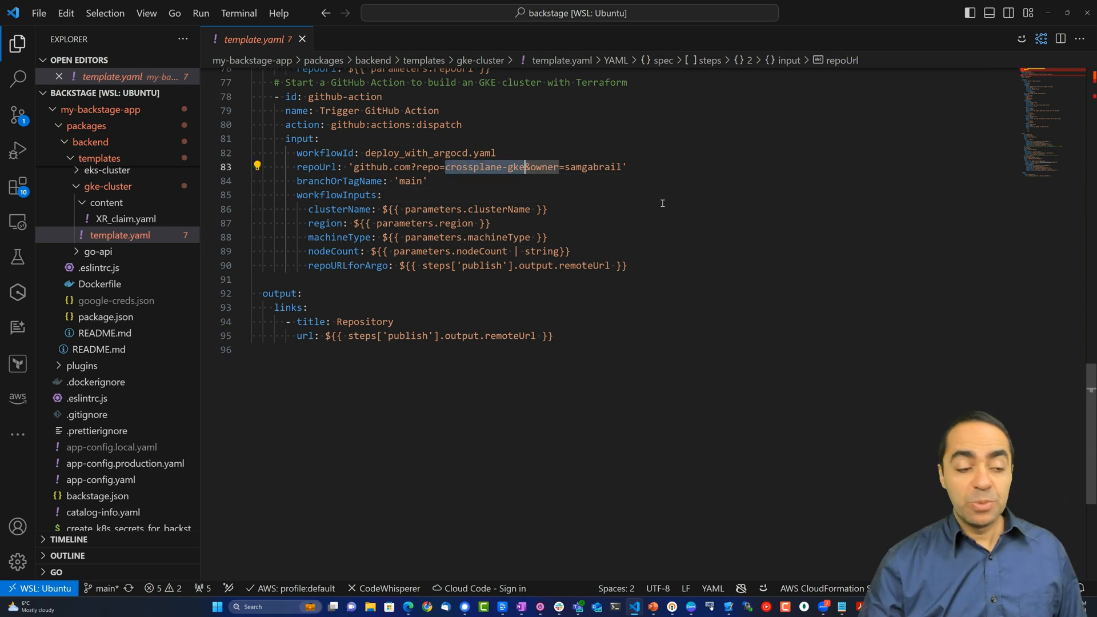
{"action": "scroll", "scroll_direction": "down", "scroll_amount": 3}
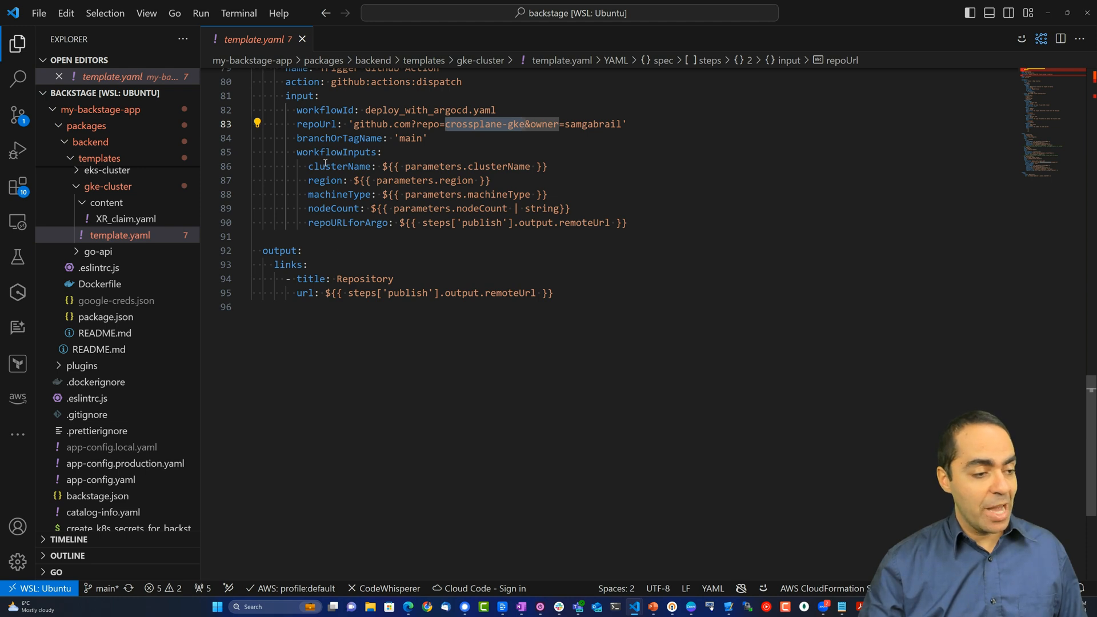
{"action": "mouse_move", "coordinate": [378, 188]}
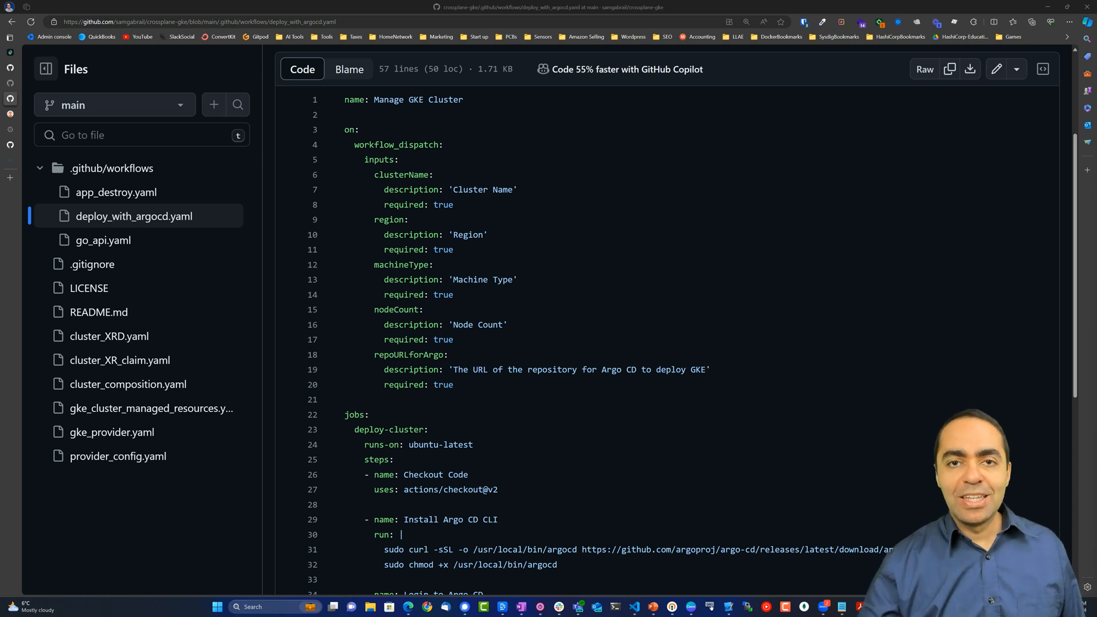
{"action": "left_click", "coordinate": [409, 219]}
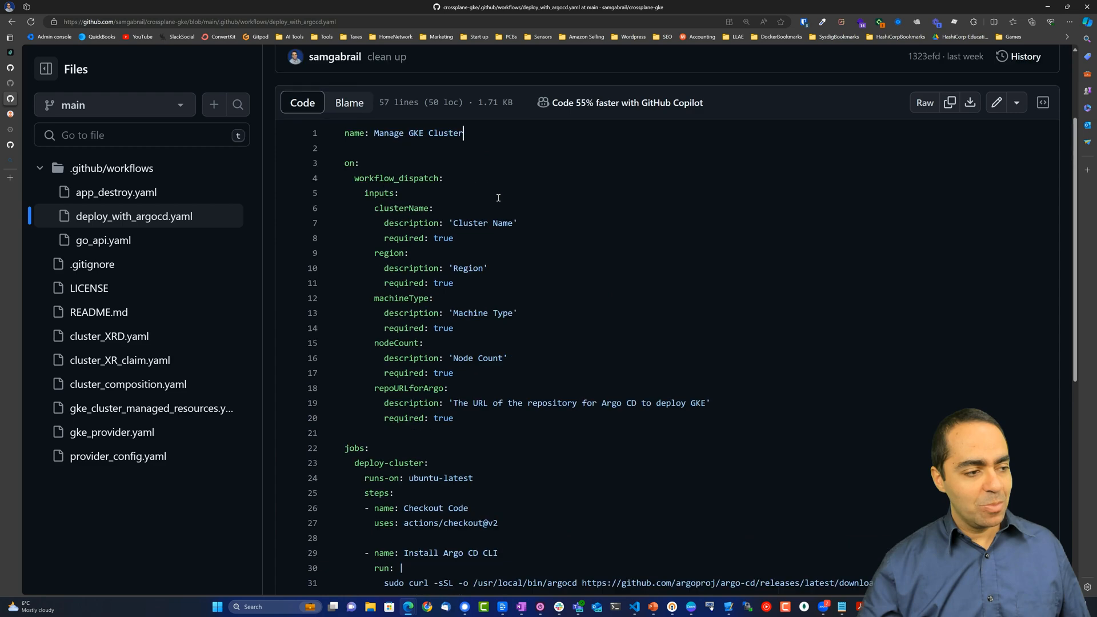
{"action": "scroll", "scroll_direction": "down", "scroll_amount": 3}
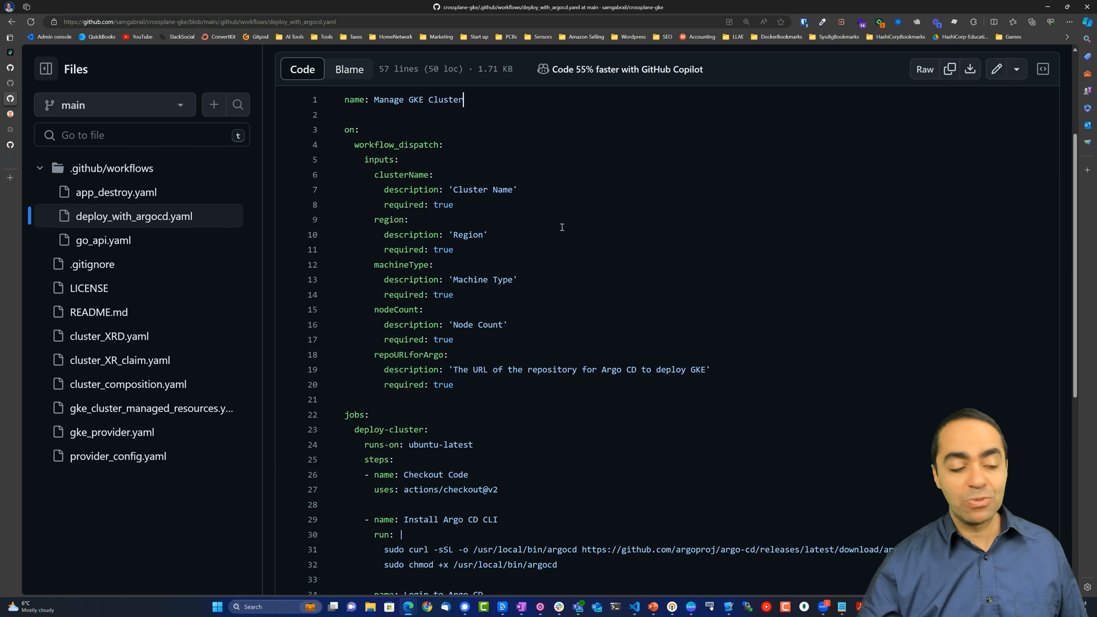
{"action": "scroll", "scroll_direction": "down", "scroll_amount": 3}
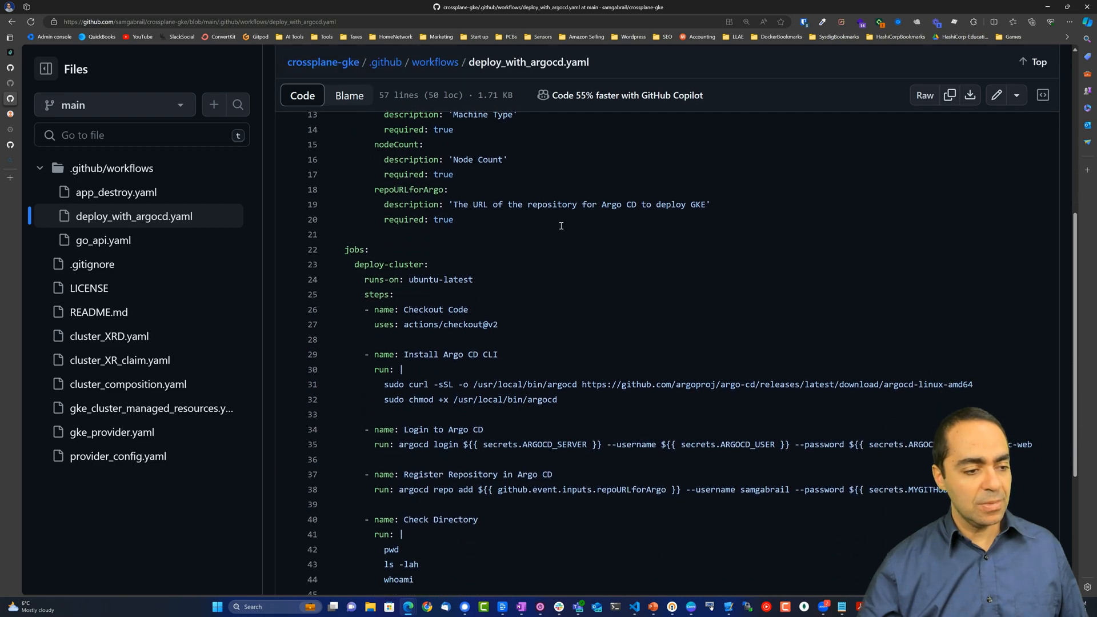
{"action": "scroll", "scroll_direction": "down", "scroll_amount": 3}
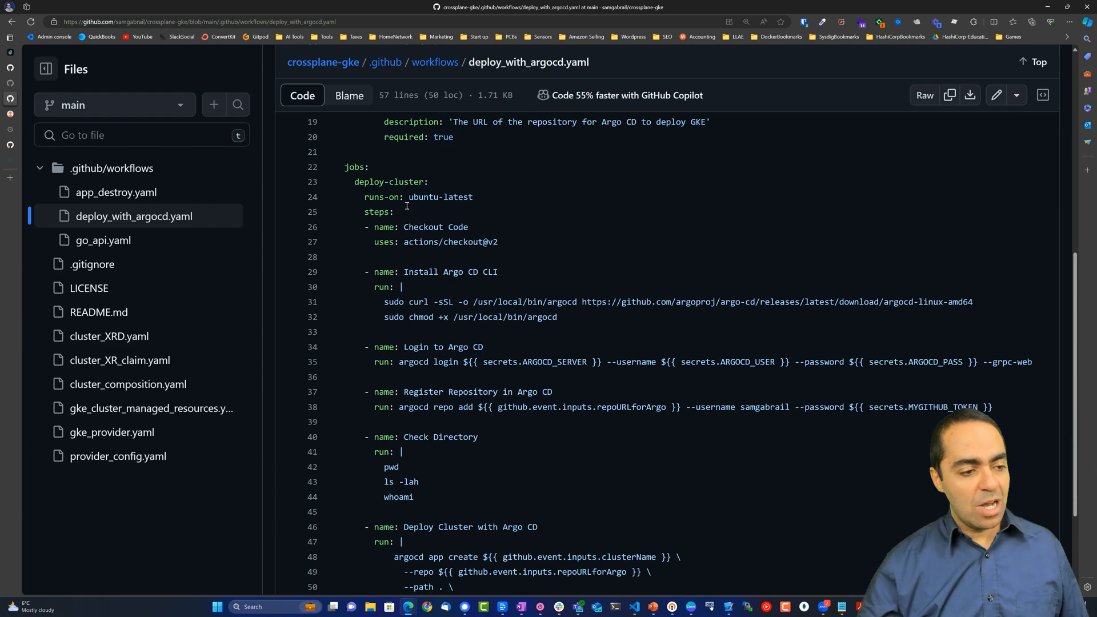
{"action": "scroll", "scroll_direction": "down", "scroll_amount": 3}
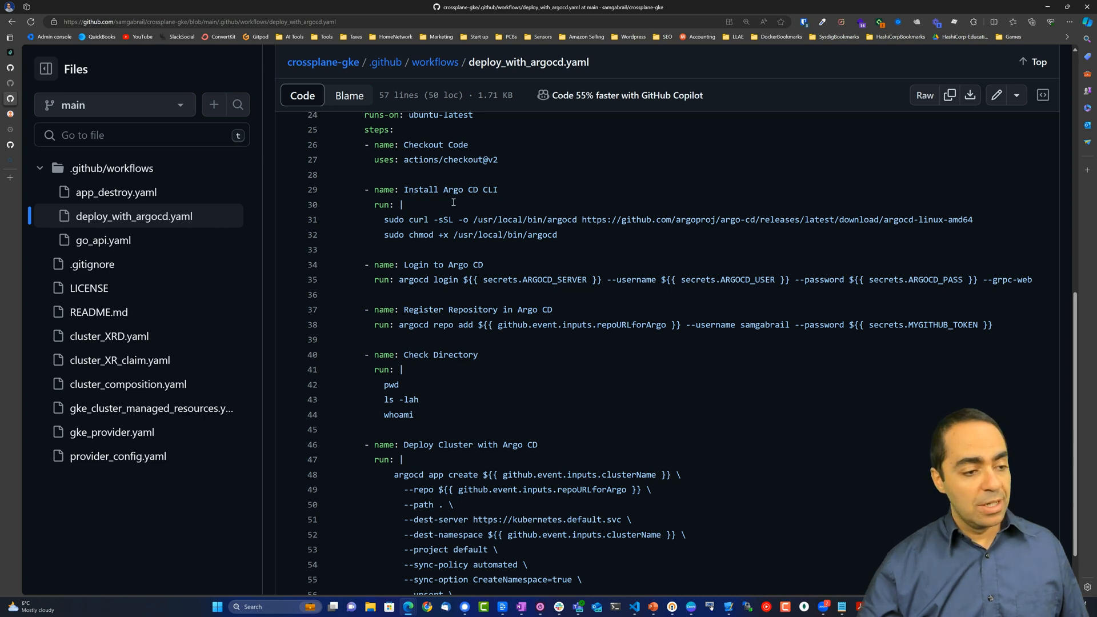
{"action": "mouse_move", "coordinate": [446, 207]}
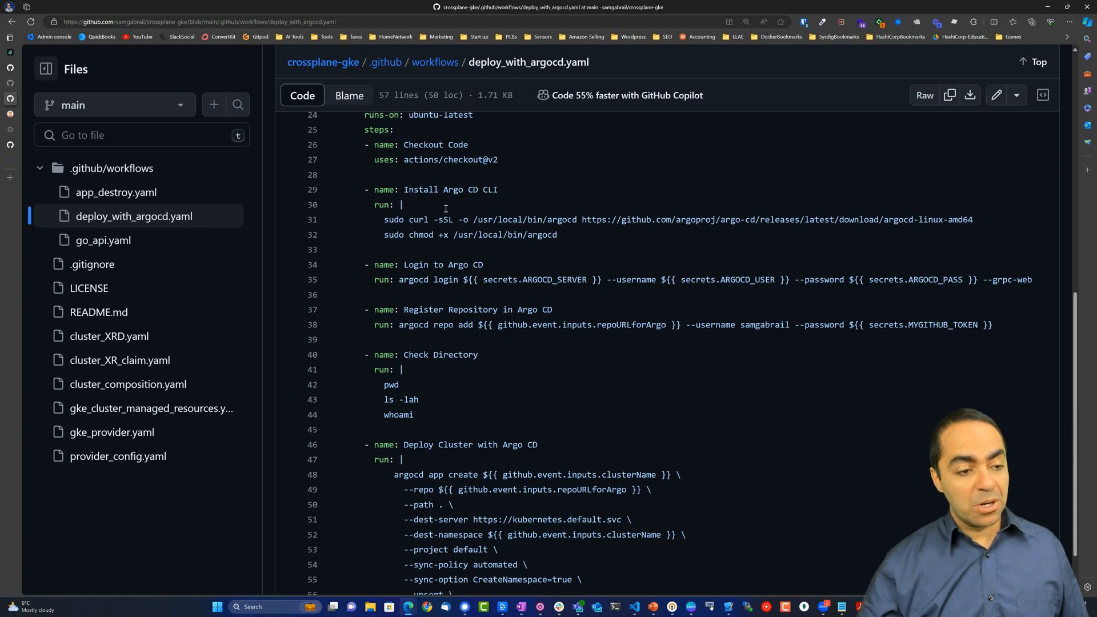
{"action": "scroll", "scroll_direction": "down", "scroll_amount": 3}
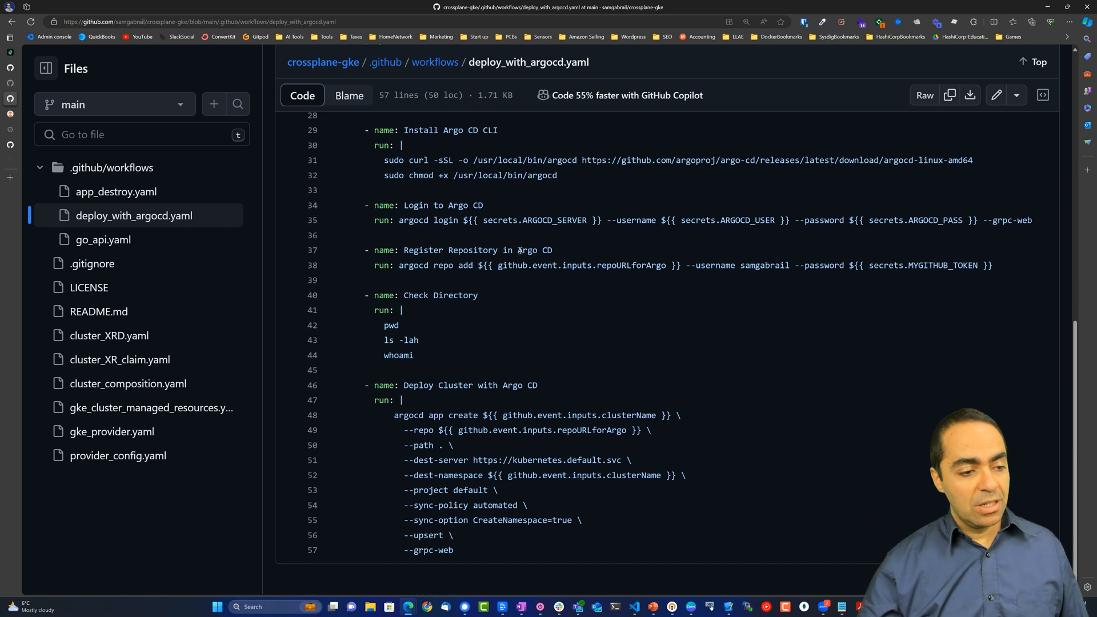
{"action": "mouse_move", "coordinate": [515, 227]}
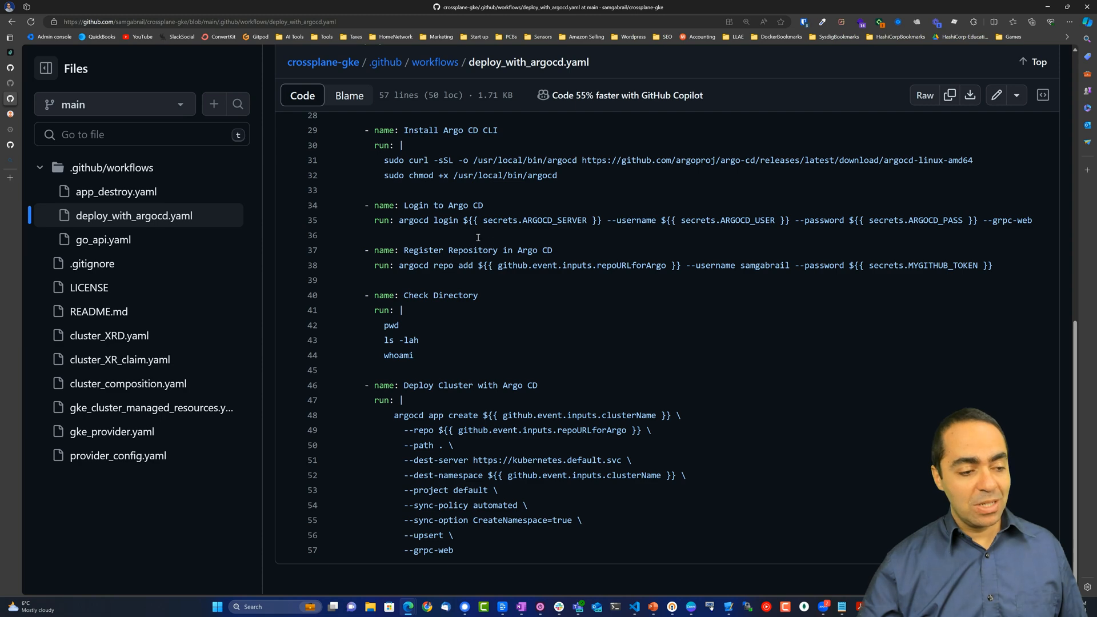
{"action": "mouse_move", "coordinate": [409, 386]}
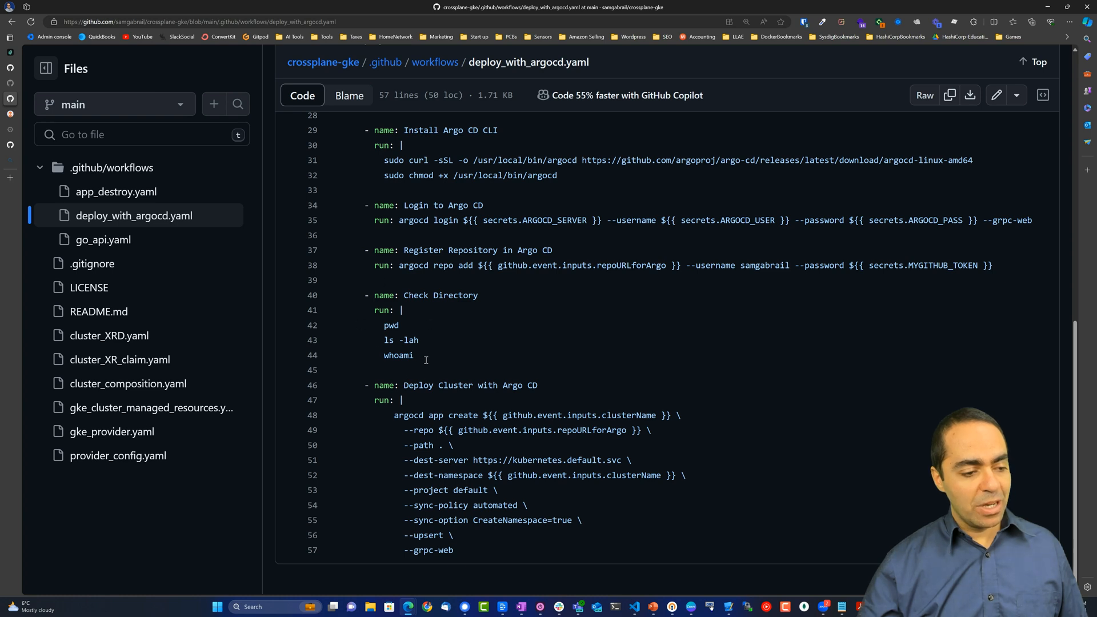
{"action": "mouse_move", "coordinate": [526, 377]}
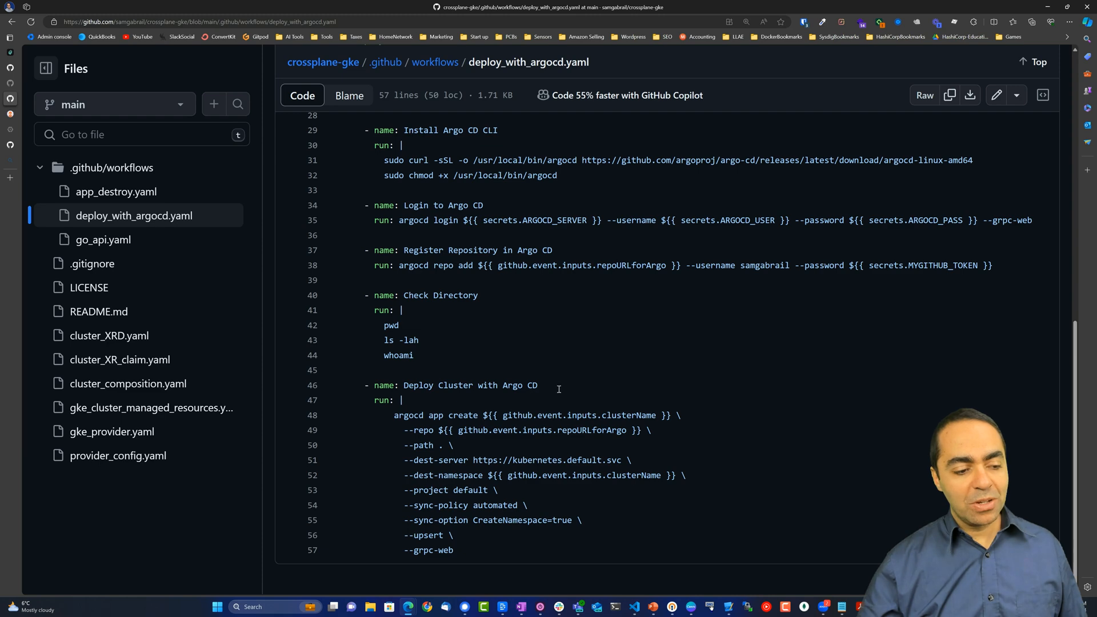
{"action": "double_click", "coordinate": [470, 384]}
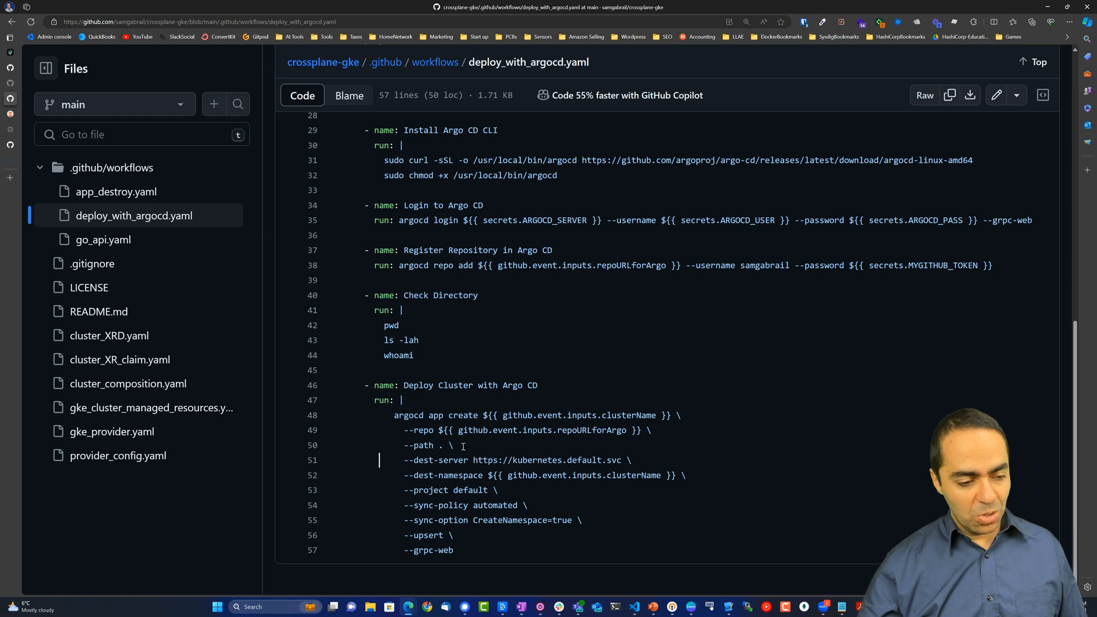
{"action": "double_click", "coordinate": [544, 430]}
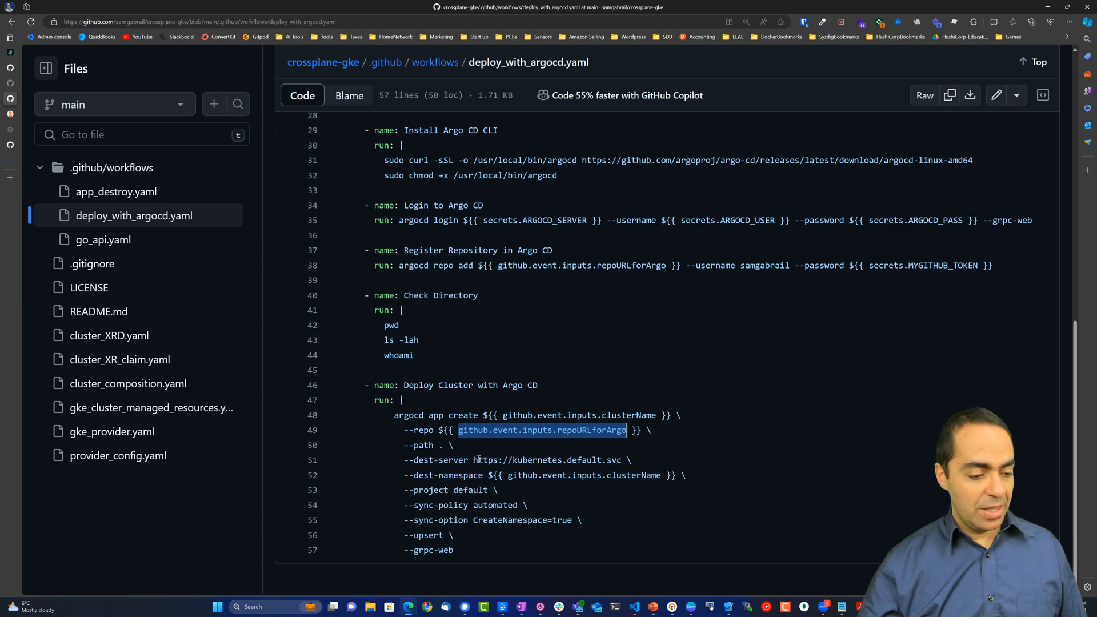
{"action": "left_click_drag", "start_coordinate": [472, 459], "coordinate": [622, 475]}
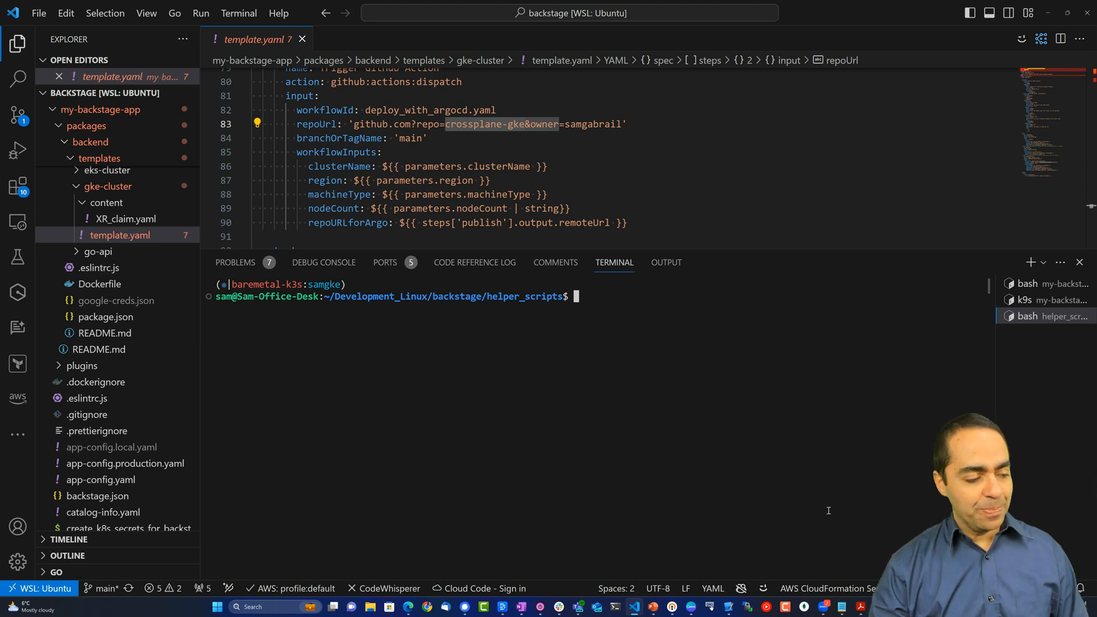
Run kubectl get xcluster, cluster and nodepool, confirming samgke resources are synced and ready.
{"action": "type", "text": "kube"}
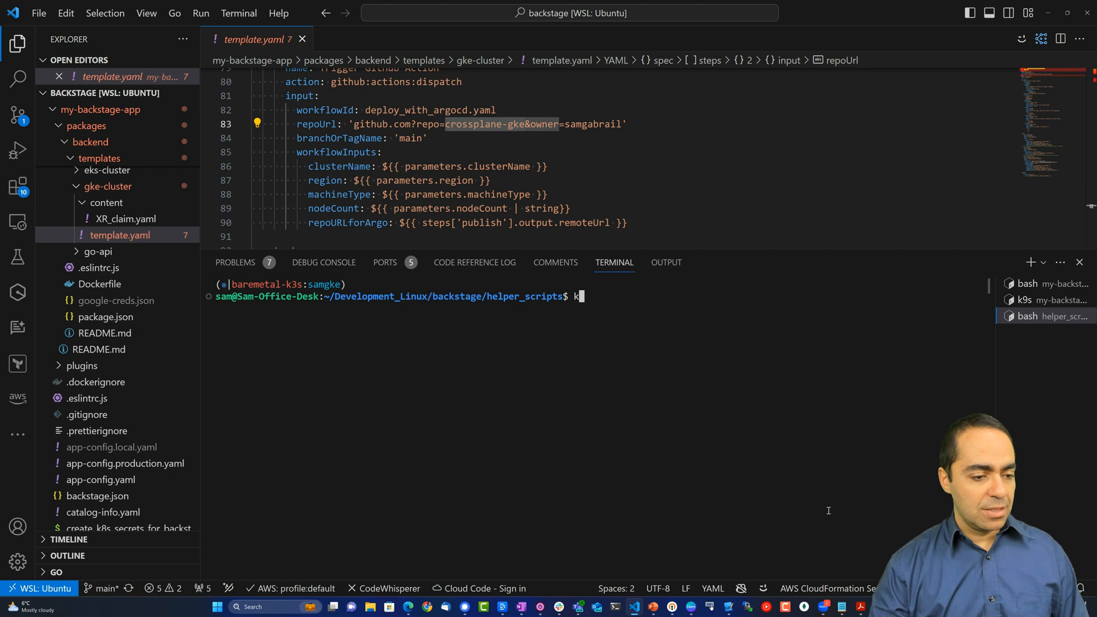
{"action": "type", "text": "ubectl get"}
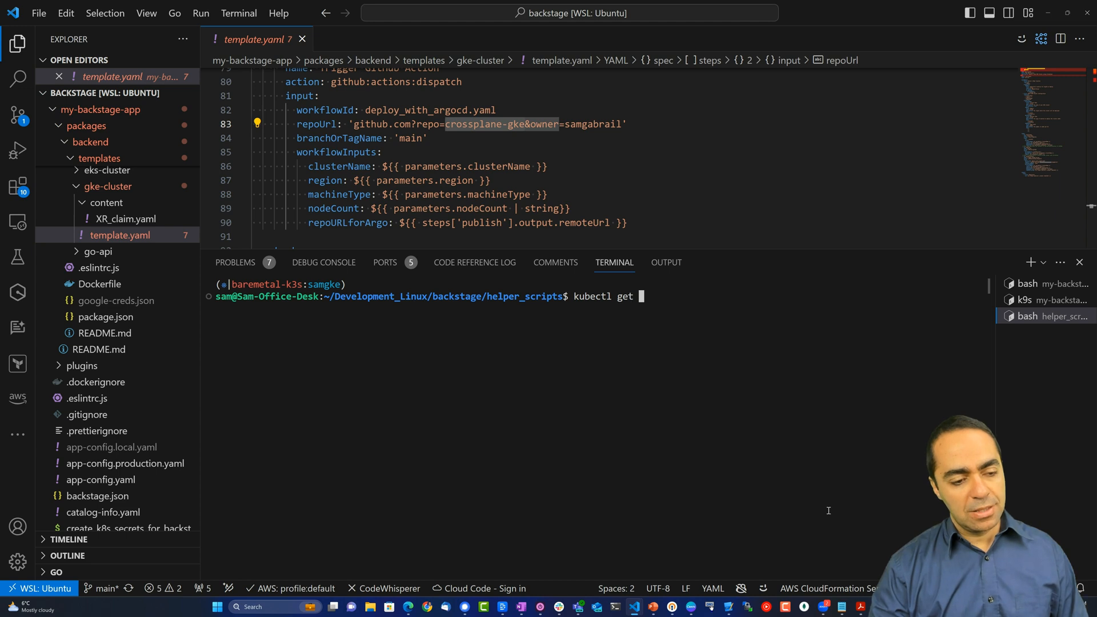
{"action": "type", "text": "xcluster"}
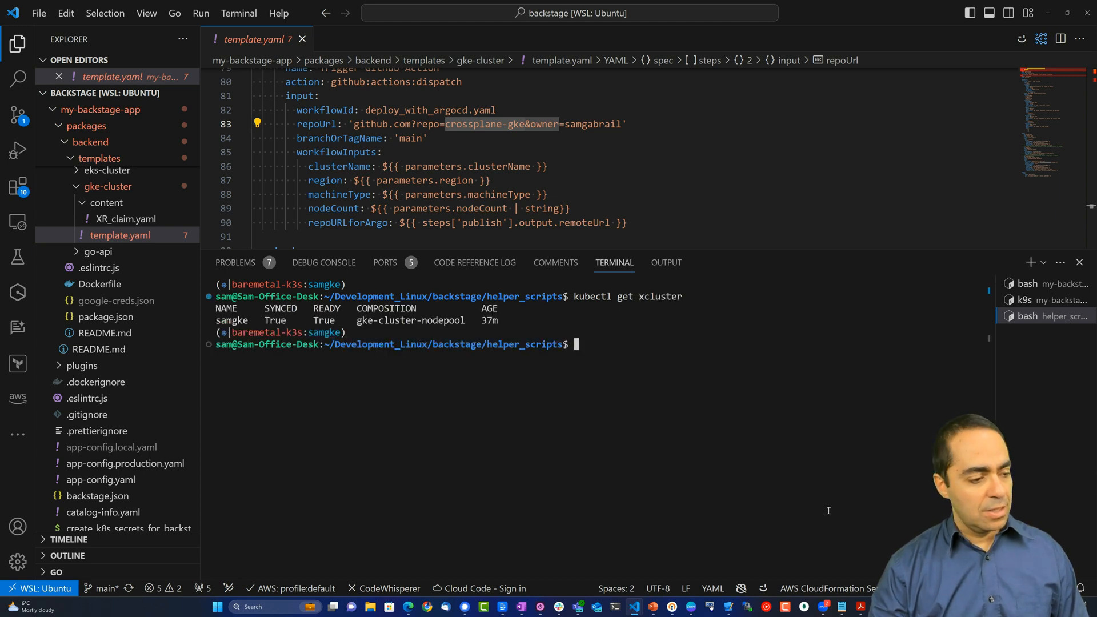
{"action": "type", "text": "kubectl"}
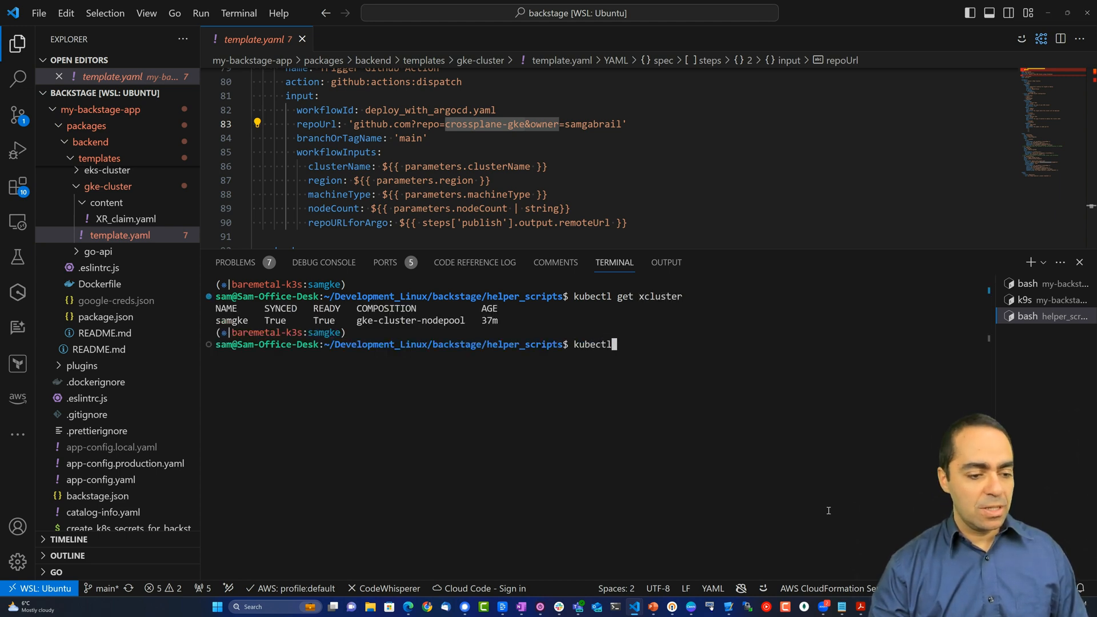
{"action": "type", "text": "get cluster"}
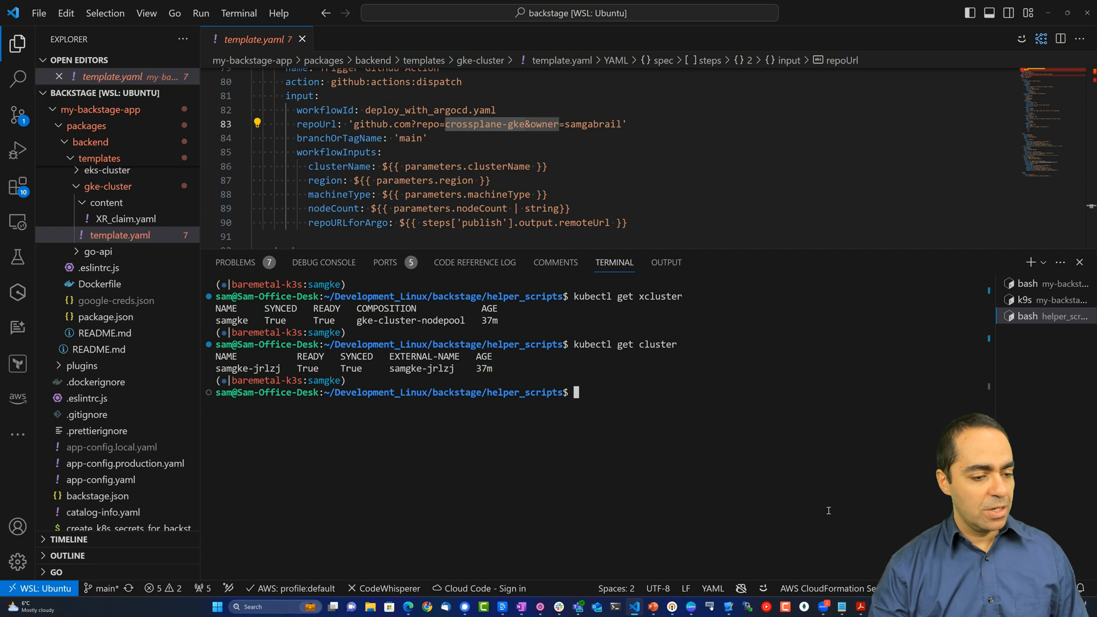
{"action": "type", "text": "kubectl get"}
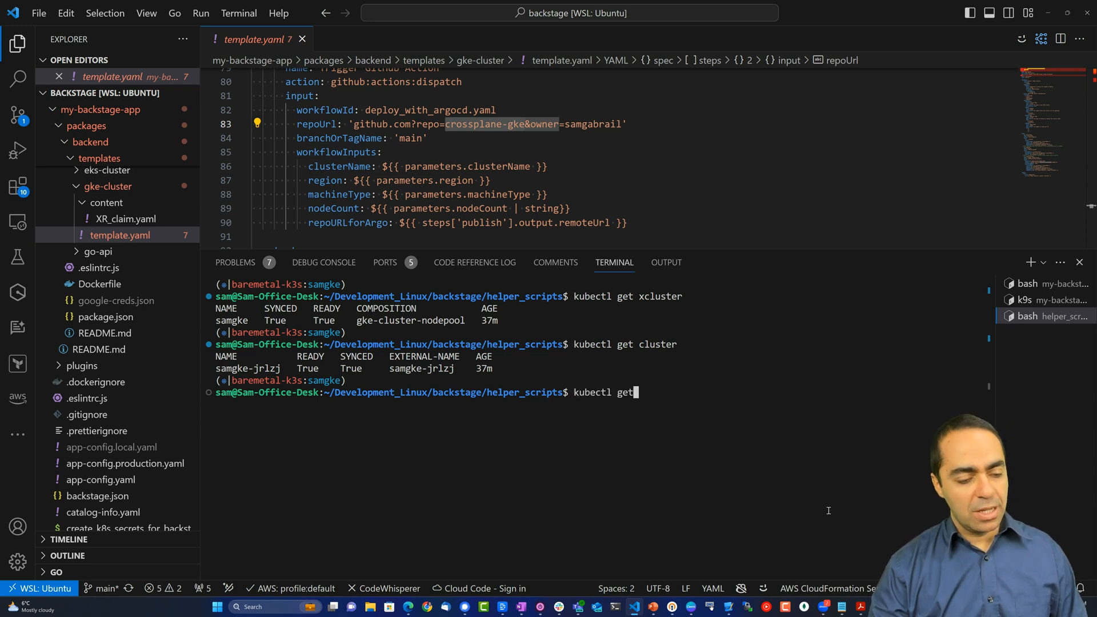
{"action": "type", "text": "nodepool"}
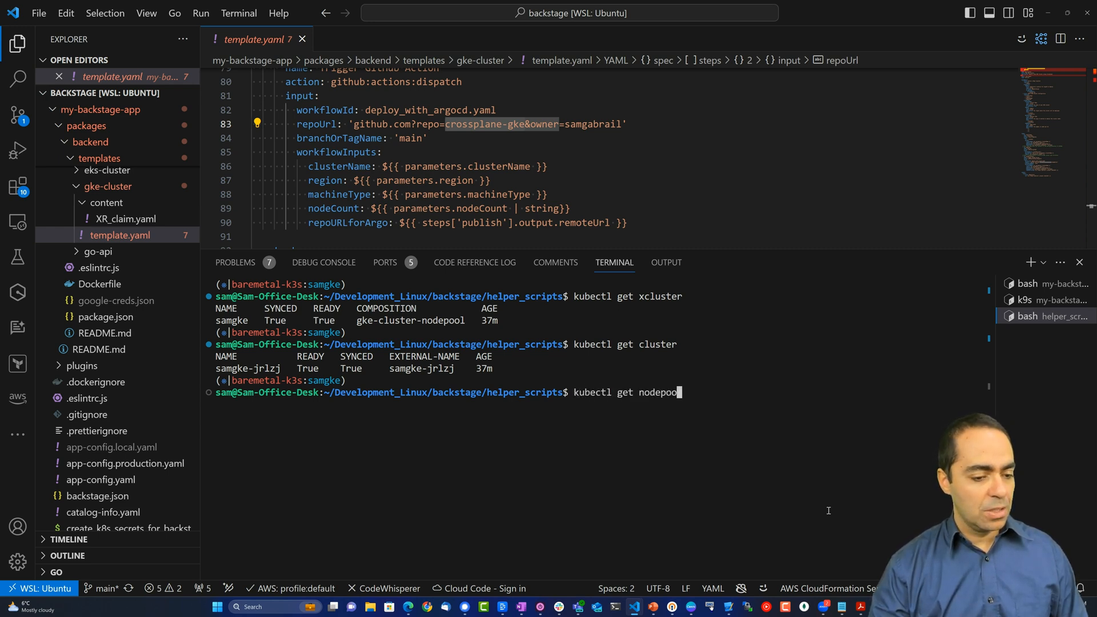
{"action": "key", "text": "Return"}
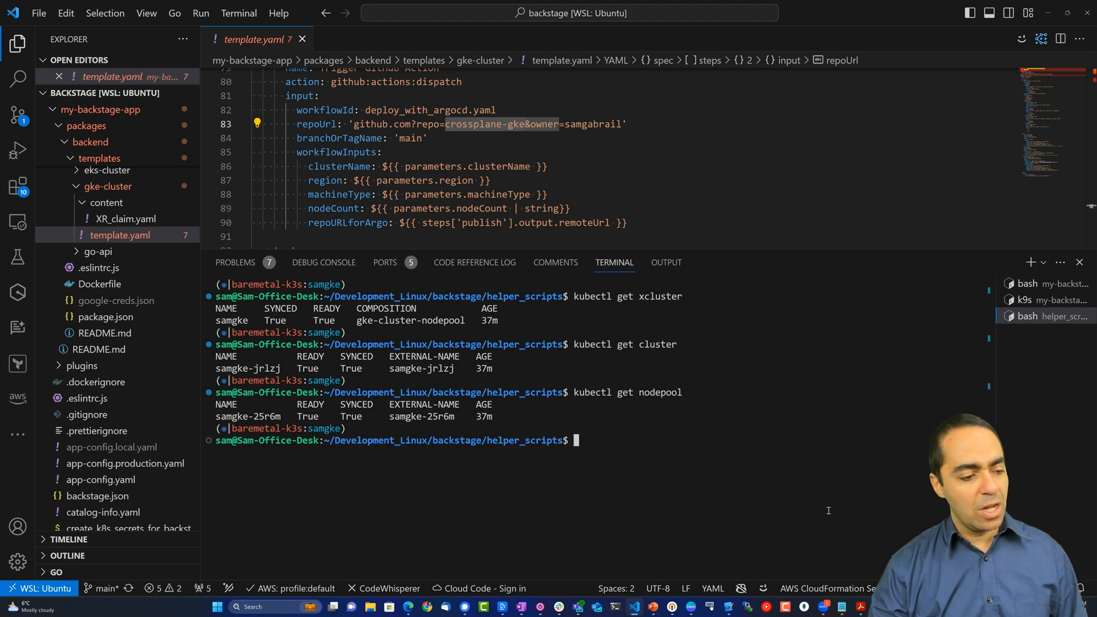